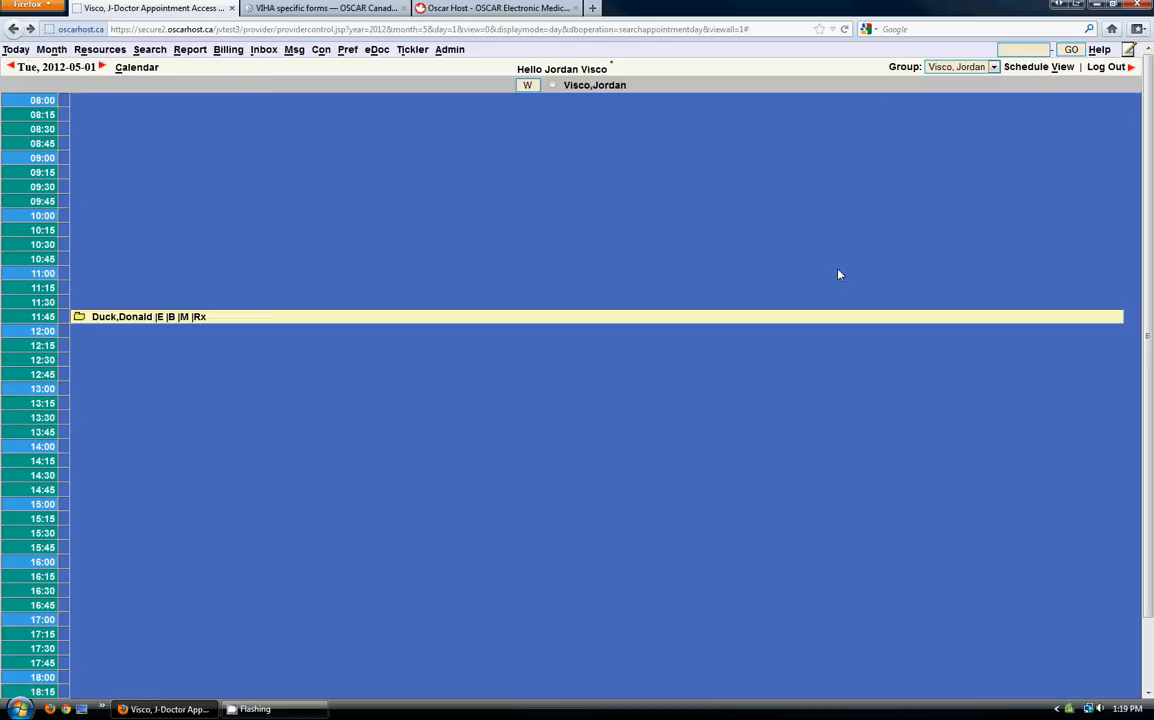
mouse_move(832, 274)
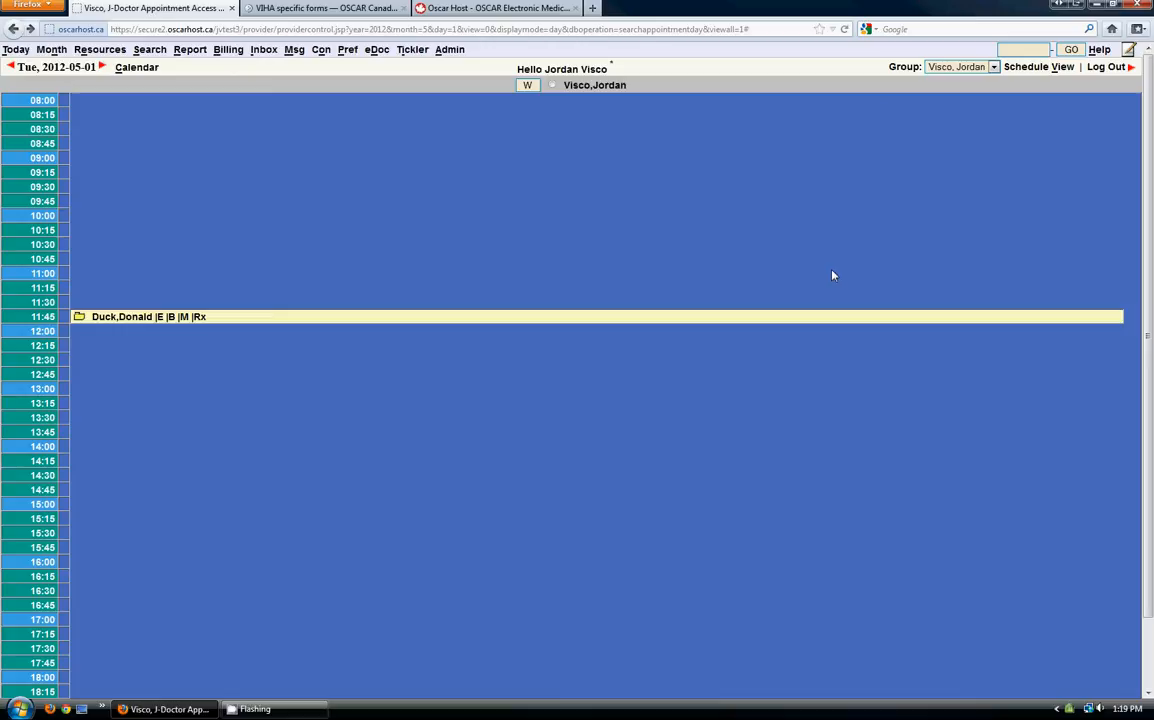
mouse_move(824, 272)
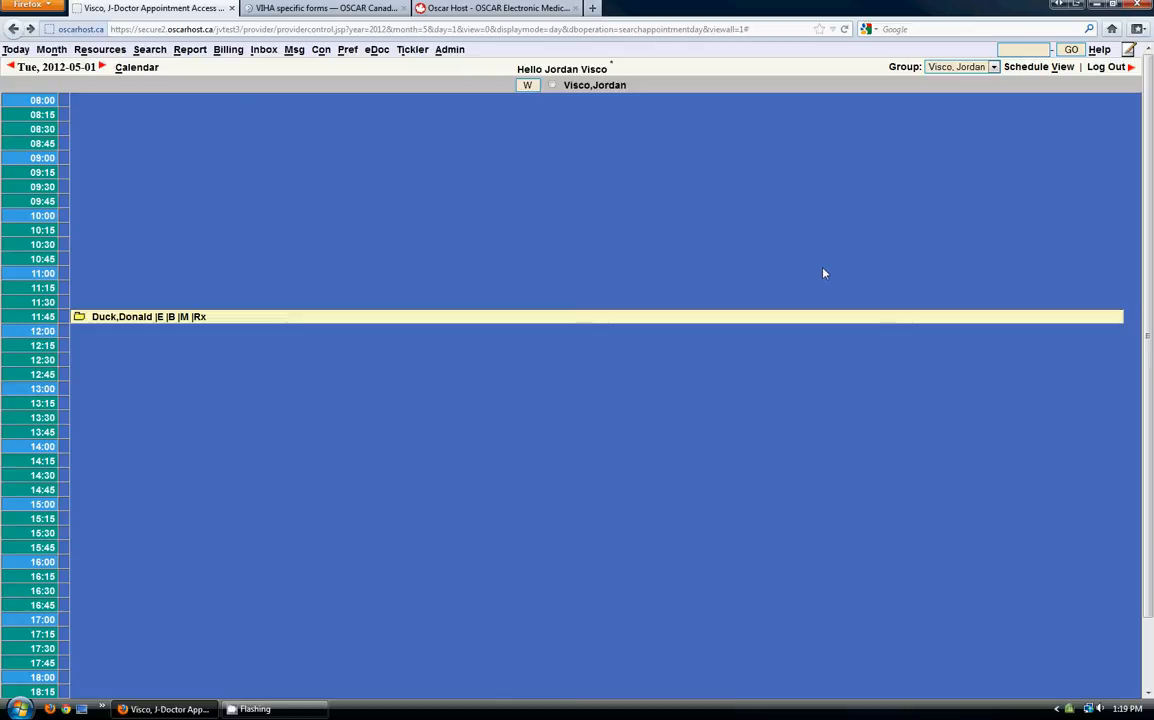
mouse_move(418, 150)
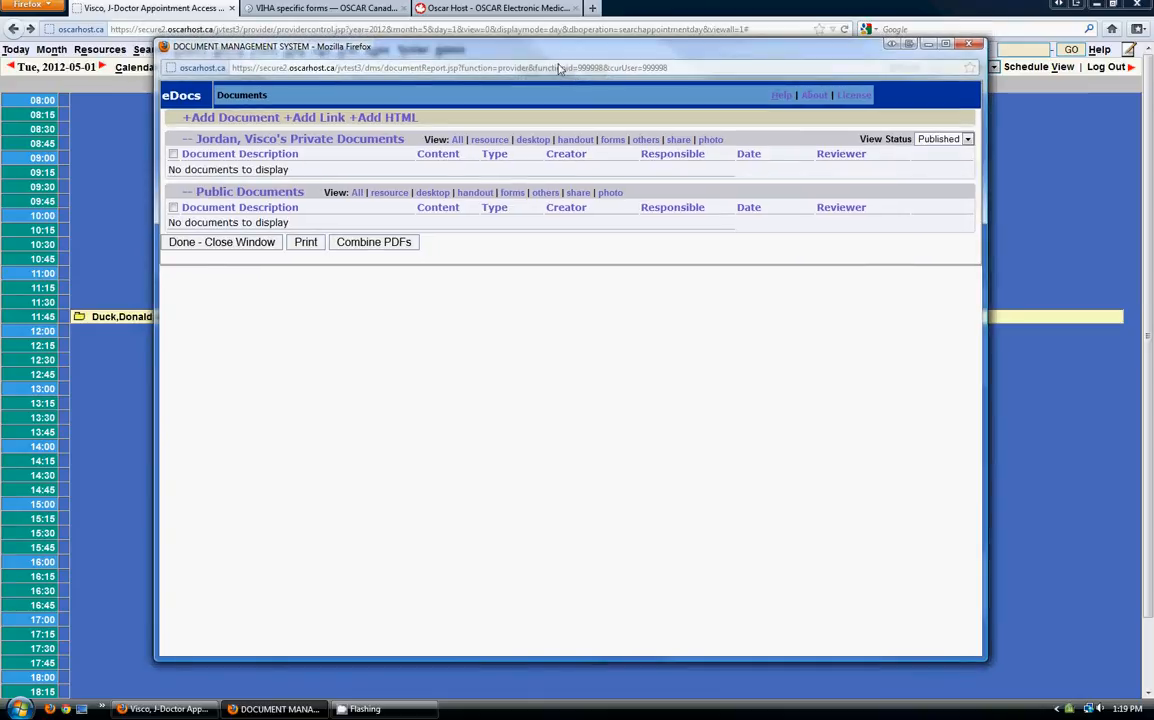
mouse_move(270, 276)
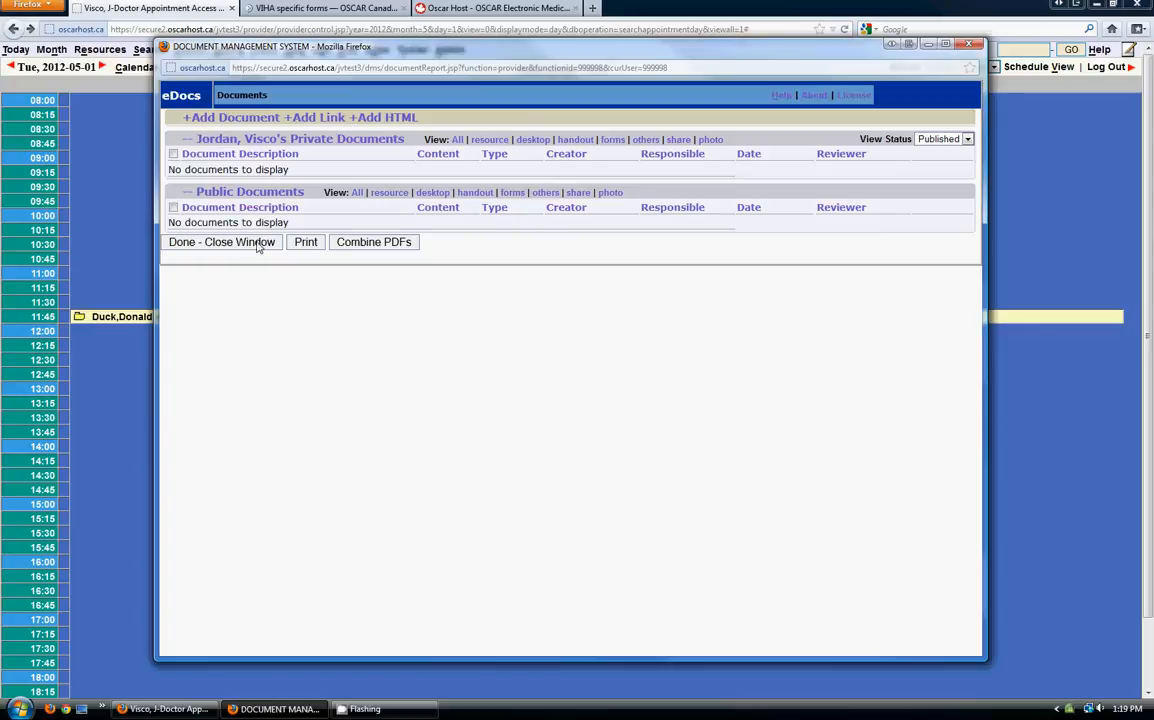
mouse_move(456, 246)
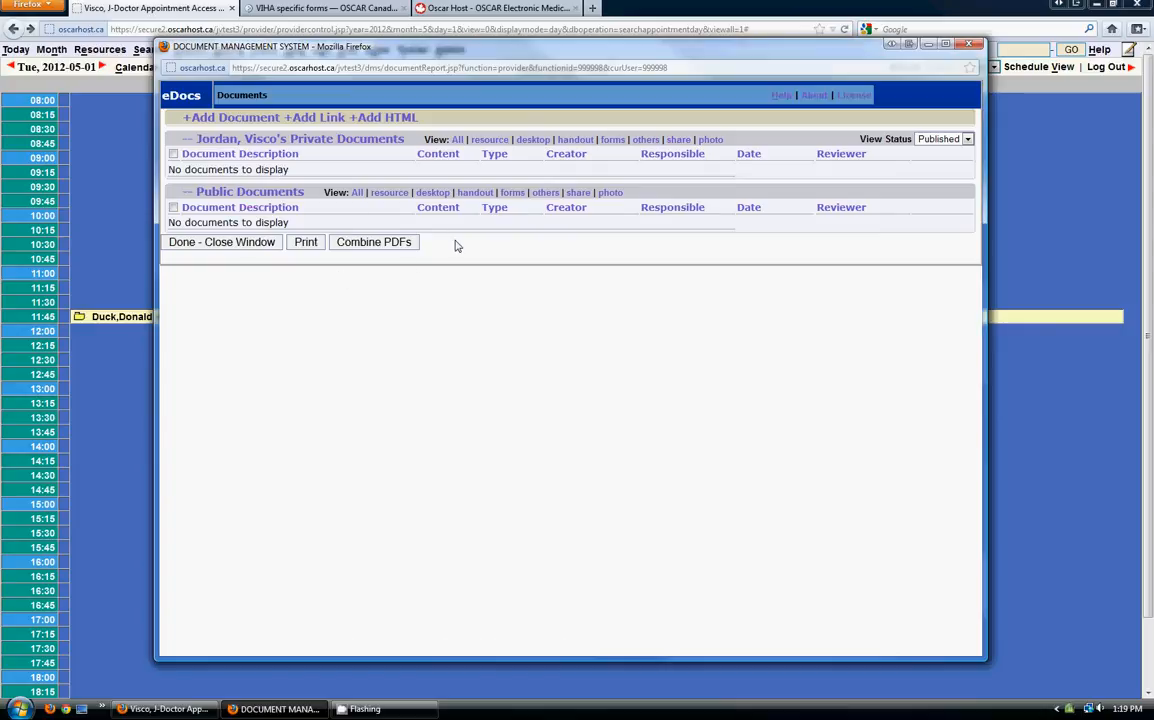
mouse_move(464, 248)
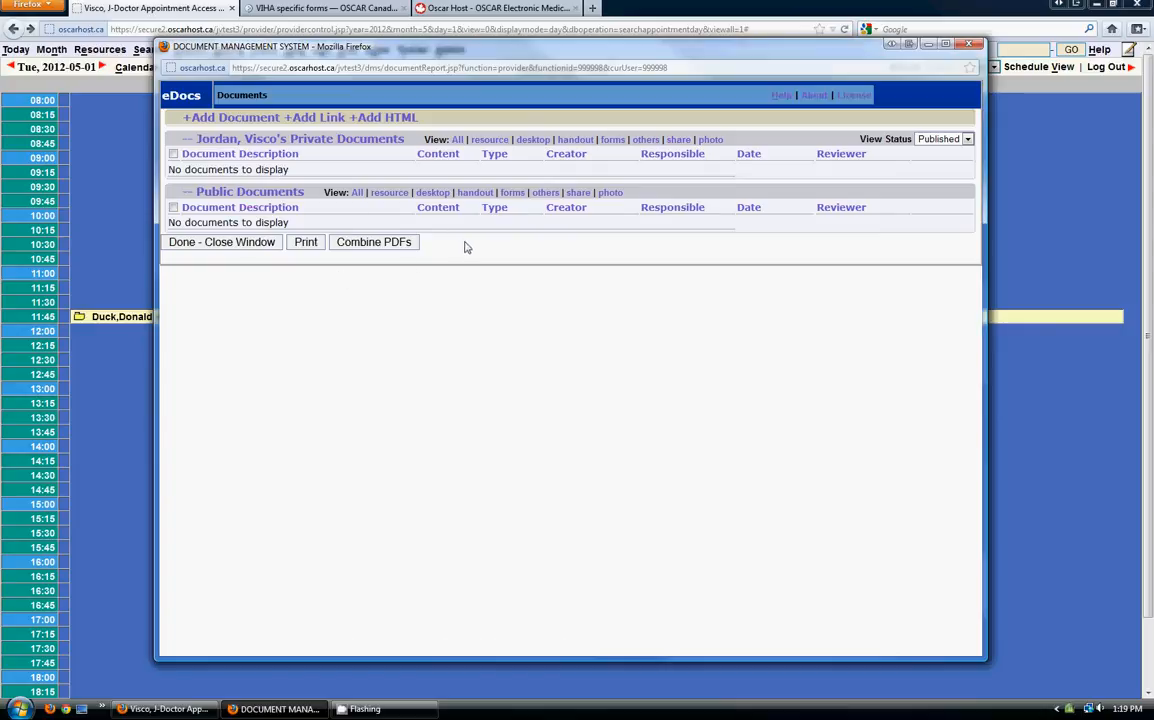
mouse_move(352, 176)
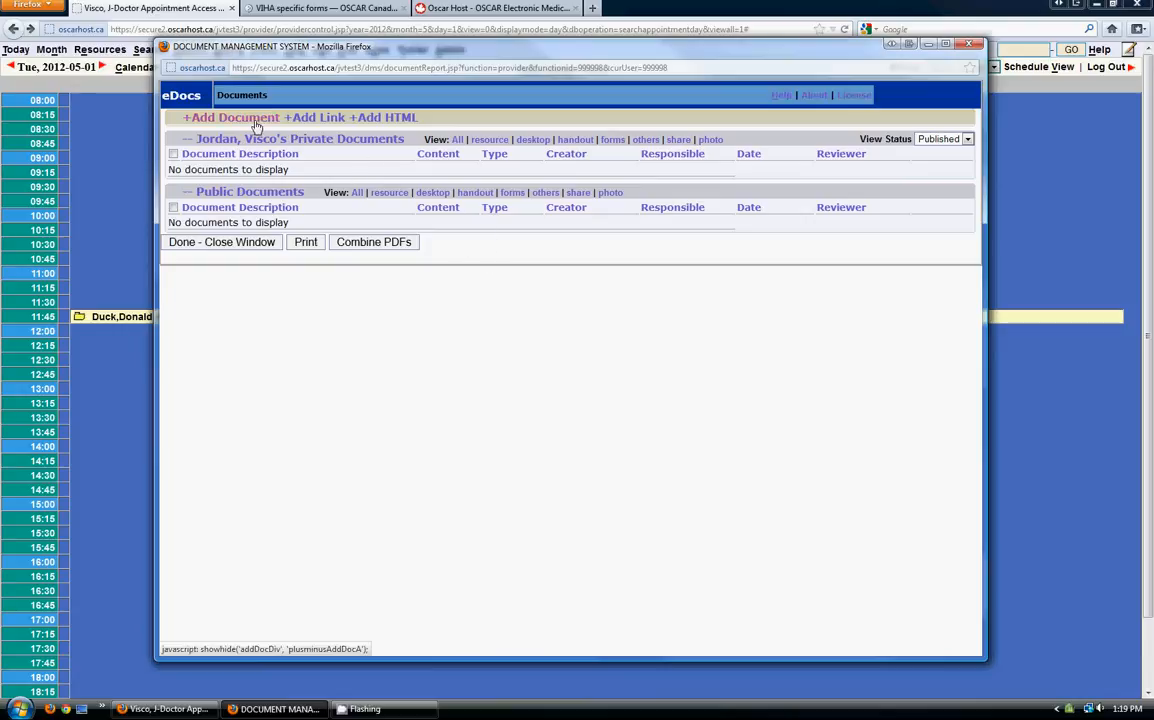
Start a new handout-type document titled handout A and mark it Public
click(200, 134)
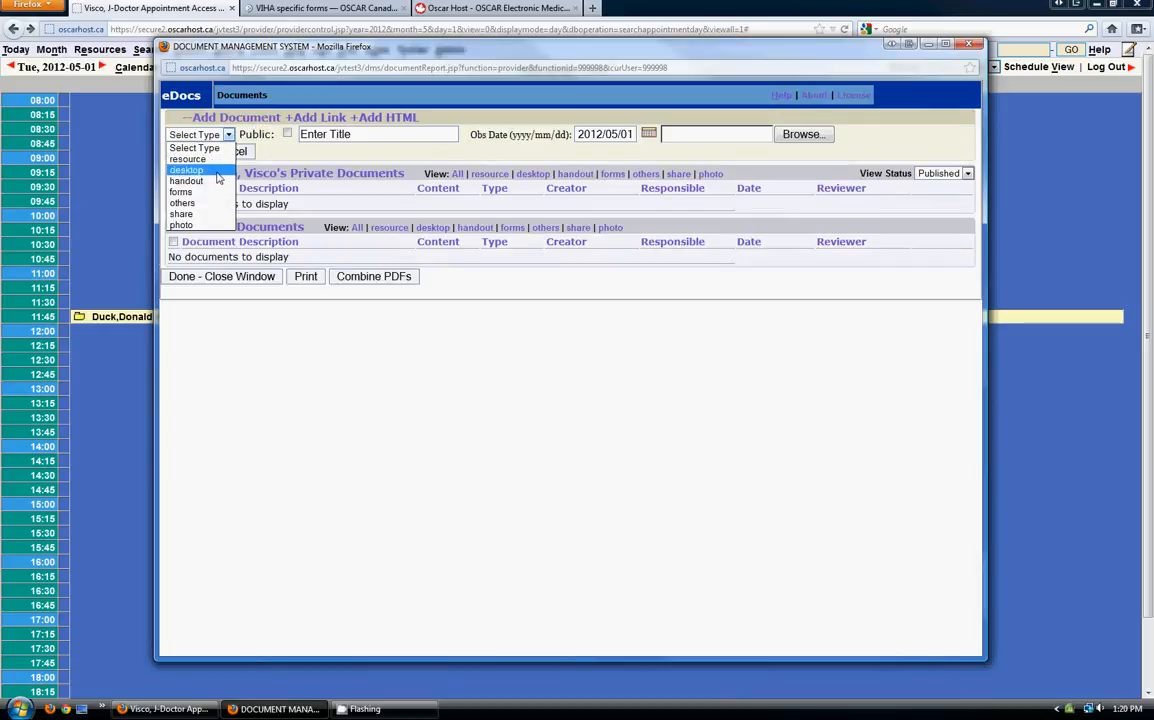
click(184, 180)
text(handout A)
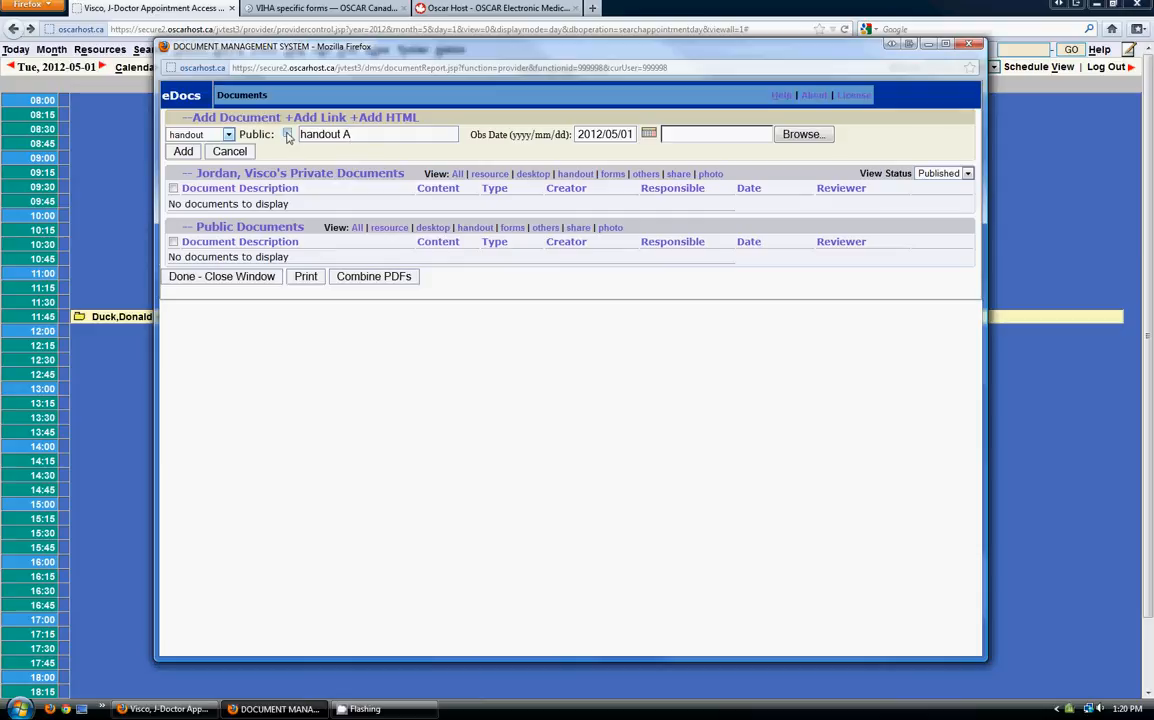
click(288, 134)
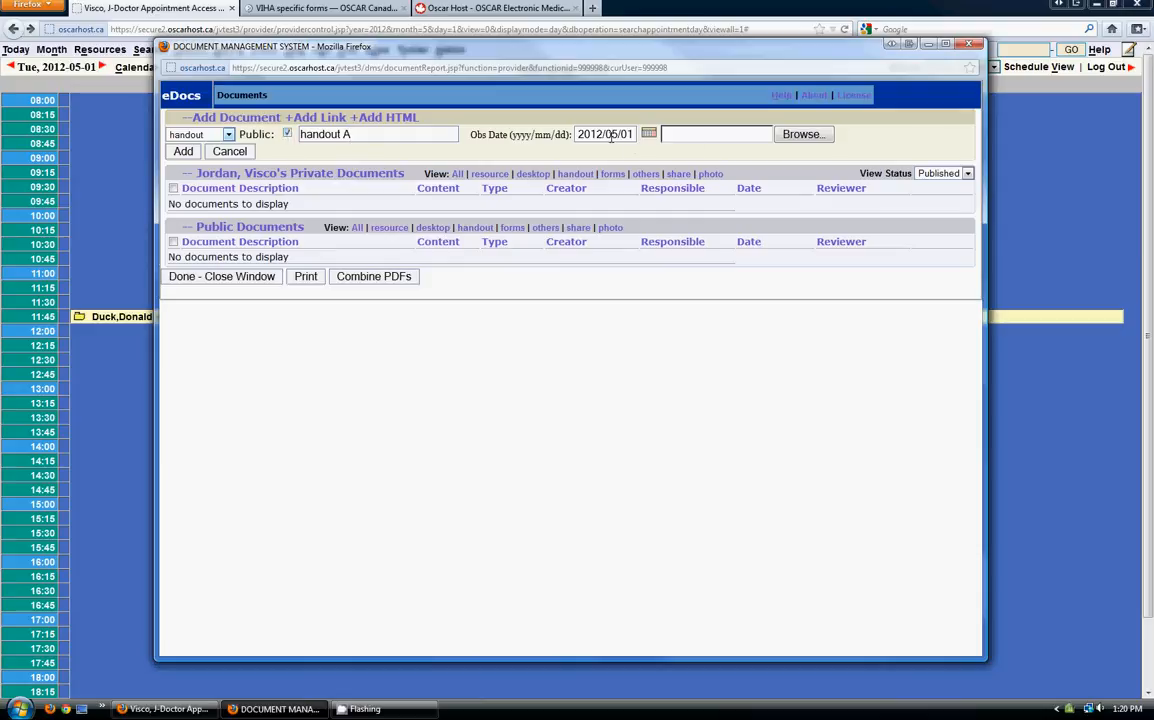
Attach HANDOUT A.pdf from the eDocs folder and add the document to eDocs
click(804, 134)
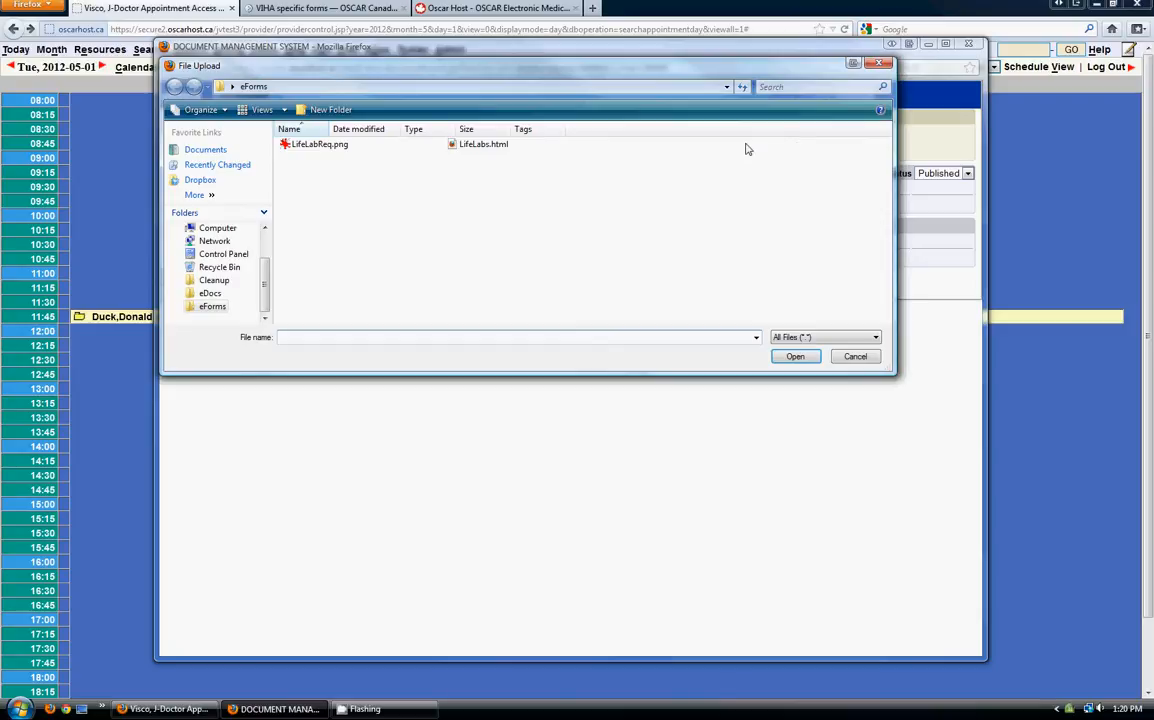
click(232, 86)
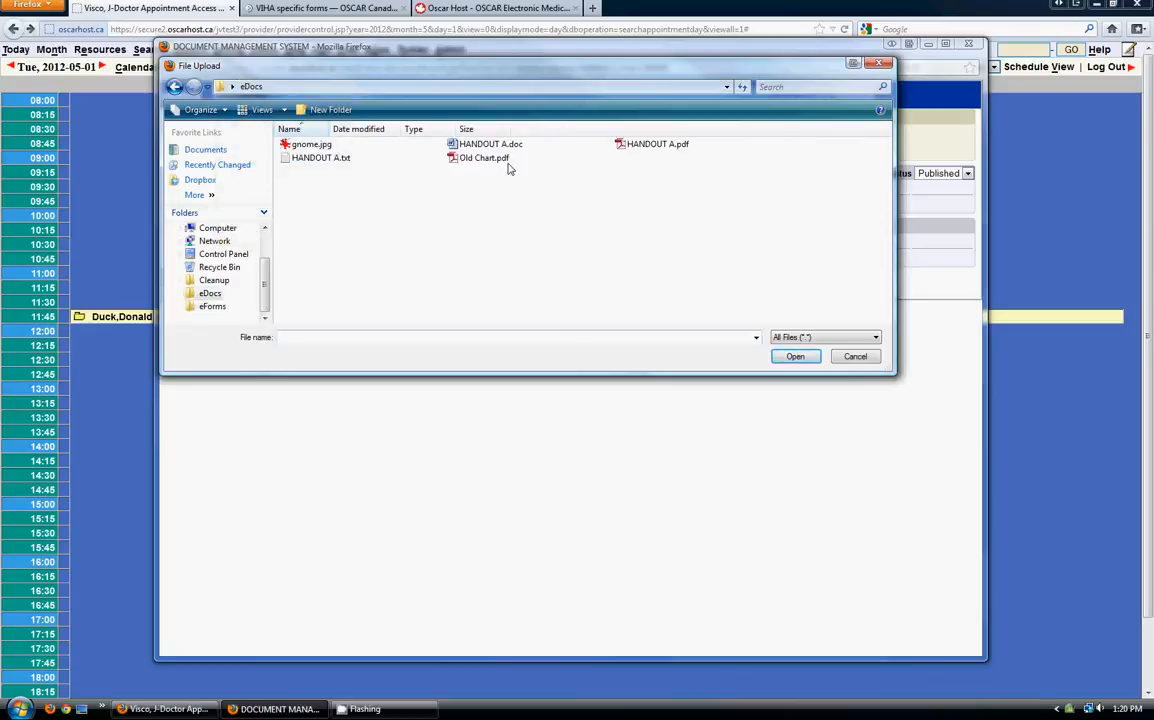
click(658, 144)
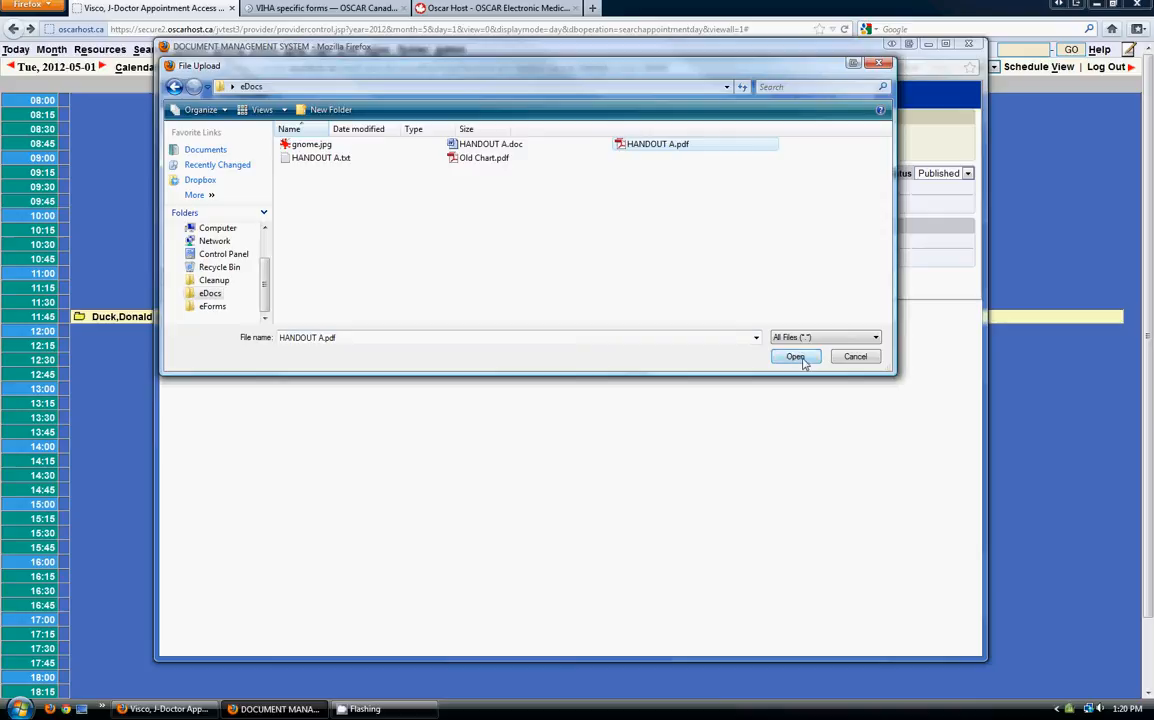
click(794, 356)
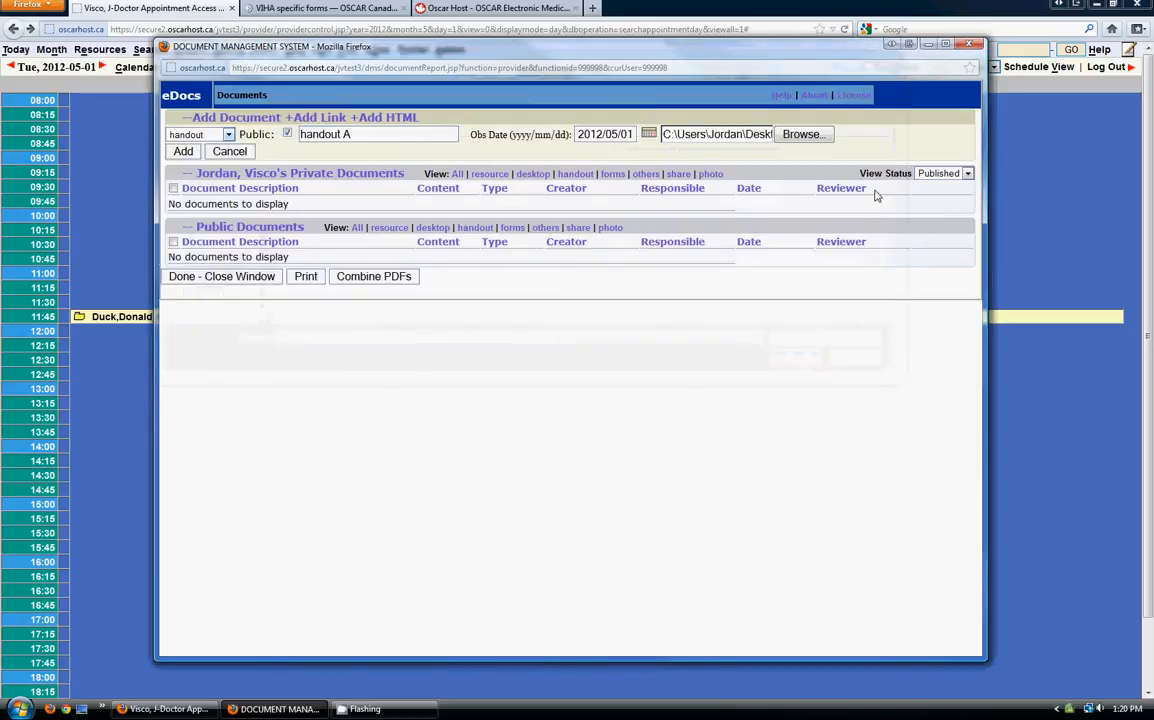
click(184, 152)
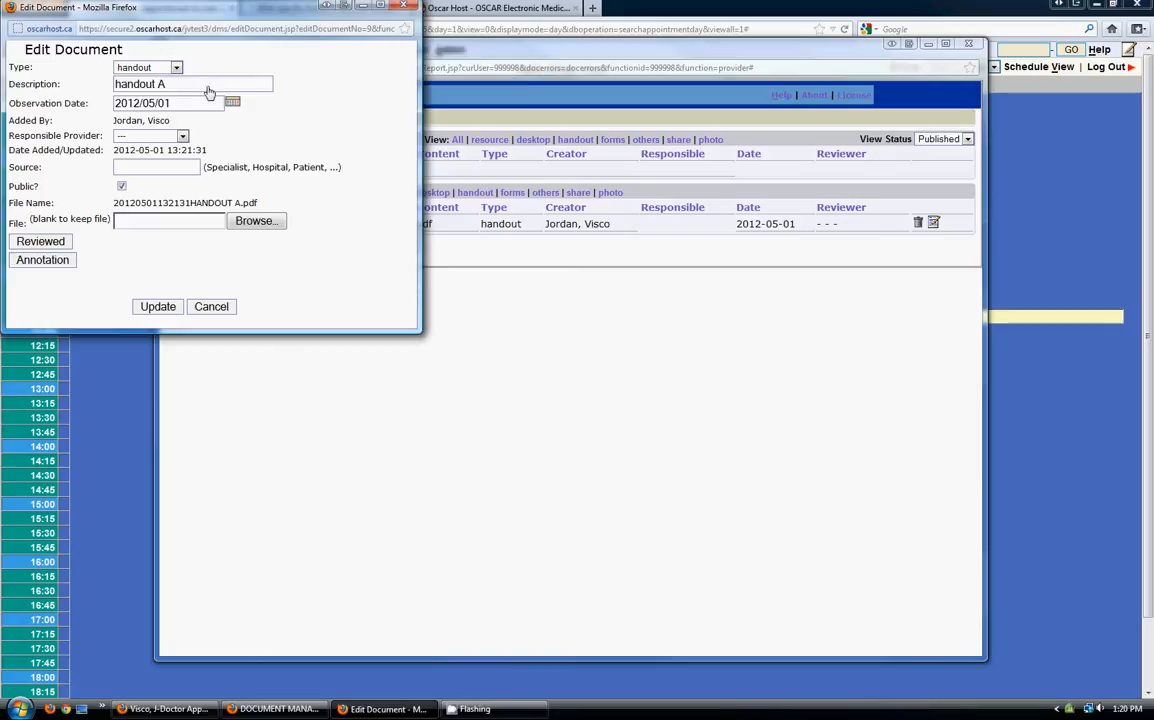
mouse_move(228, 90)
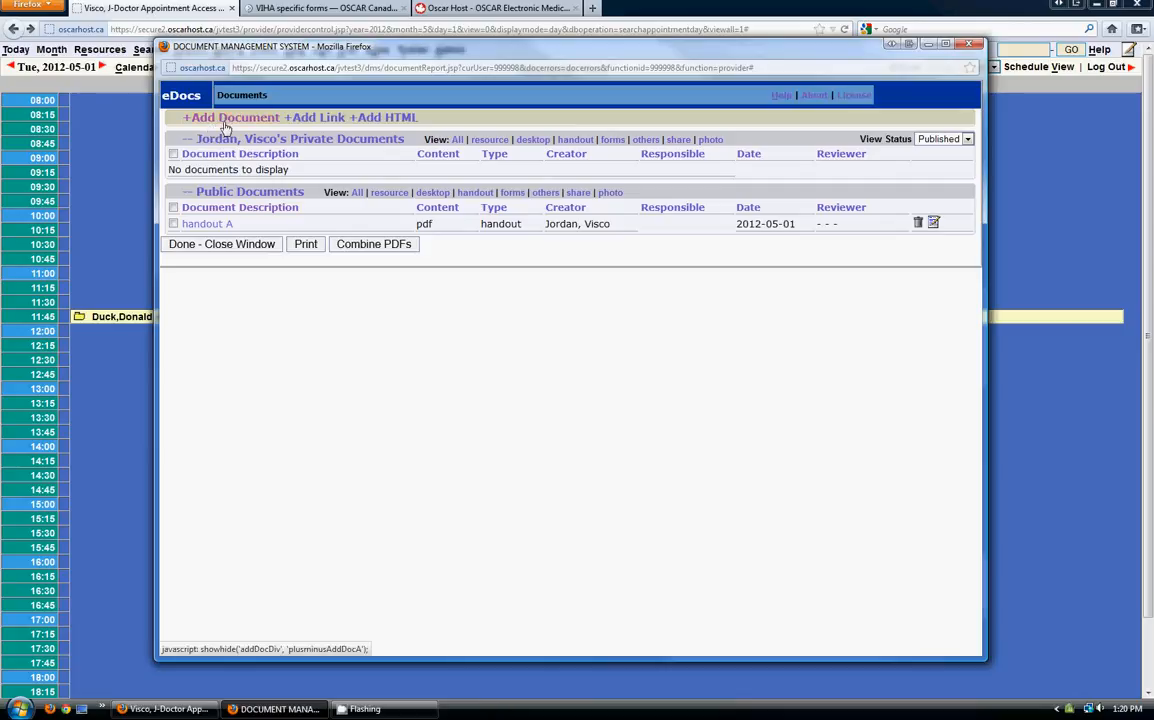
Add a private handout titled handout A2 with HANDOUT A.doc attached to eDocs
click(232, 116)
text(handout)
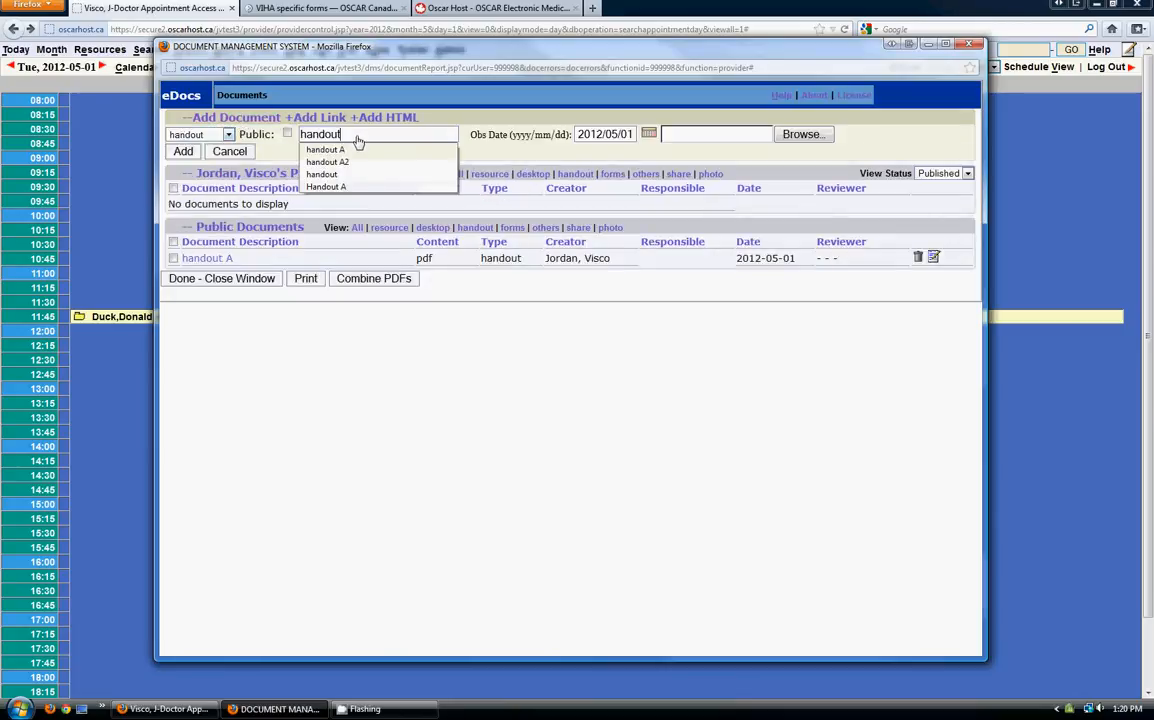
click(328, 162)
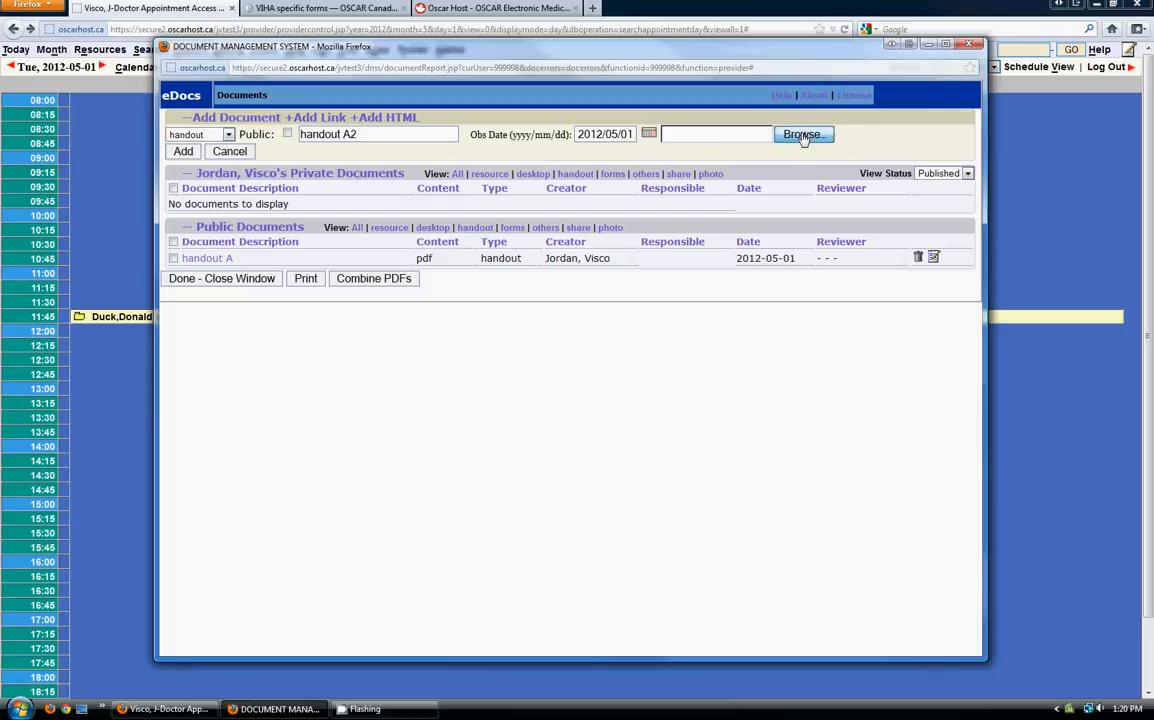
click(804, 134)
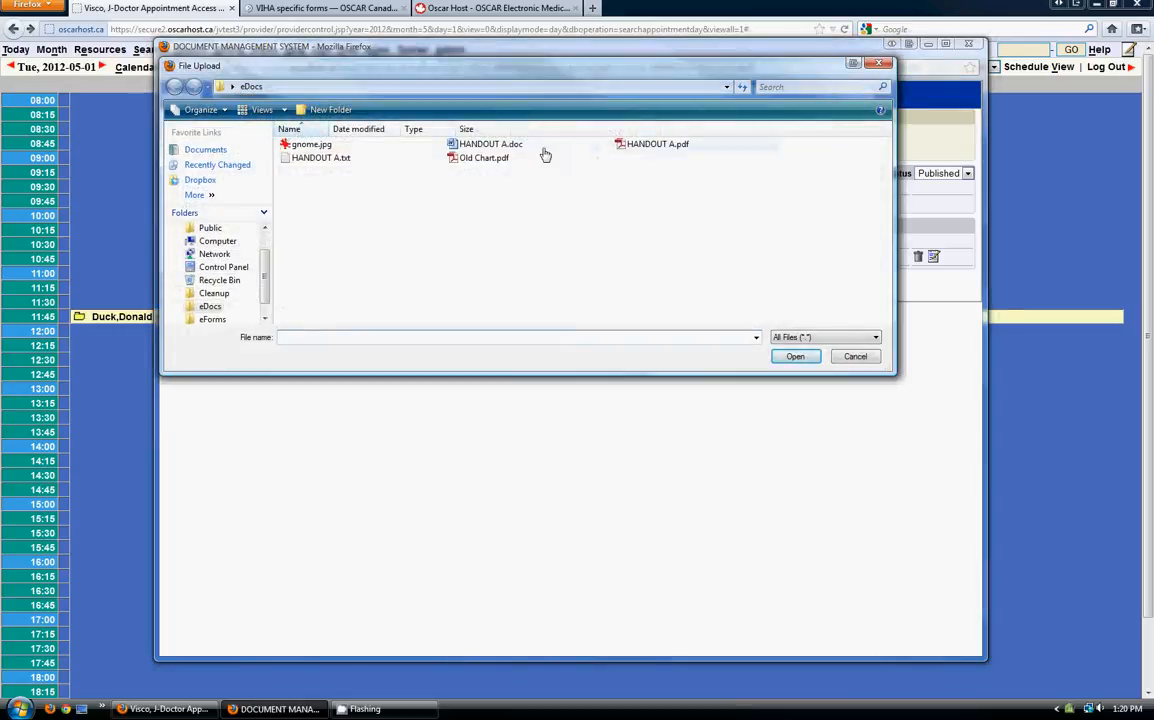
click(794, 356)
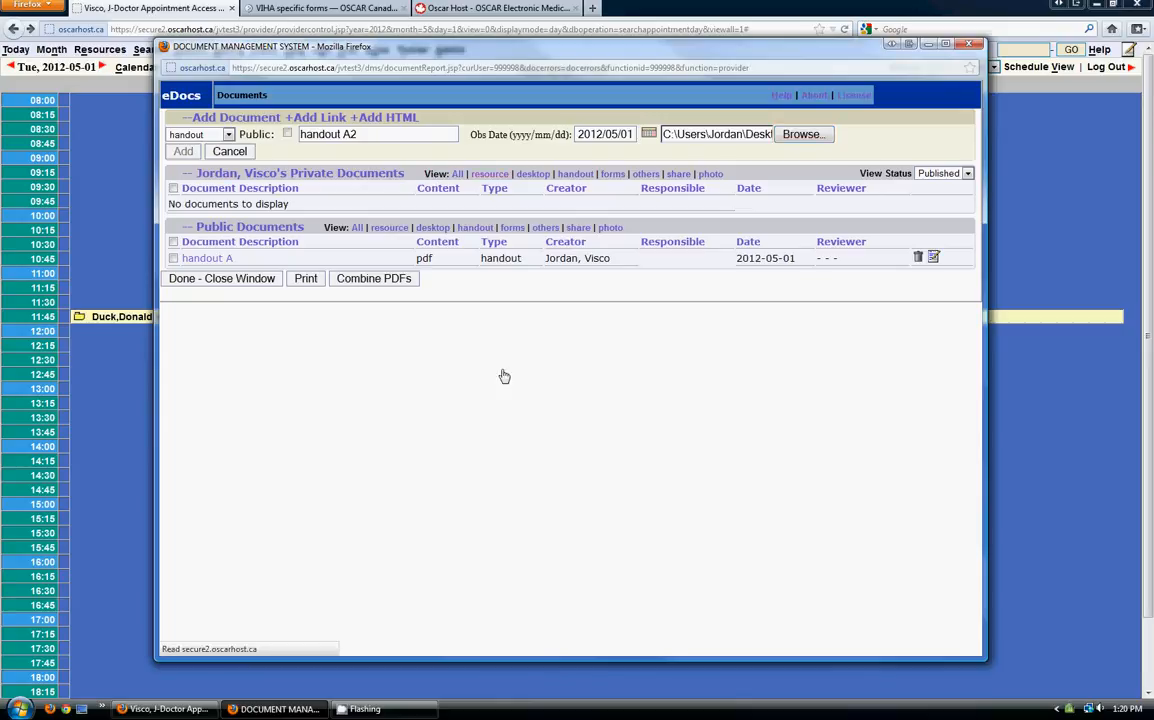
click(182, 152)
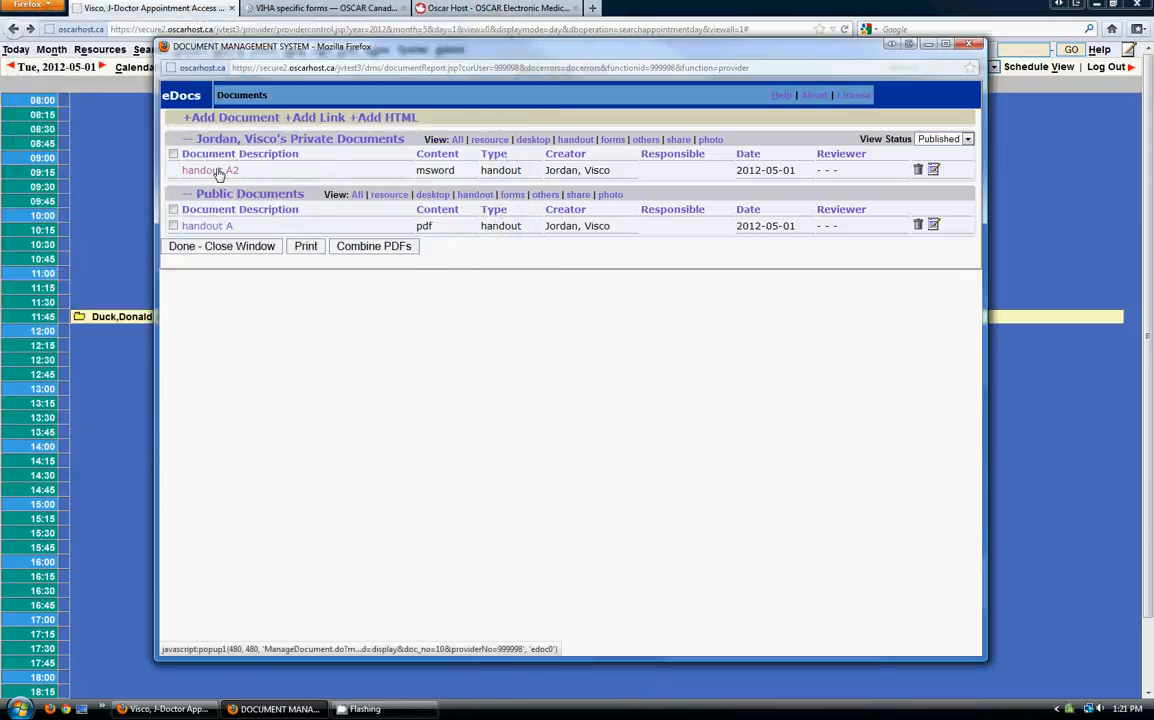
click(210, 170)
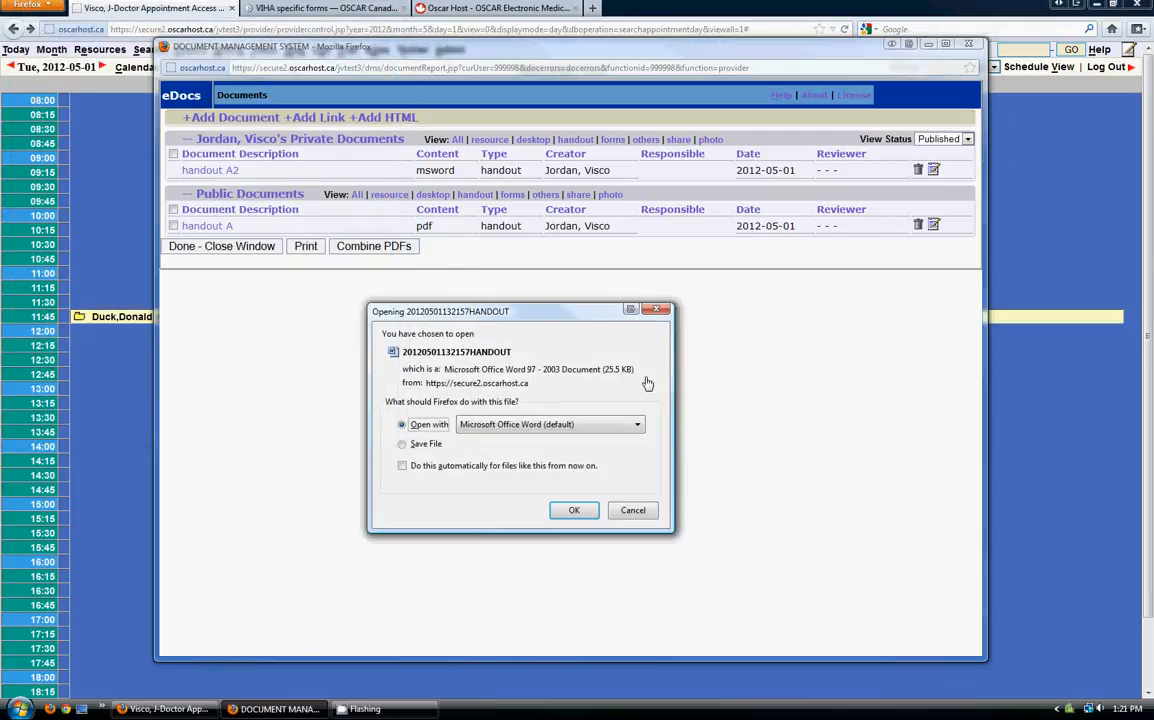
mouse_move(648, 368)
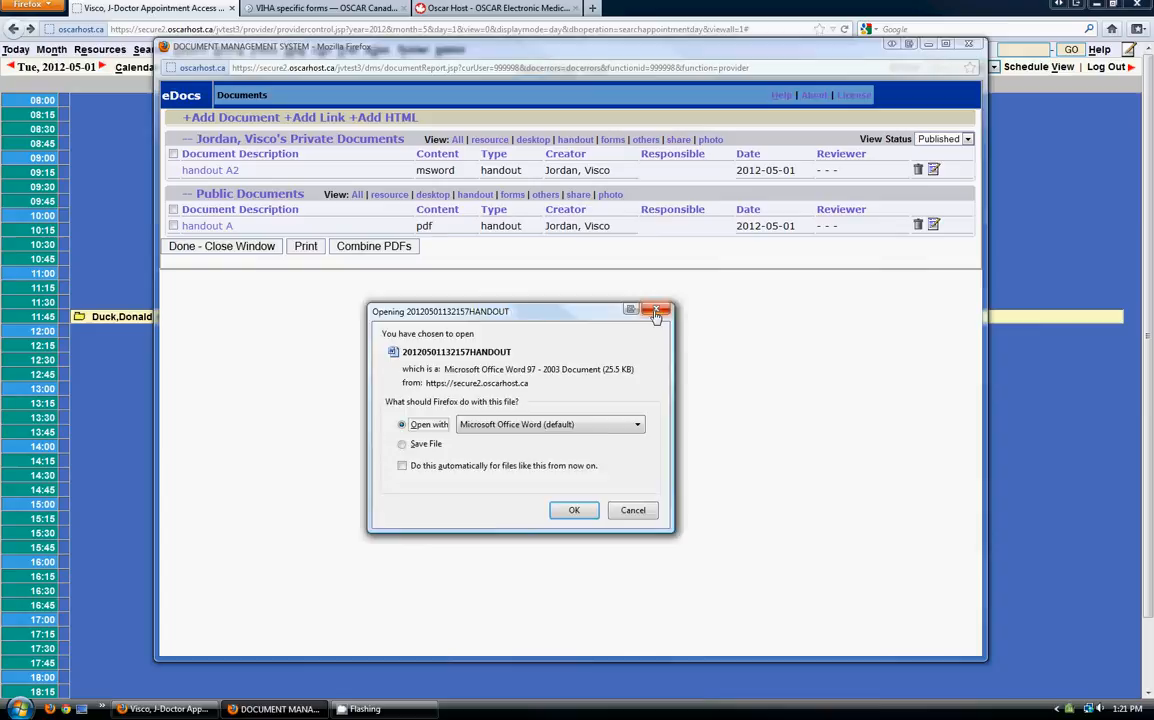
click(656, 312)
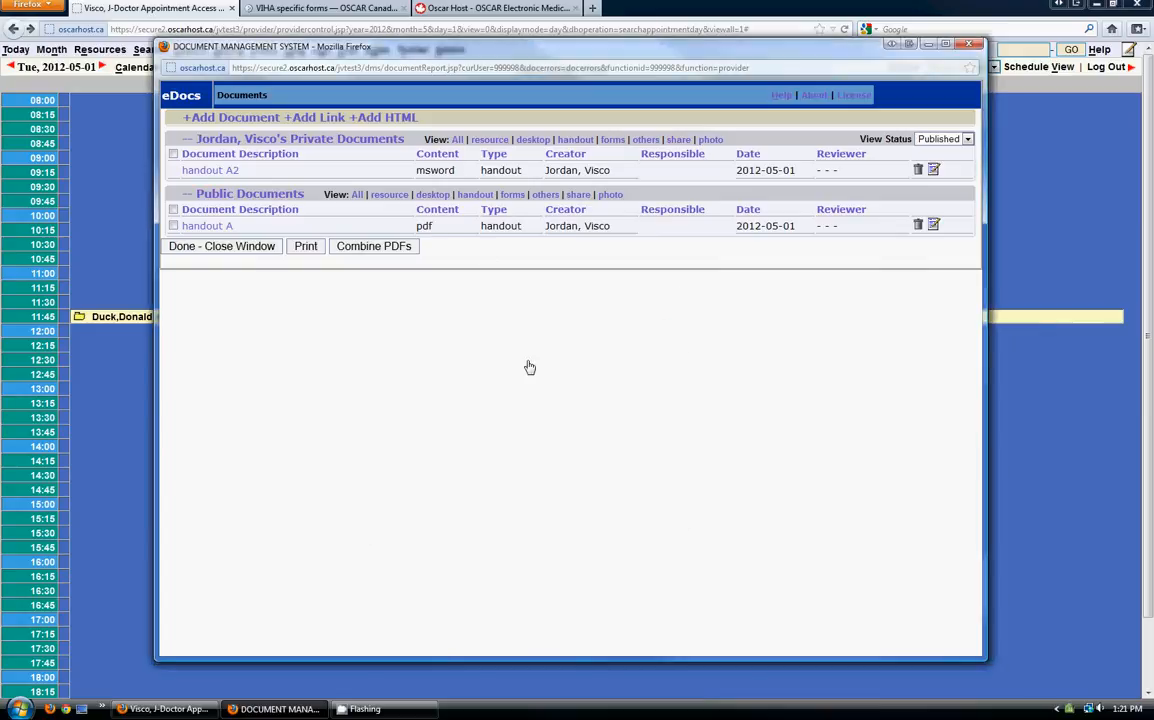
mouse_move(516, 308)
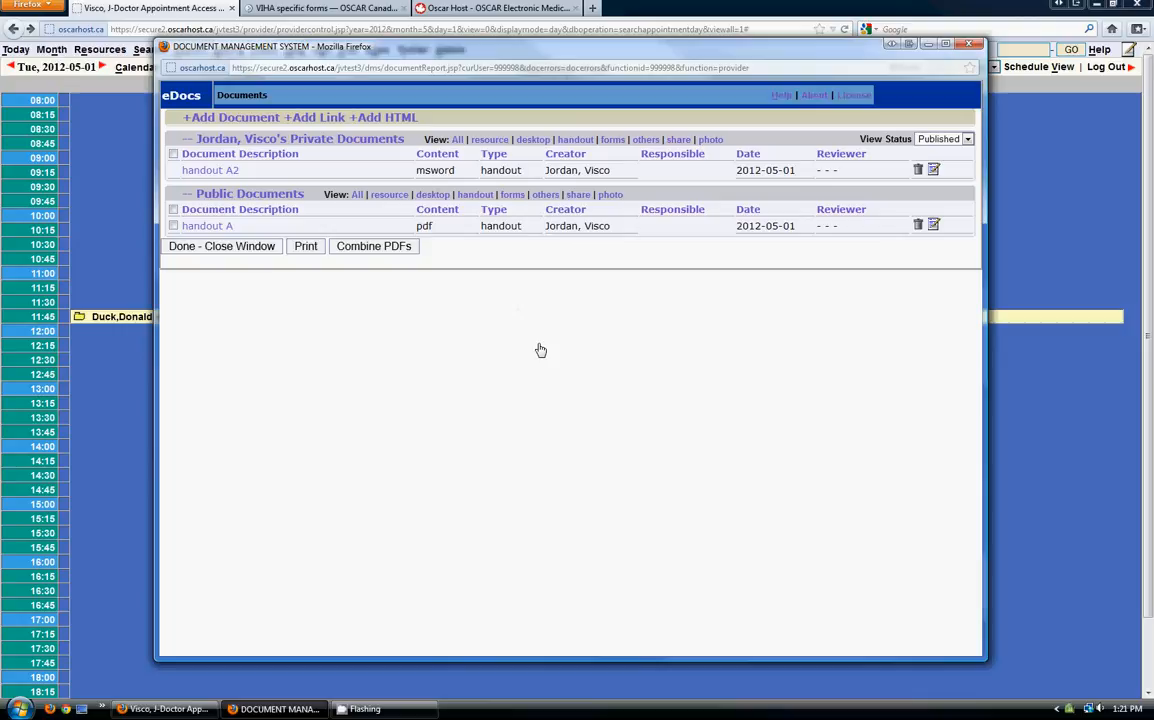
mouse_move(780, 288)
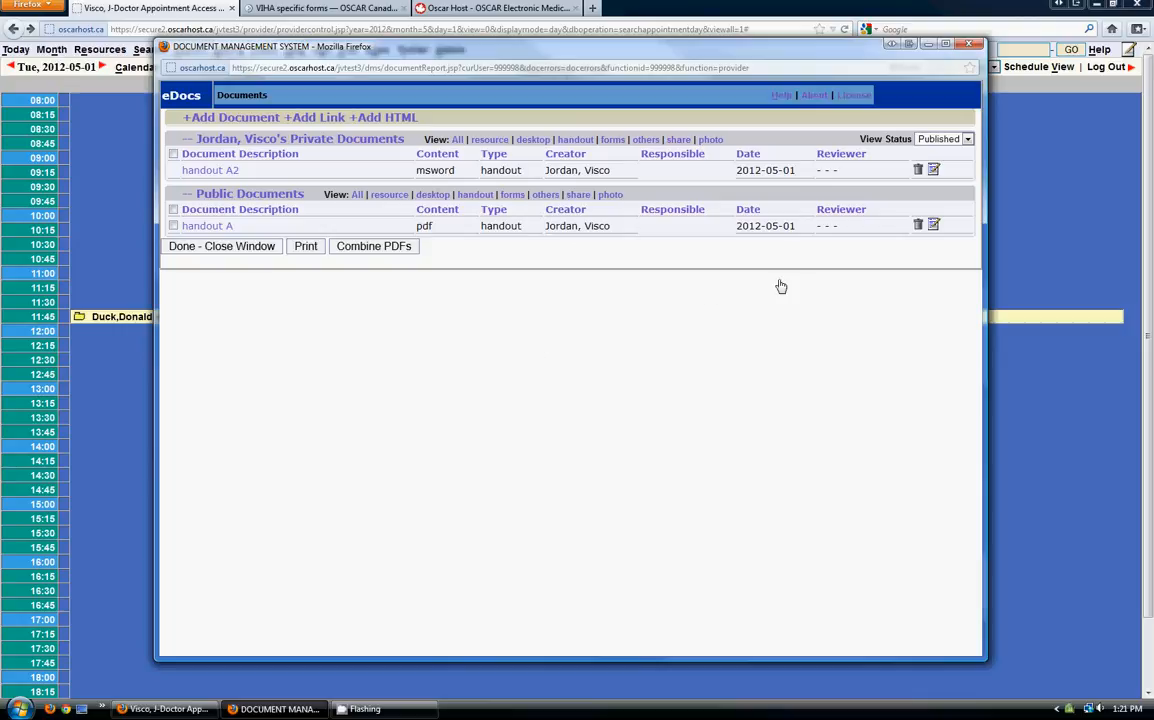
mouse_move(524, 320)
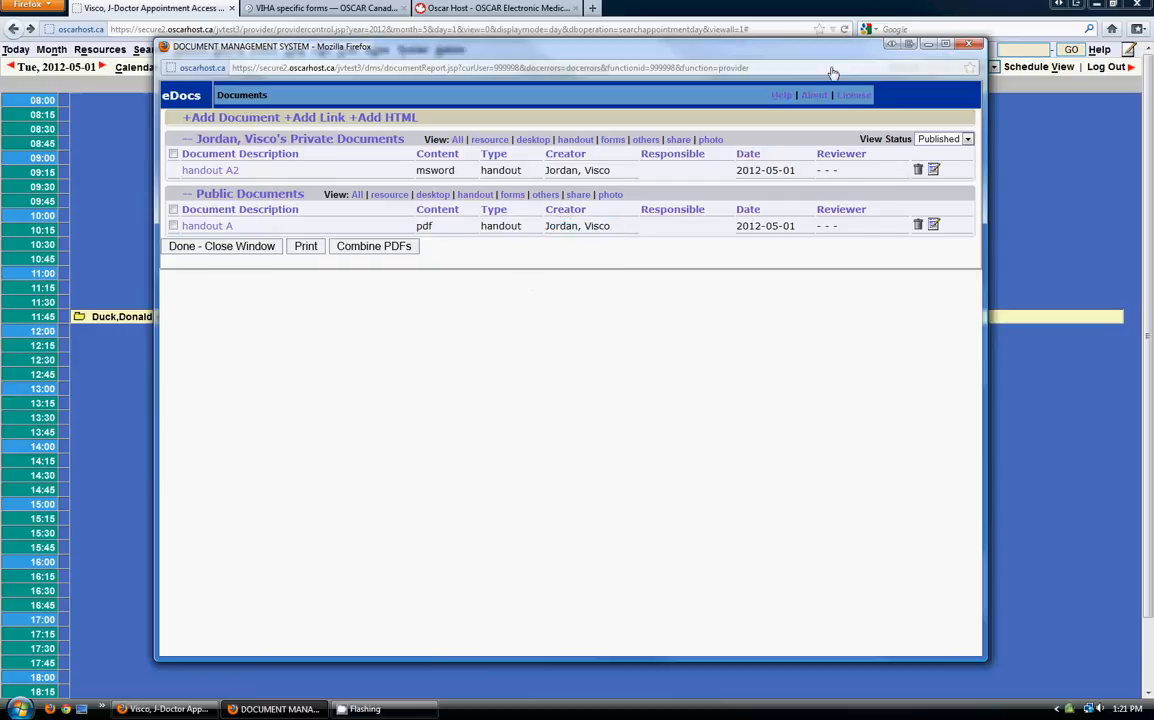
Close the empty patient documents window and the encounter window, leaving the day schedule
click(220, 246)
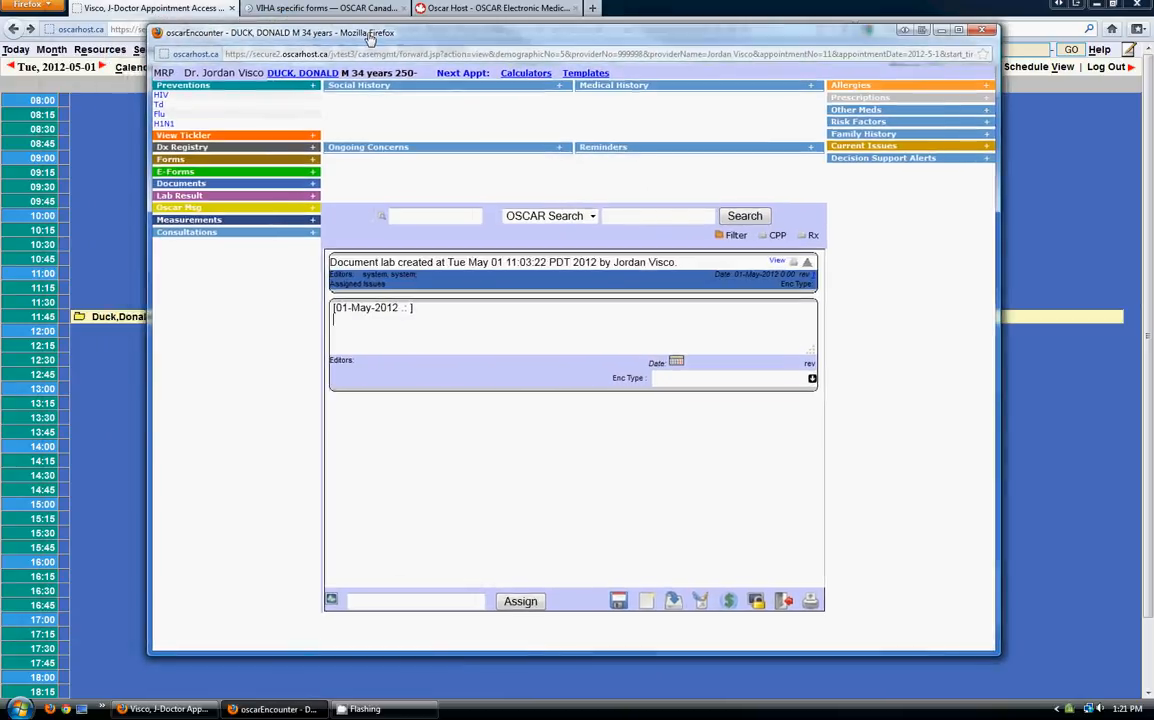
mouse_move(192, 328)
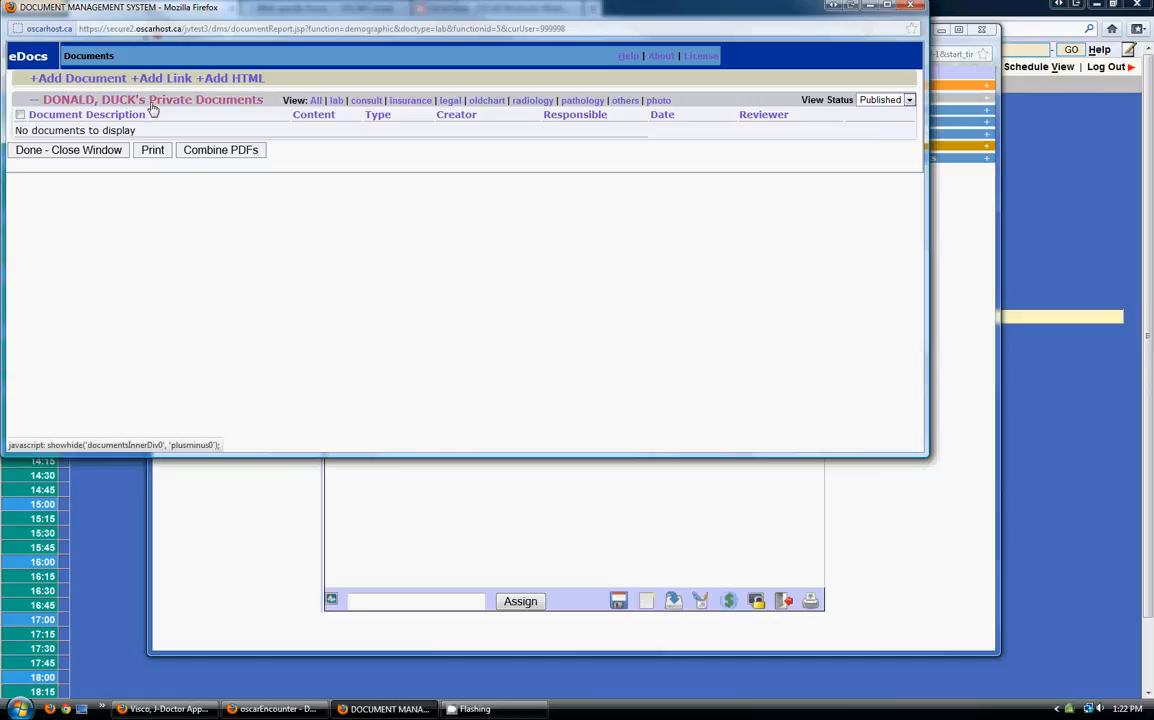
click(150, 100)
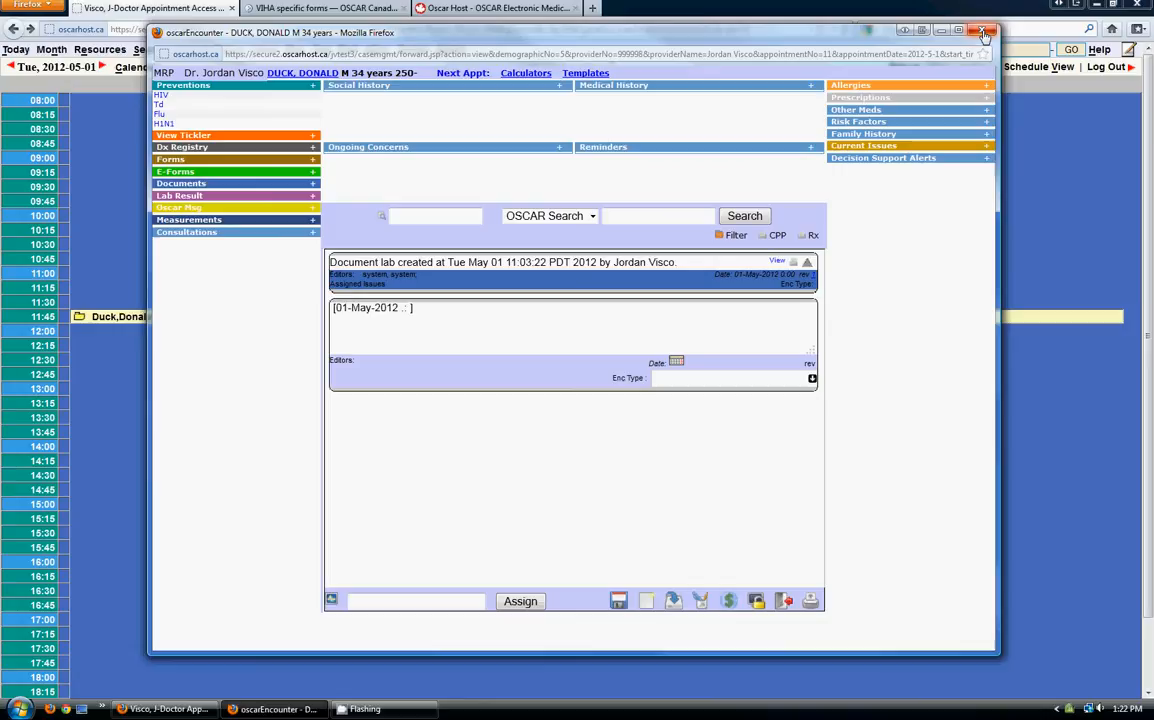
click(982, 32)
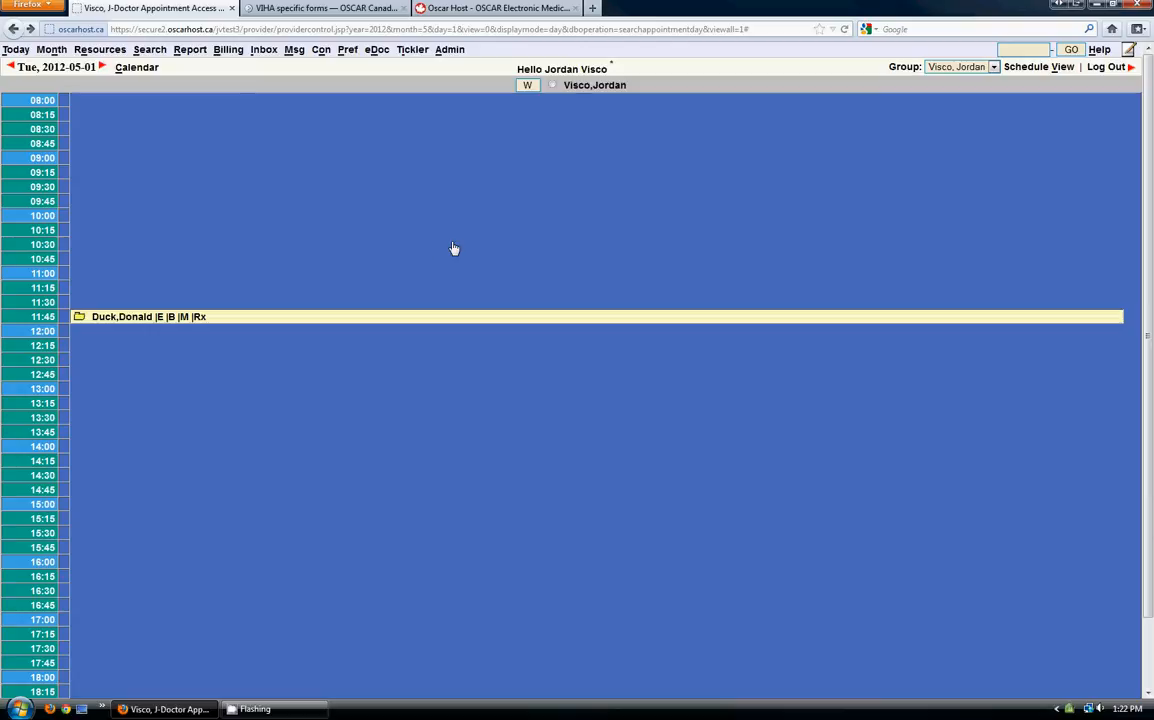
mouse_move(160, 316)
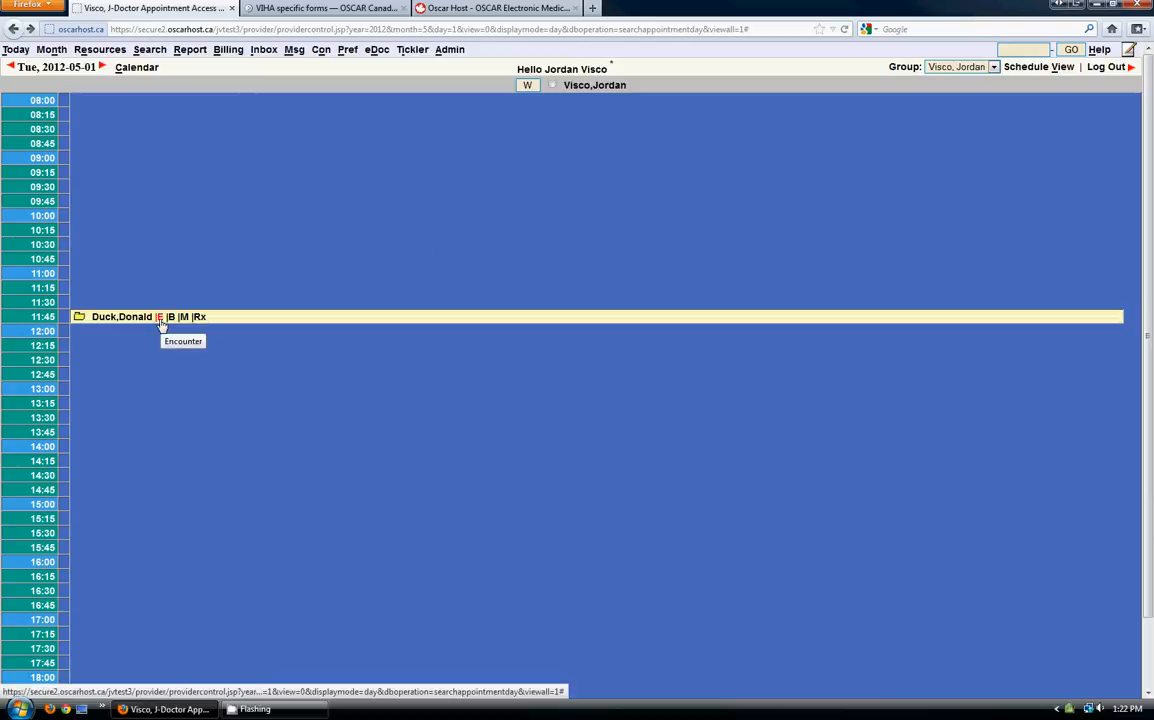
Enter the booked patient's encounter and bring up its E-Forms library of three forms
click(160, 316)
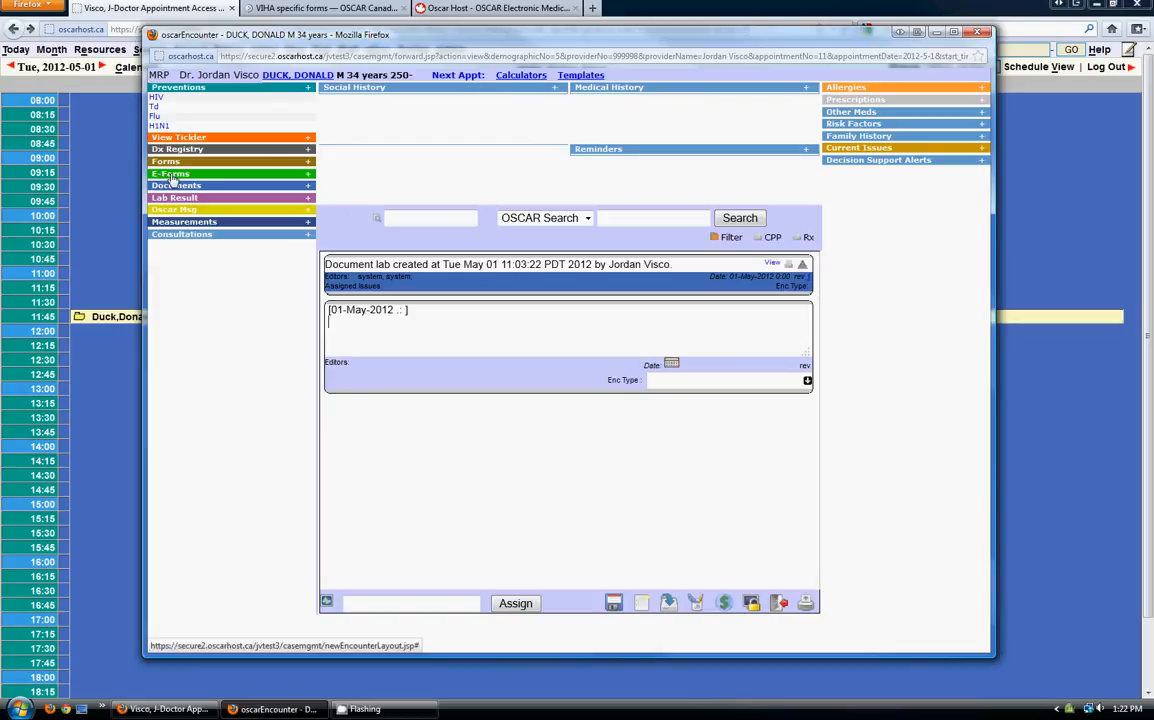
click(170, 172)
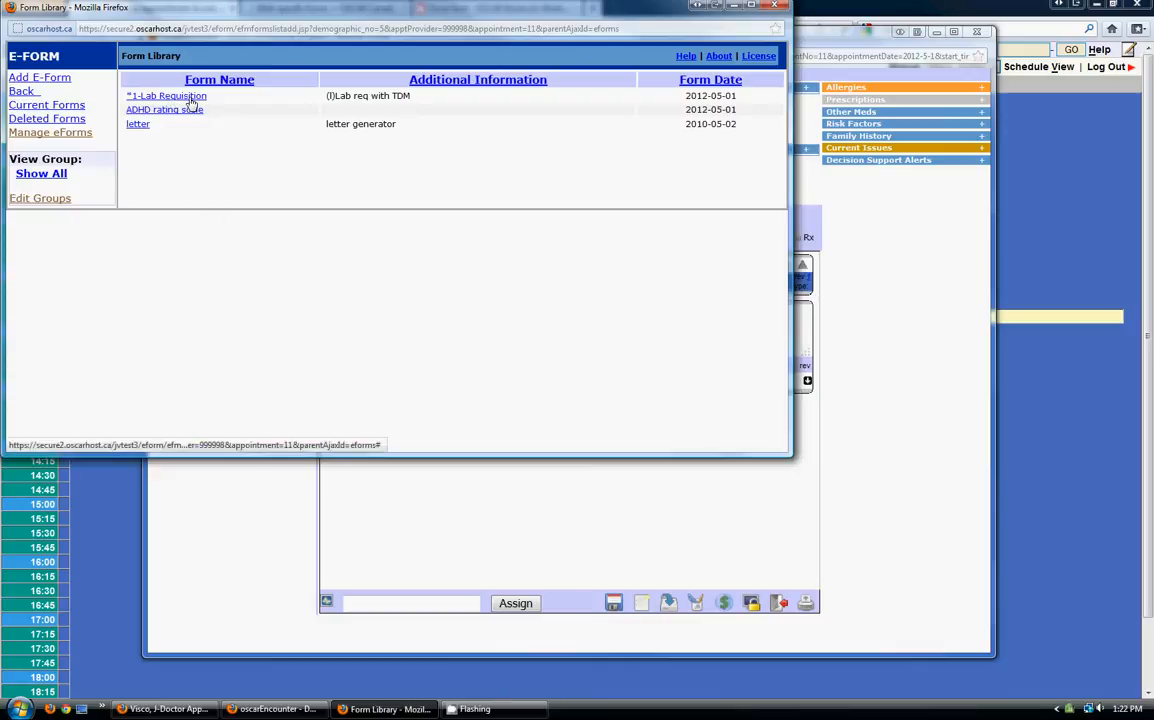
Fill the Lab Requisition eForm with 'asdfasdf' and submit it to the patient's forms list
click(166, 96)
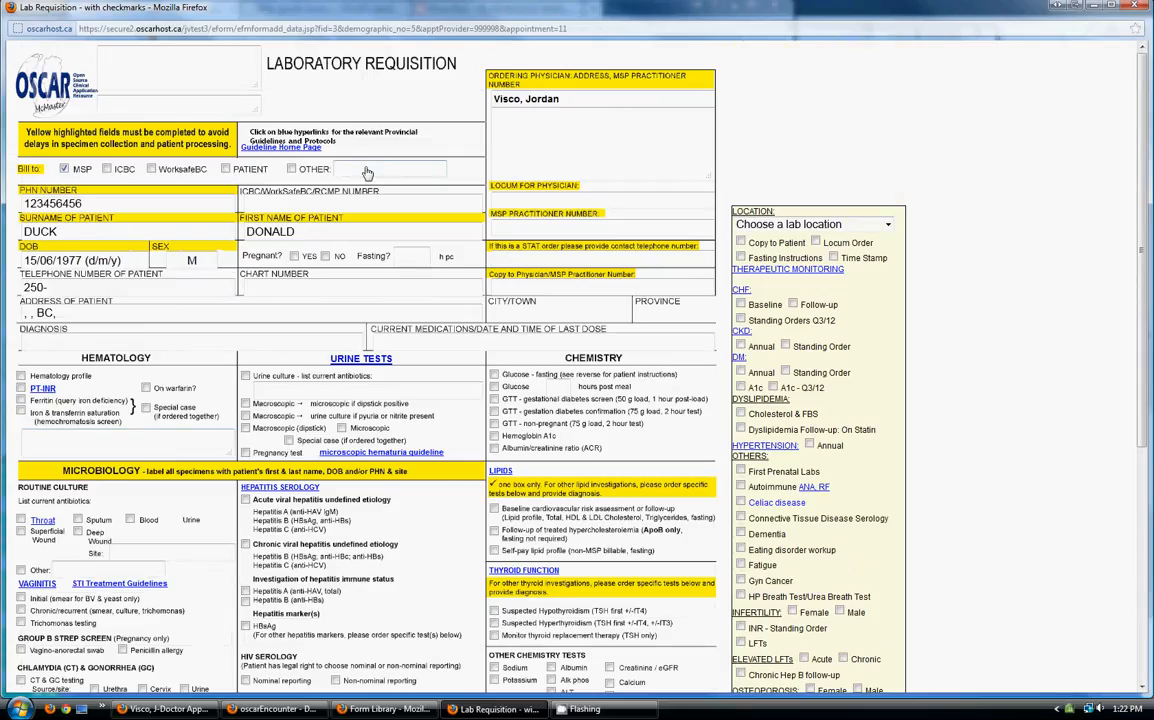
text(asdfasdf)
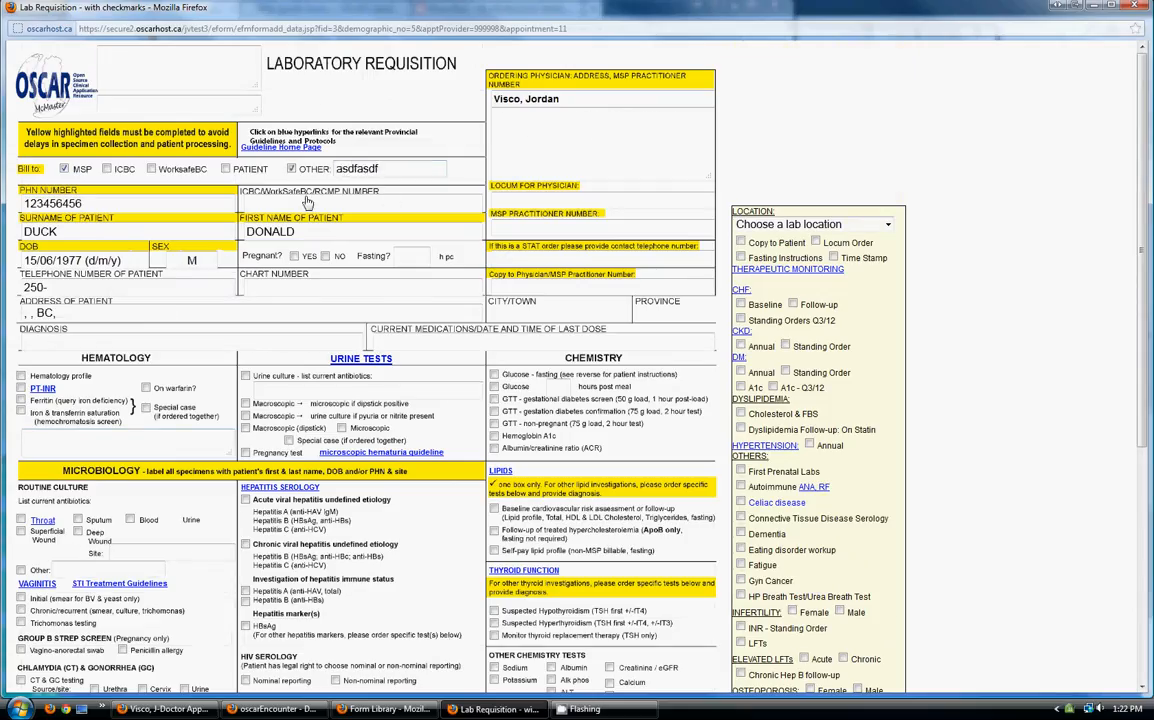
scroll(down, 3)
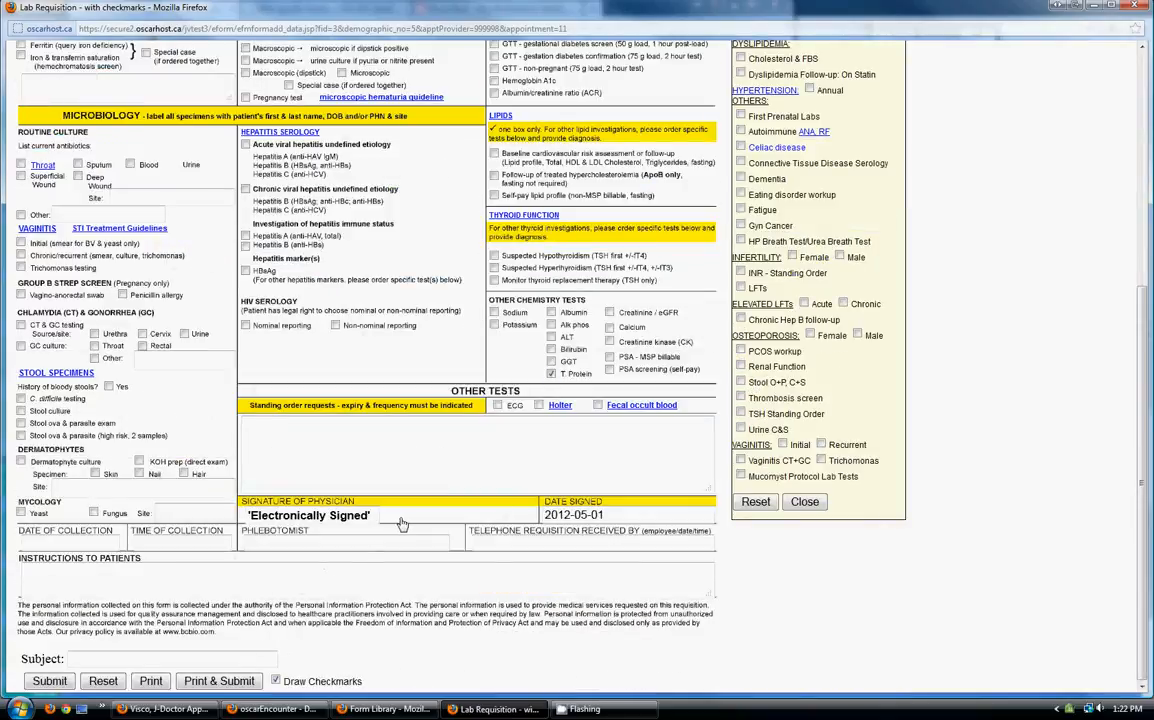
scroll(down, 3)
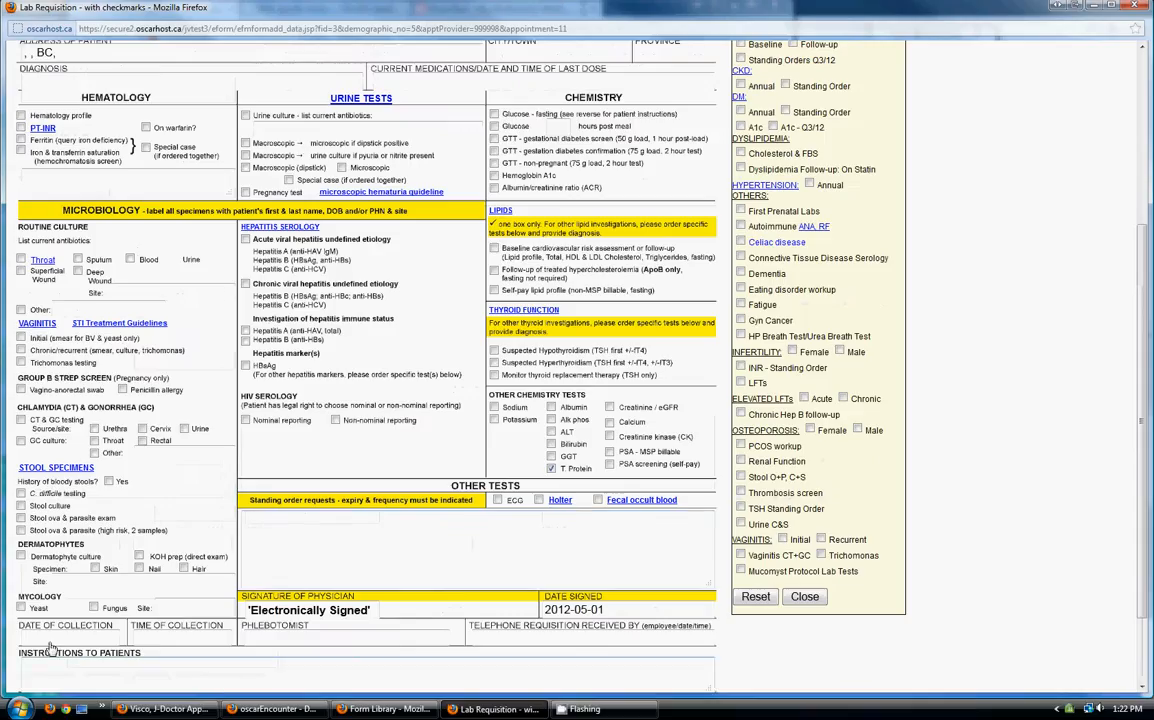
scroll(down, 3)
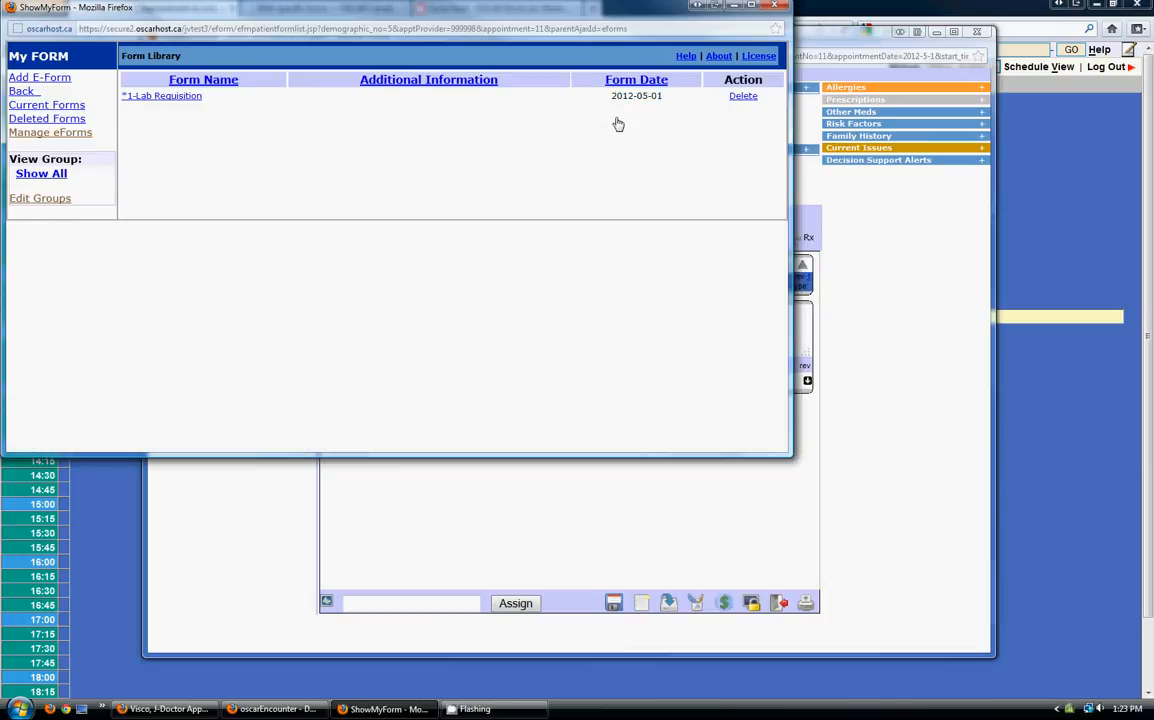
mouse_move(744, 96)
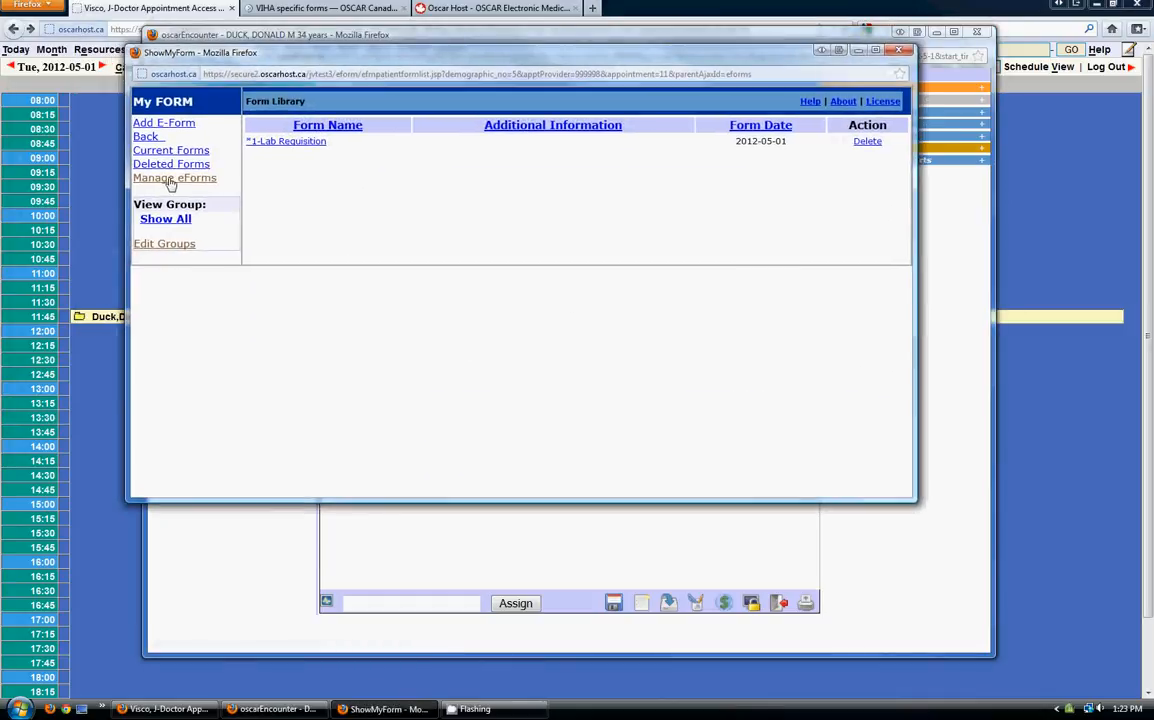
Go through Manage eForms on the Administrative Page to the Upload a Form page
click(898, 50)
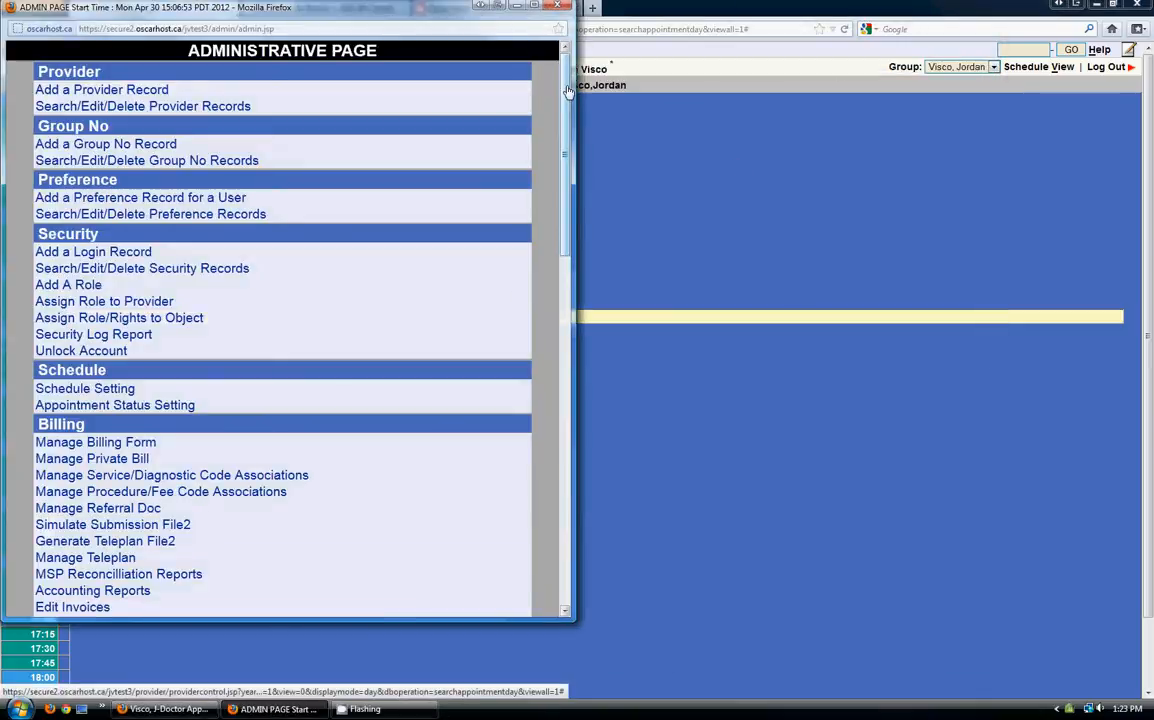
scroll(down, 3)
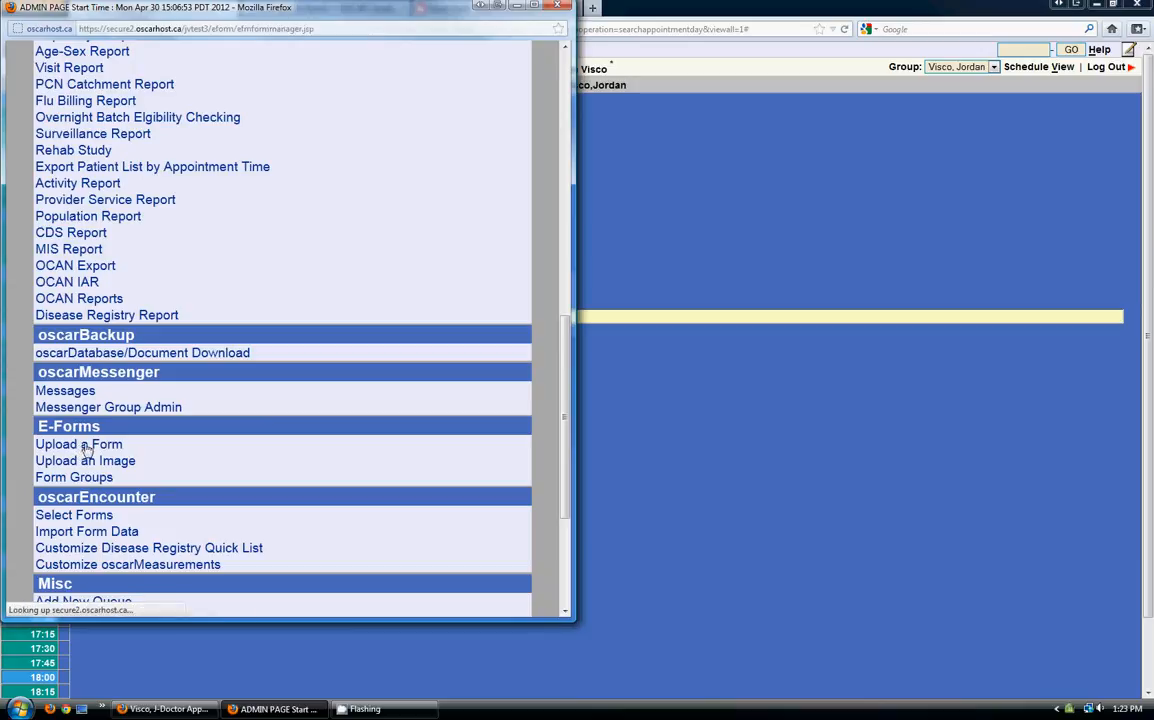
click(78, 444)
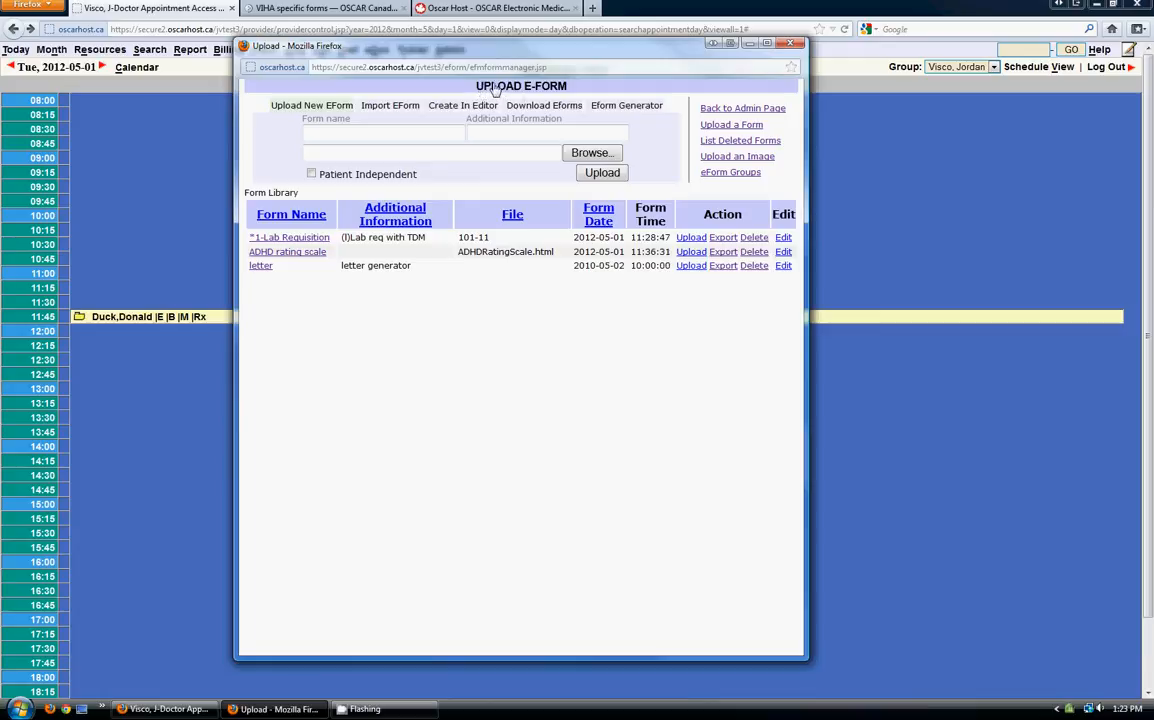
mouse_move(496, 90)
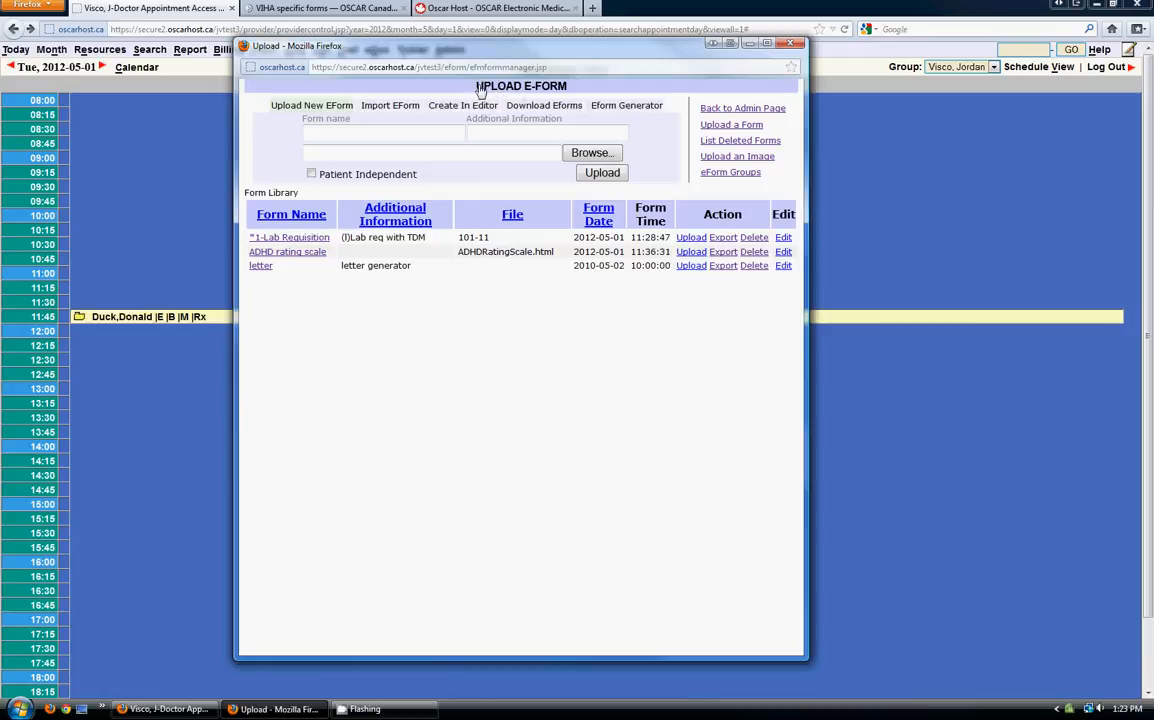
mouse_move(632, 110)
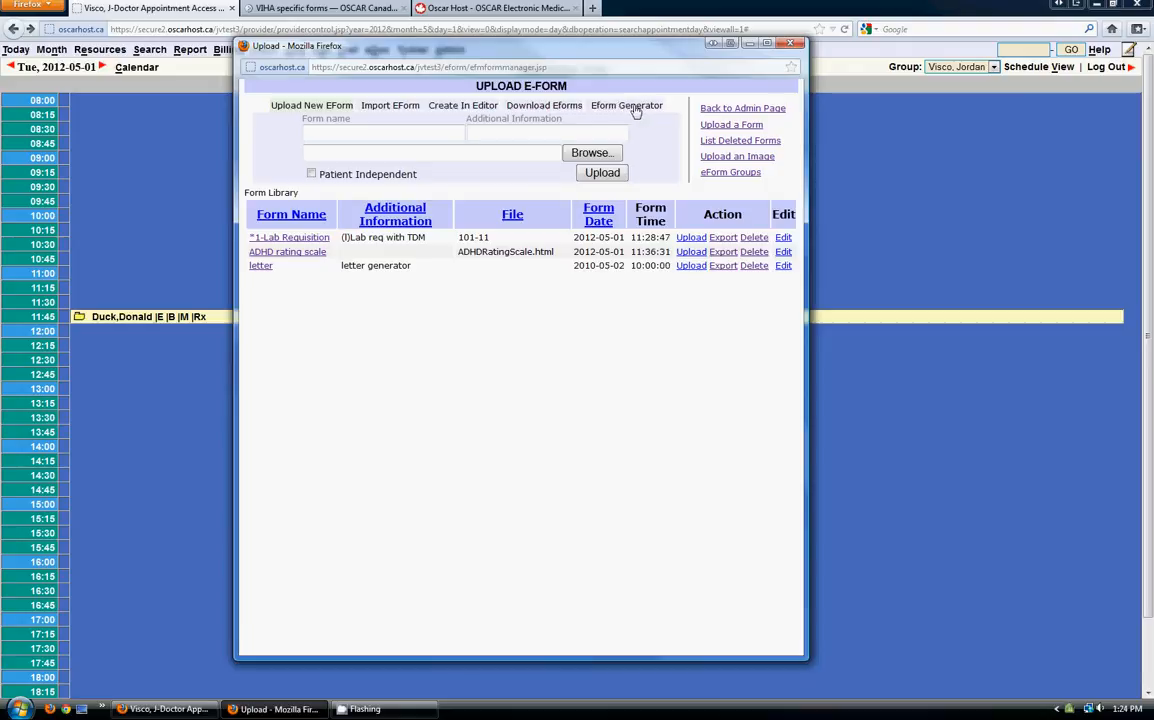
mouse_move(620, 110)
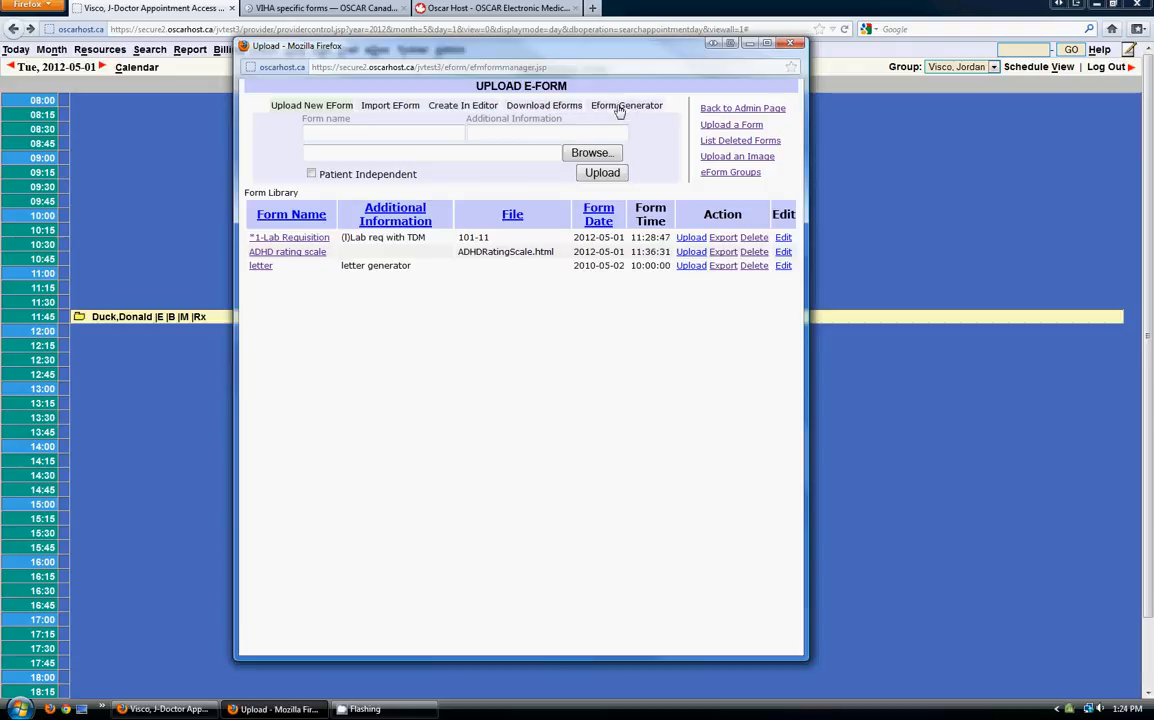
mouse_move(532, 112)
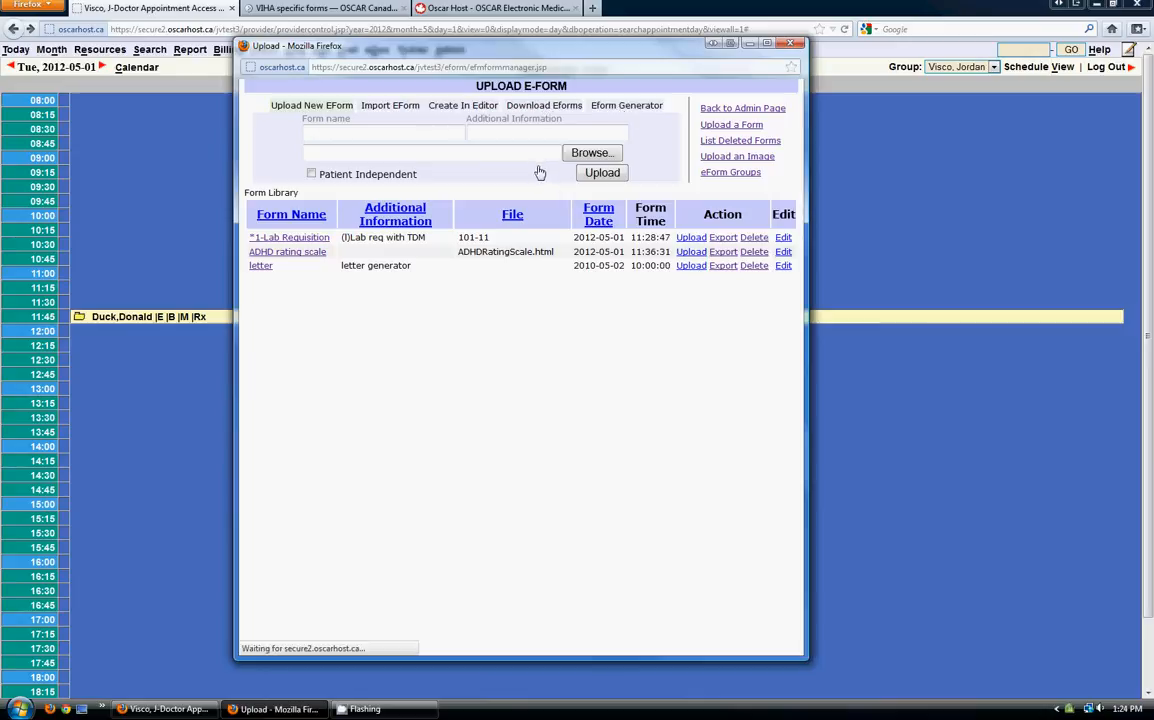
click(544, 104)
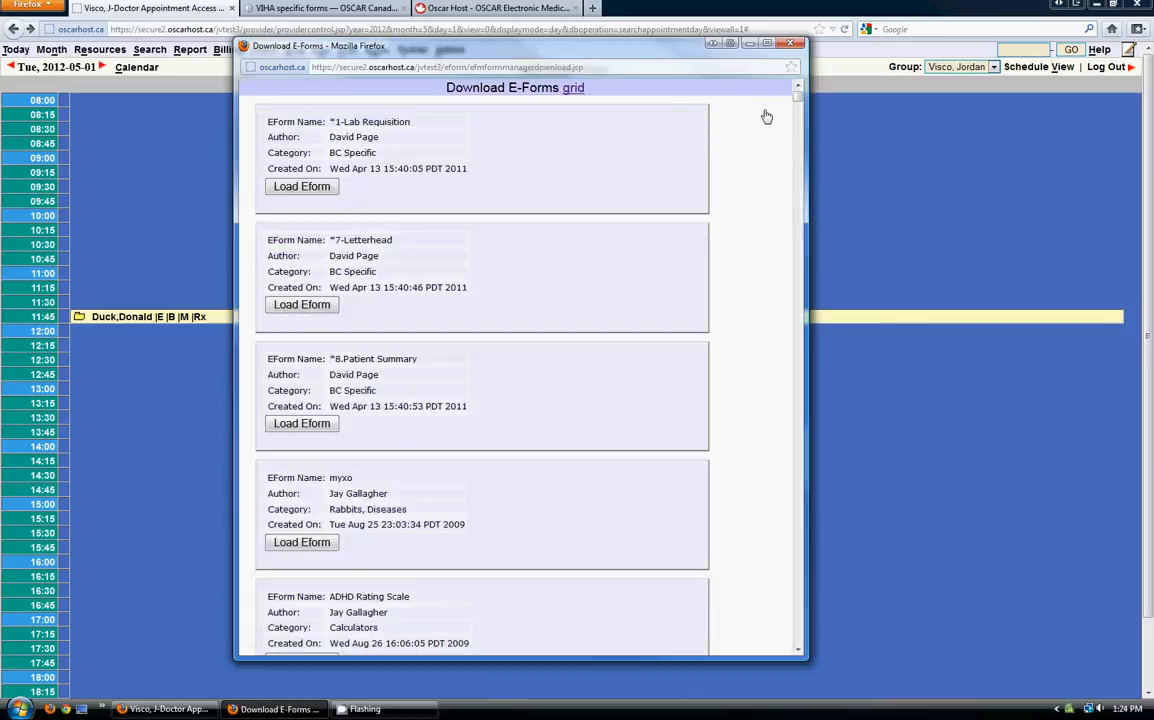
scroll(down, 3)
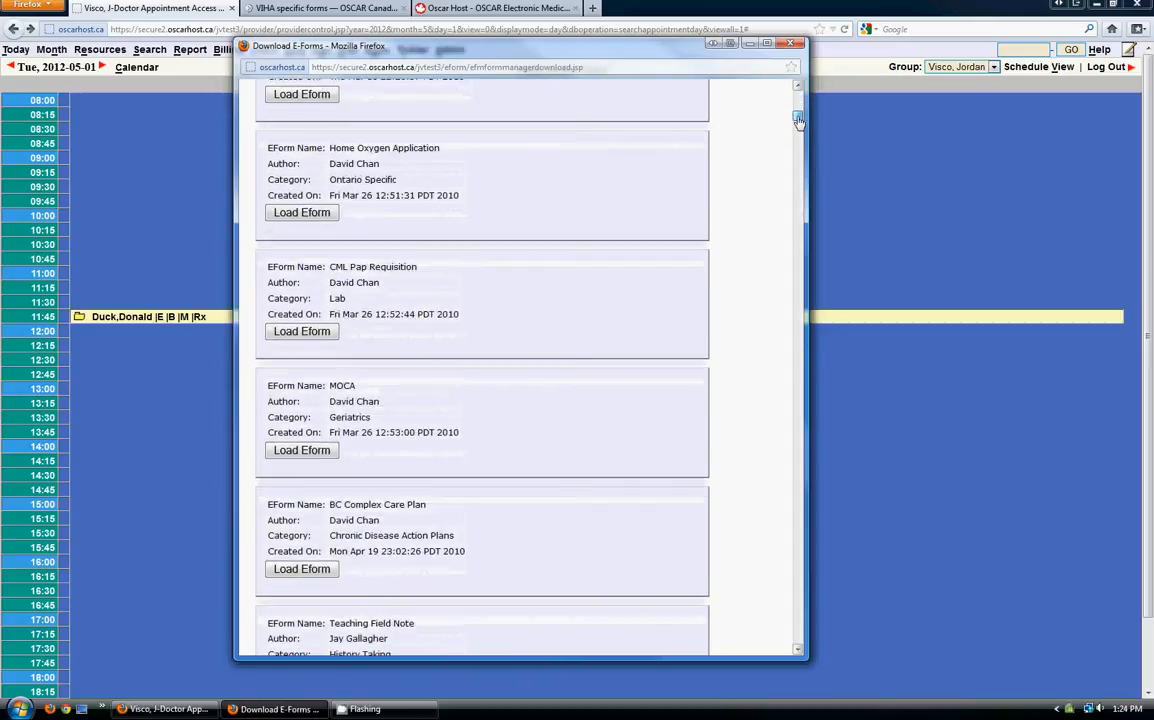
scroll(down, 3)
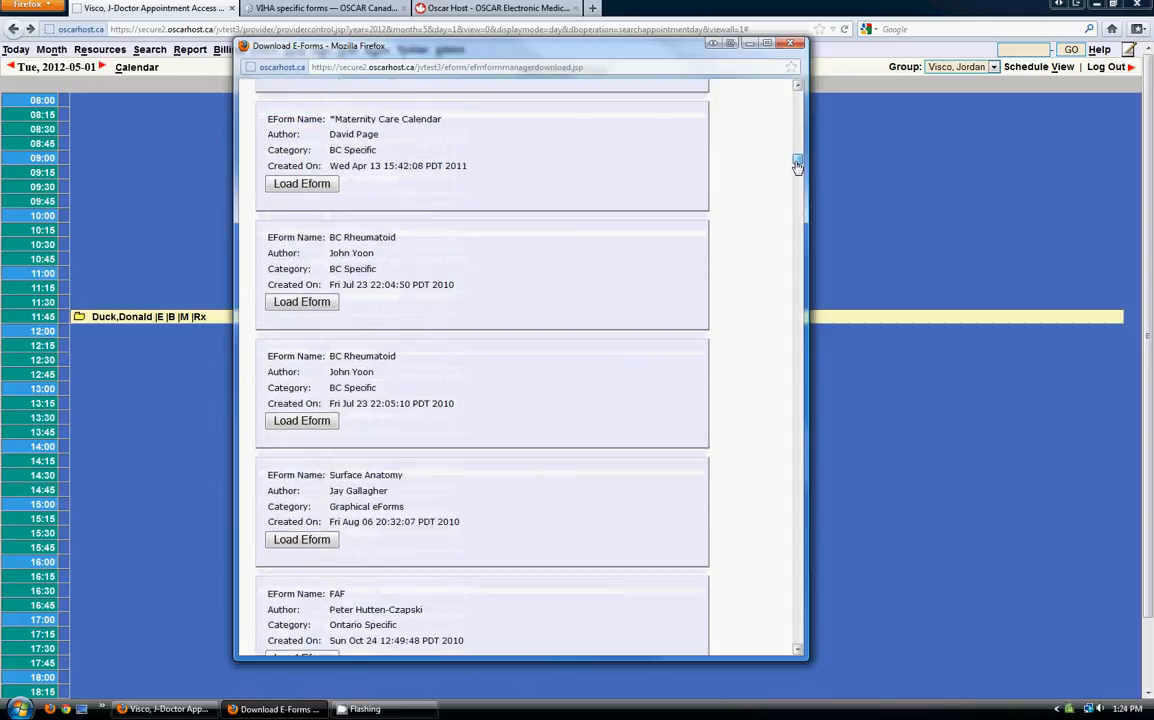
scroll(down, 3)
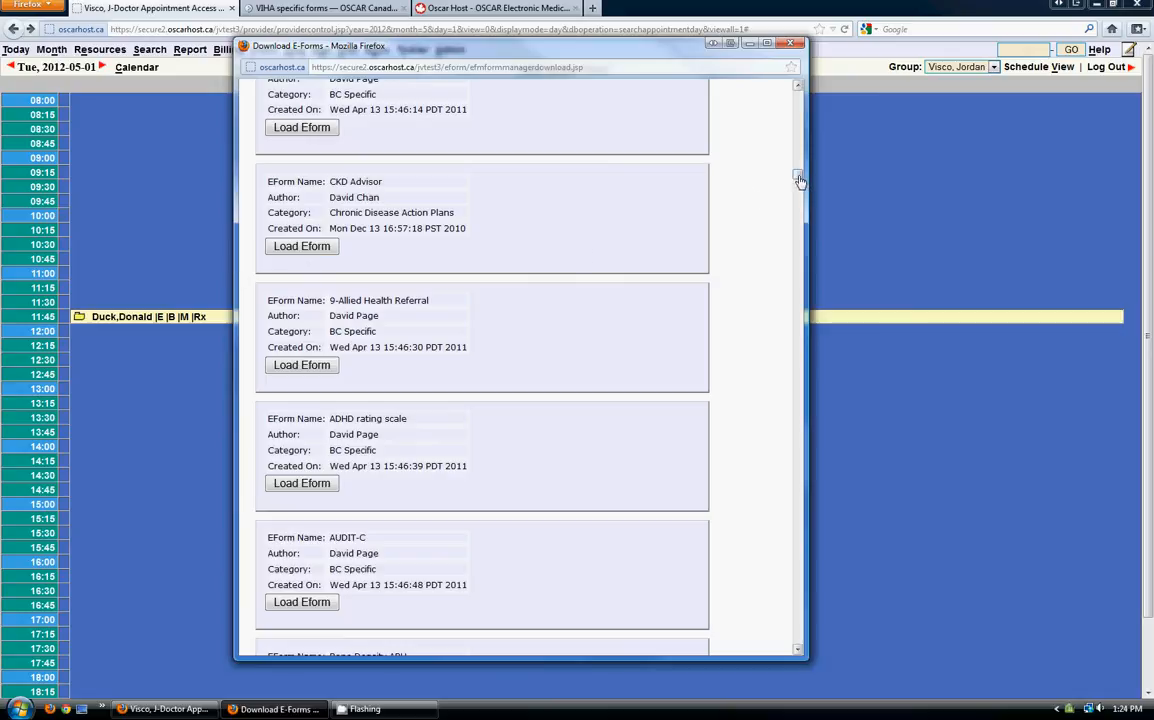
scroll(down, 3)
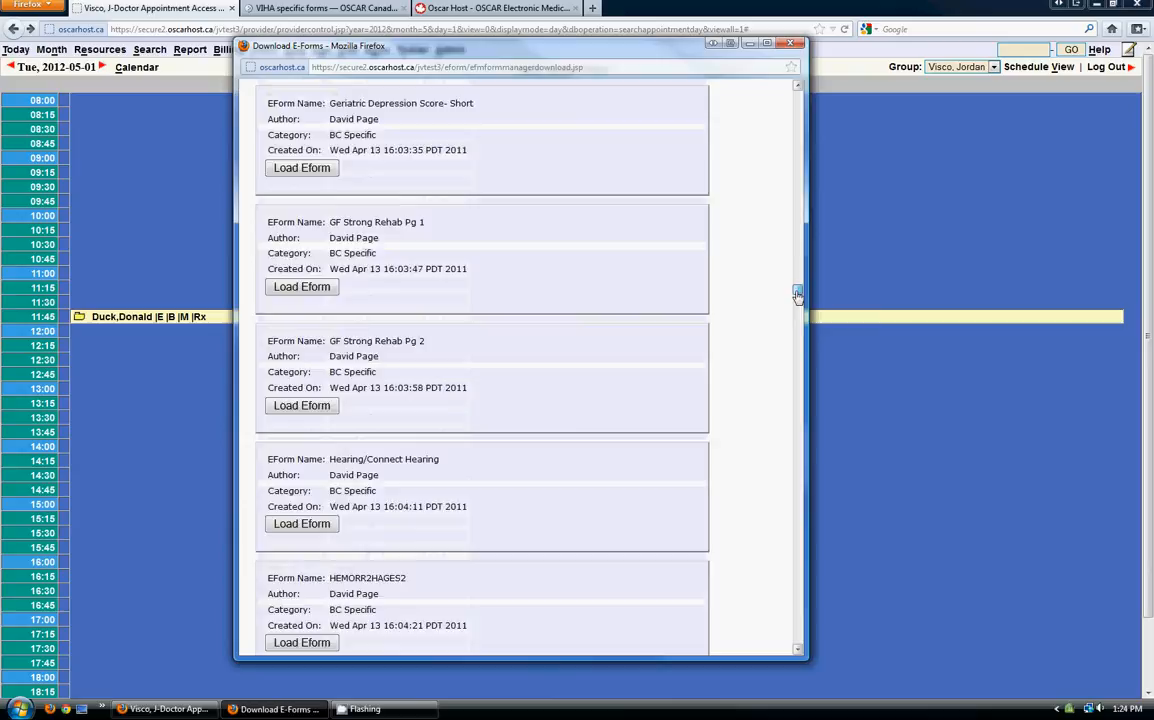
scroll(down, 3)
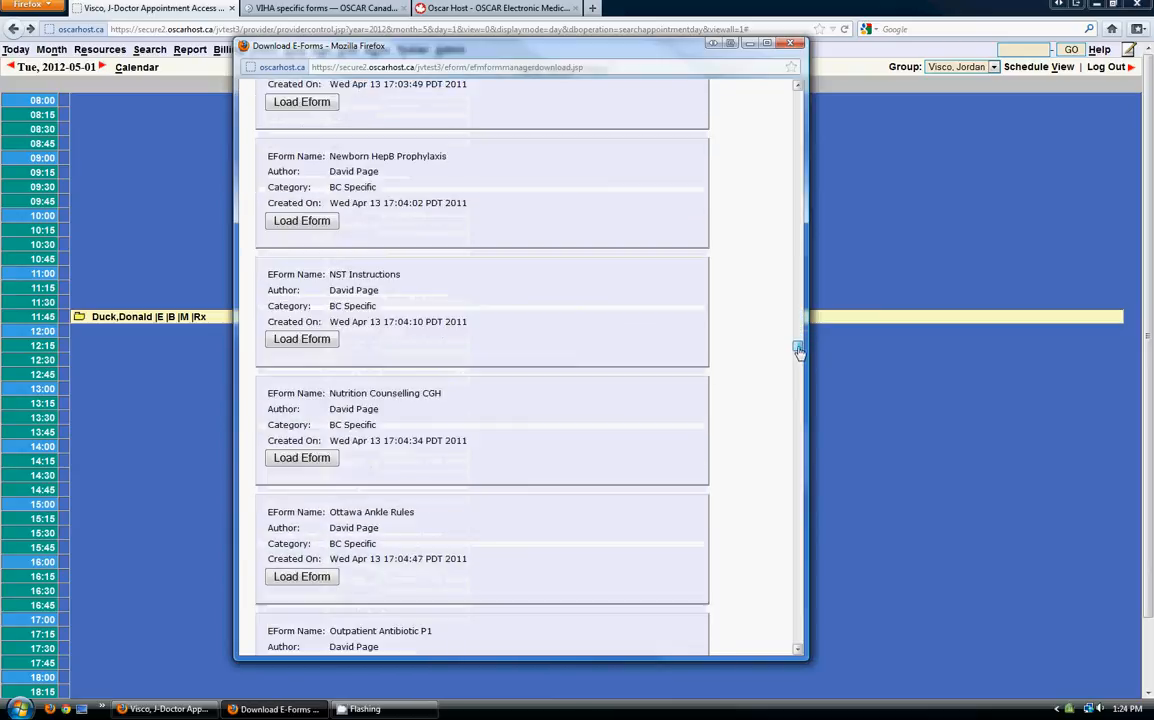
right_click(770, 140)
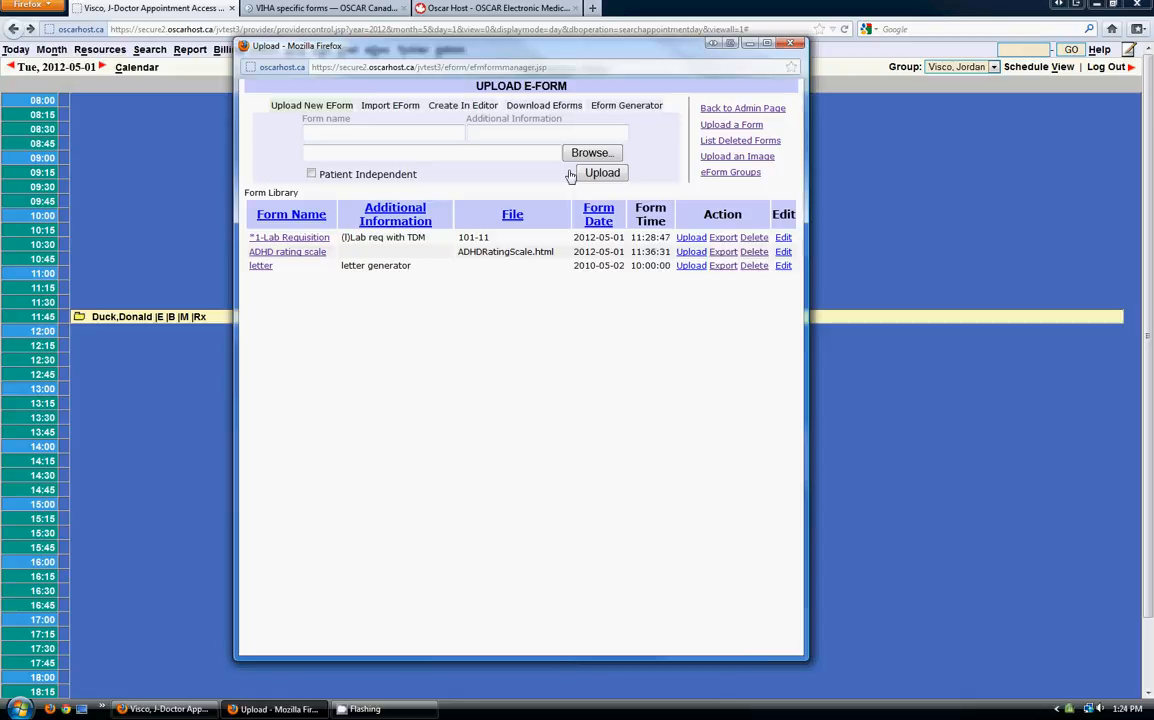
mouse_move(396, 136)
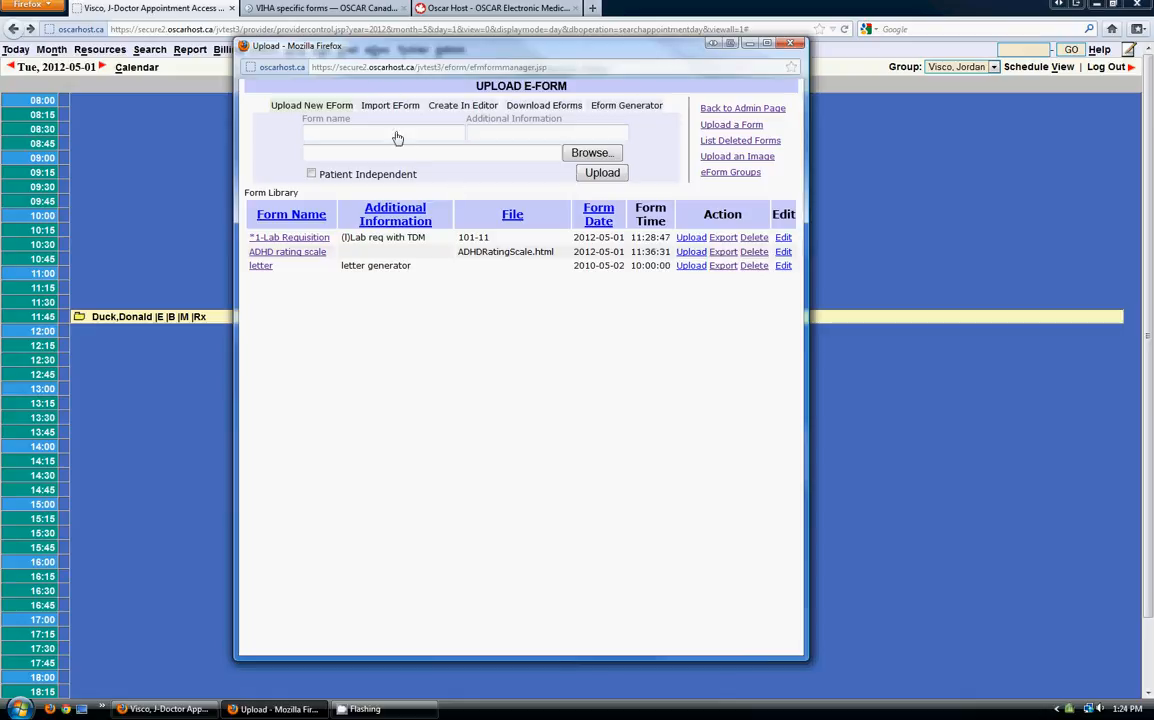
mouse_move(420, 280)
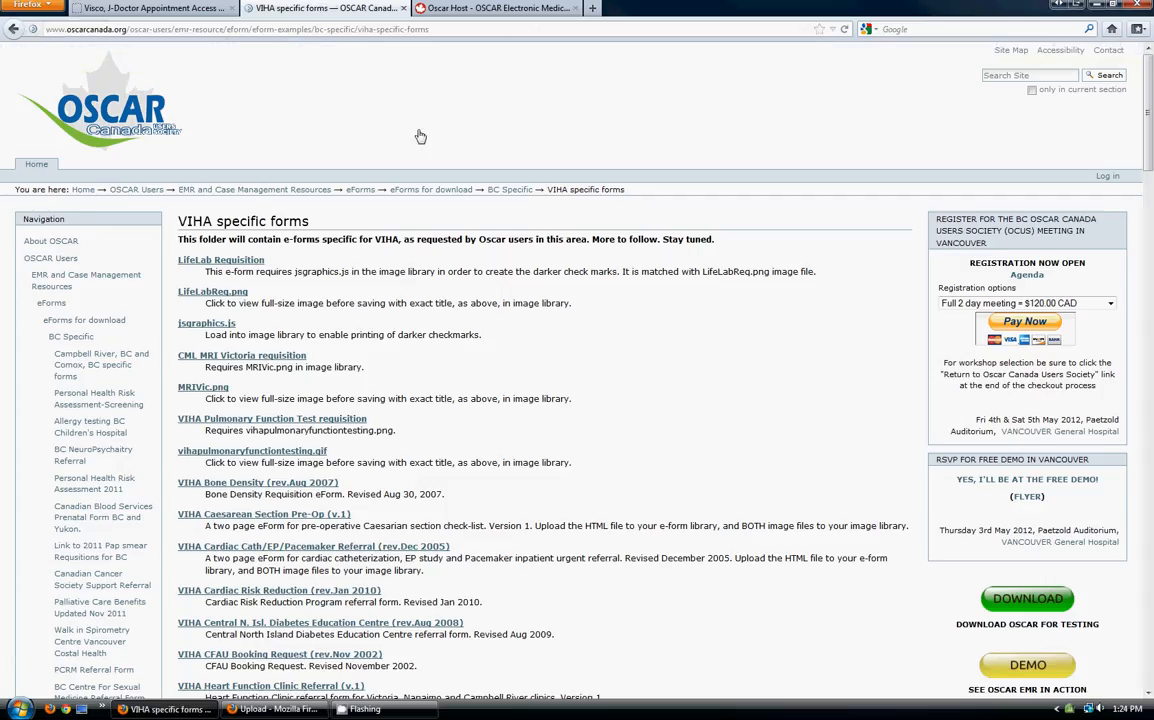
mouse_move(84, 40)
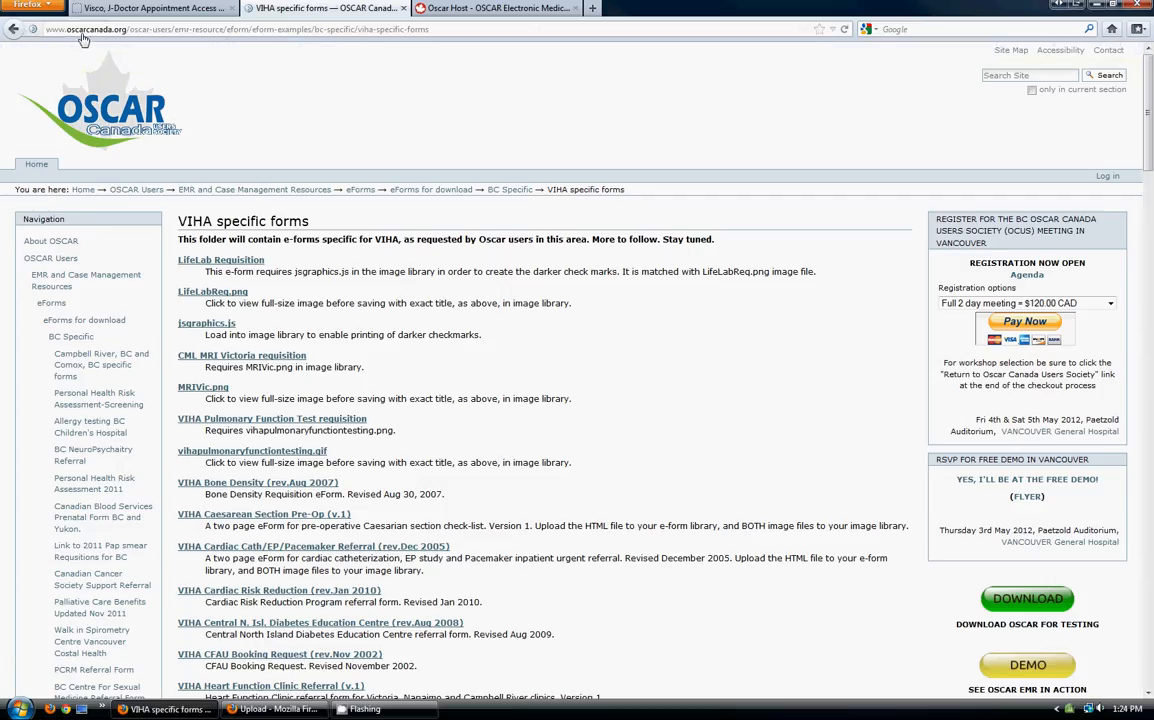
mouse_move(50, 258)
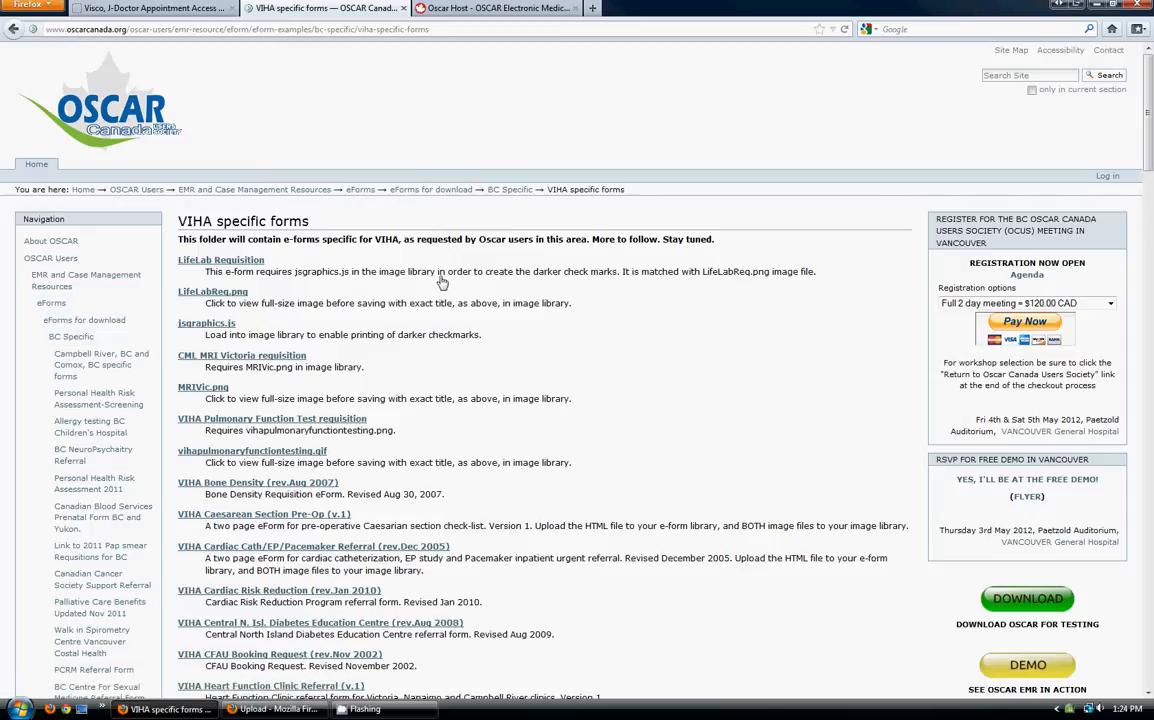
Scroll the VIHA specific forms page to read the LifeLab Requisition entry
scroll(down, 3)
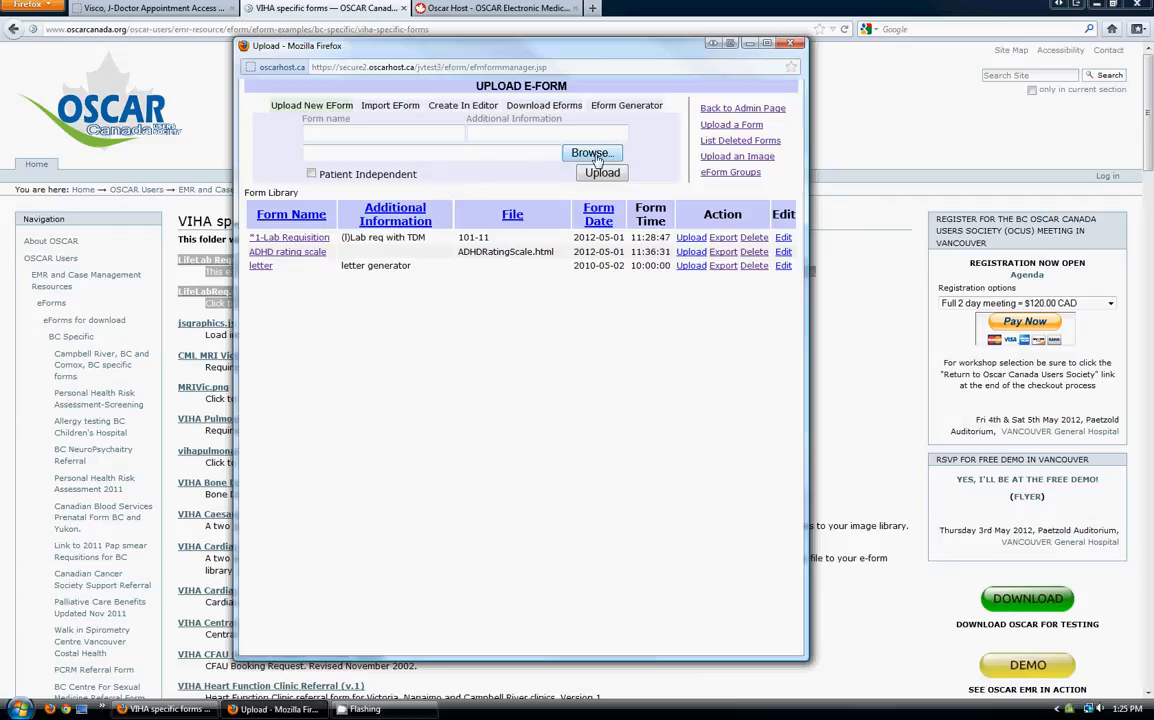
Choose LifeLabs.html from the eForms folder as the eForm file
click(592, 152)
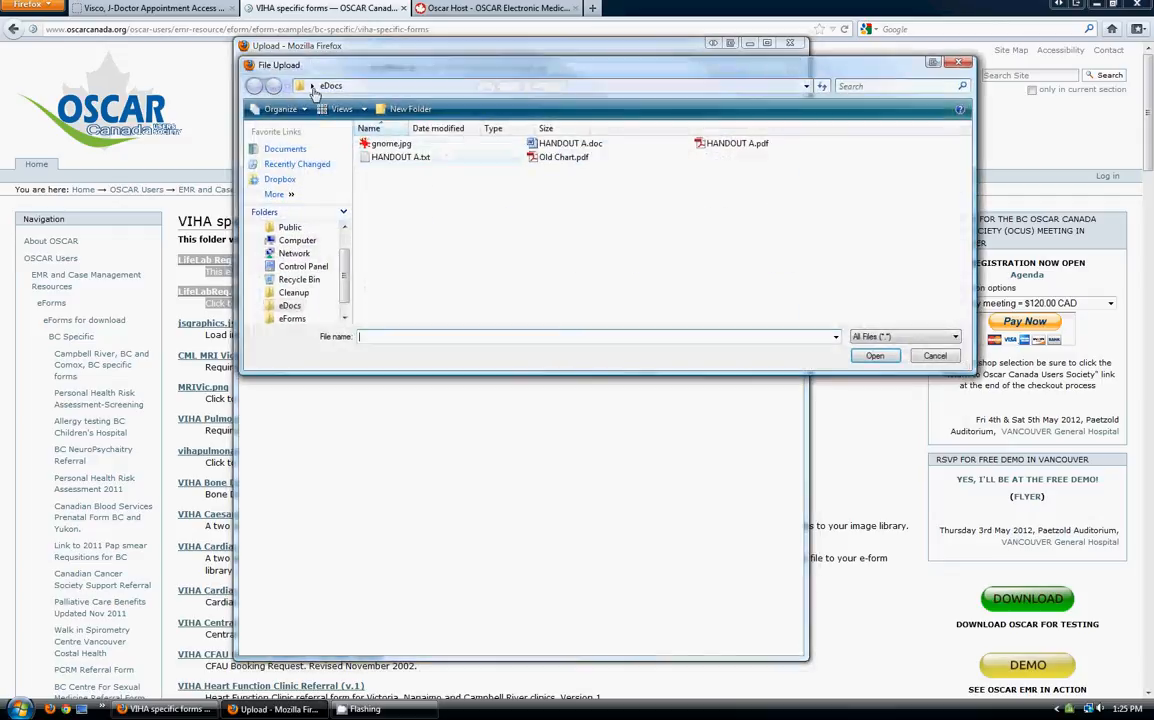
click(312, 86)
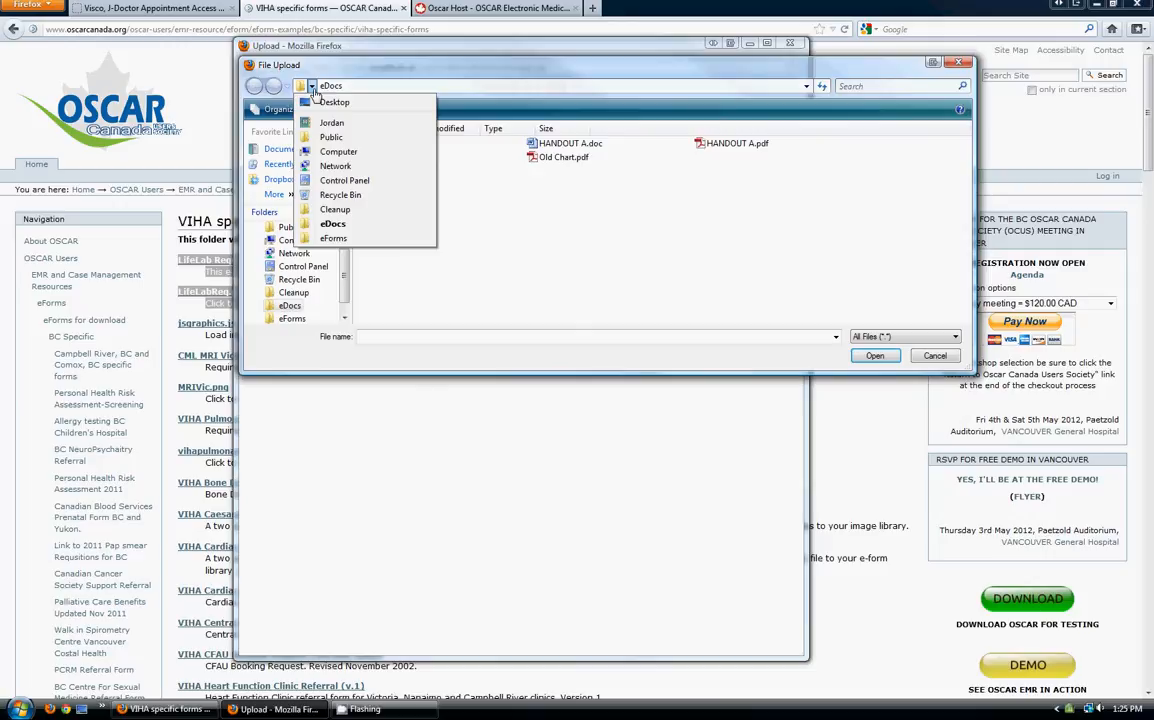
click(332, 238)
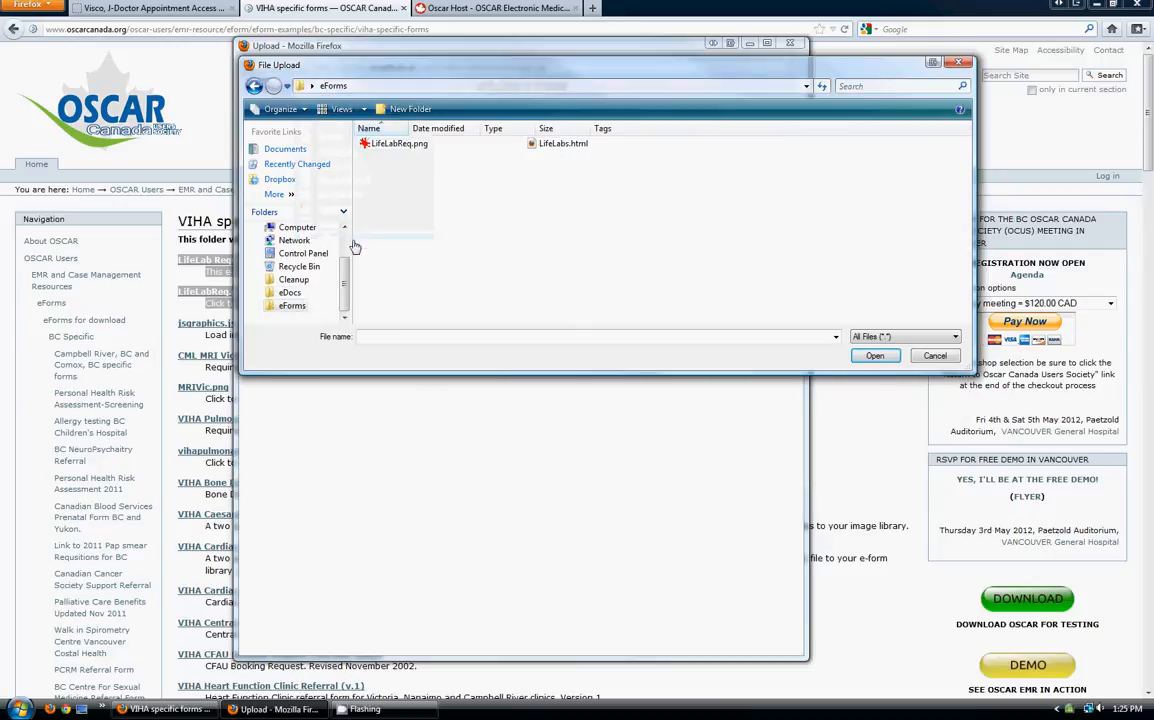
click(564, 144)
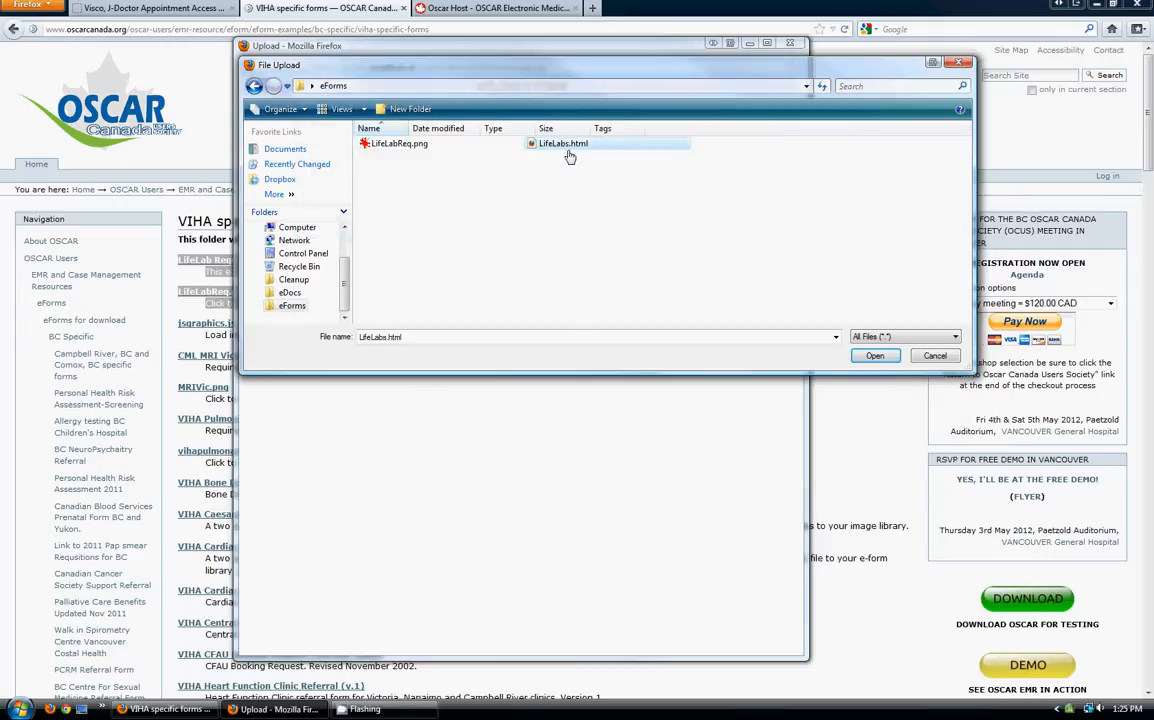
click(872, 356)
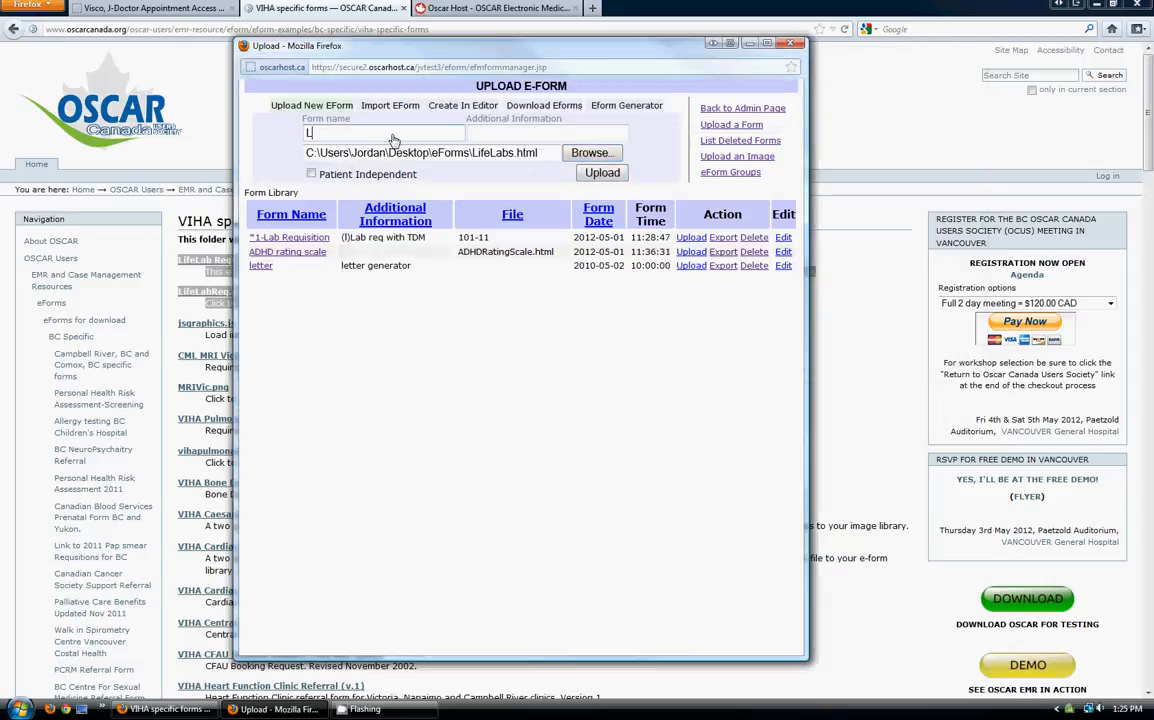
Name the form LifeLab Requisition and upload it as the fourth installed eForm
text(Life)
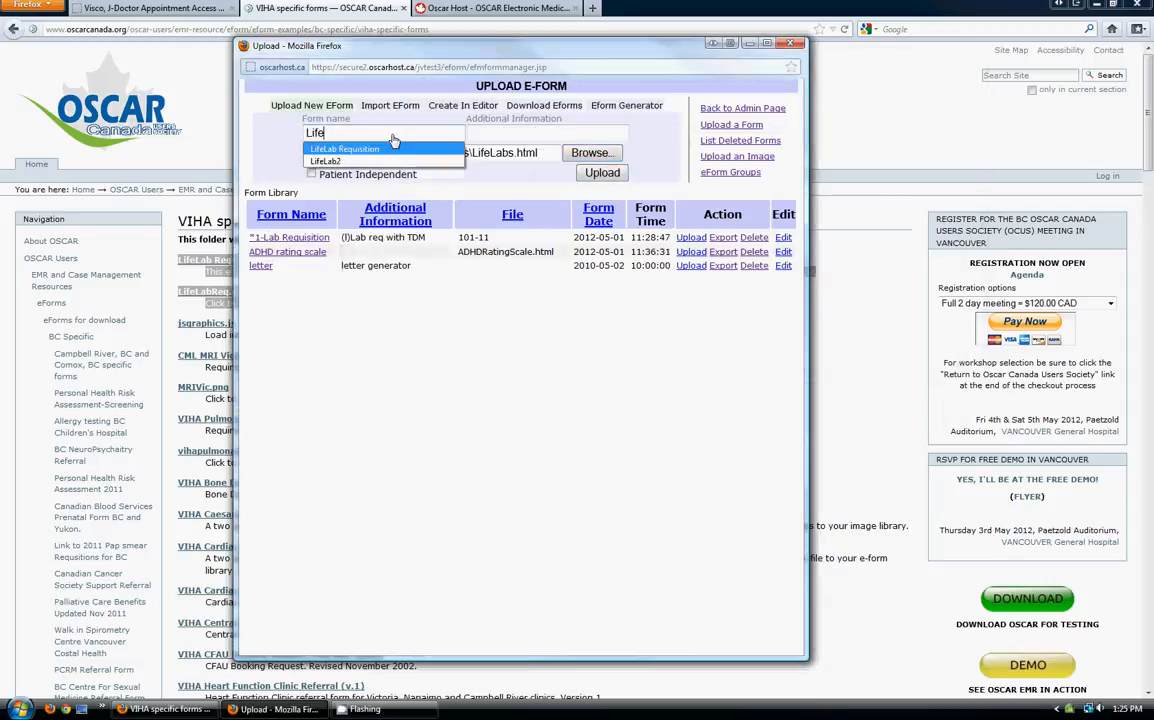
click(344, 148)
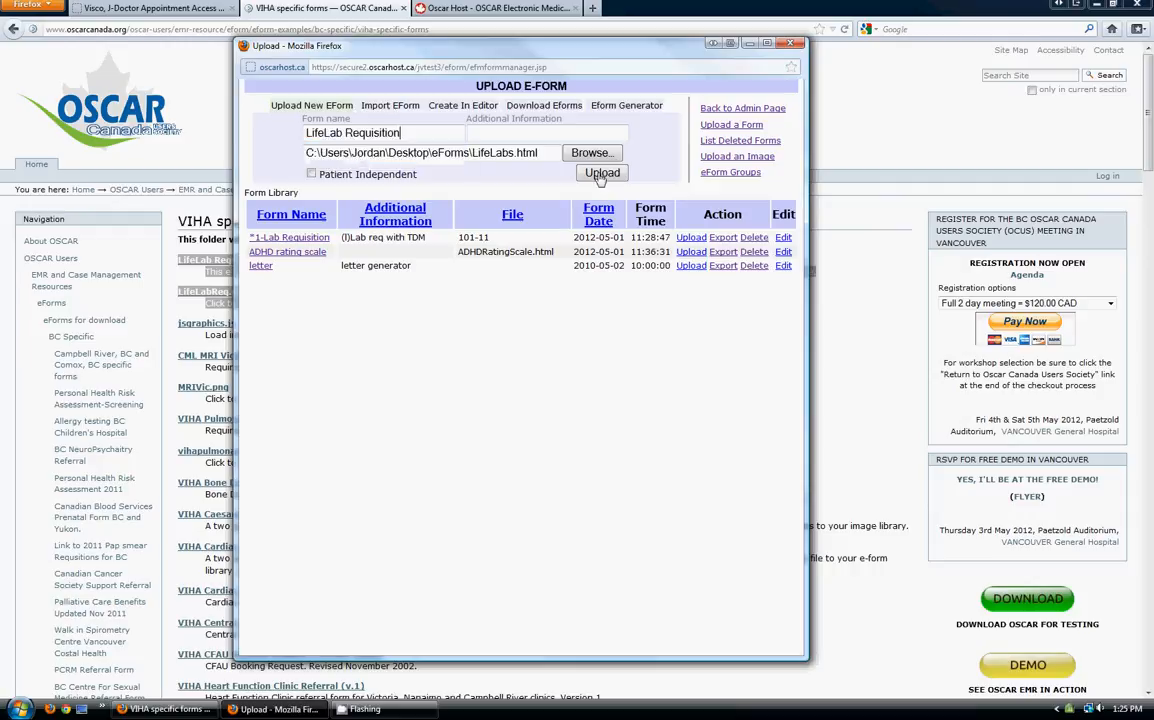
click(600, 172)
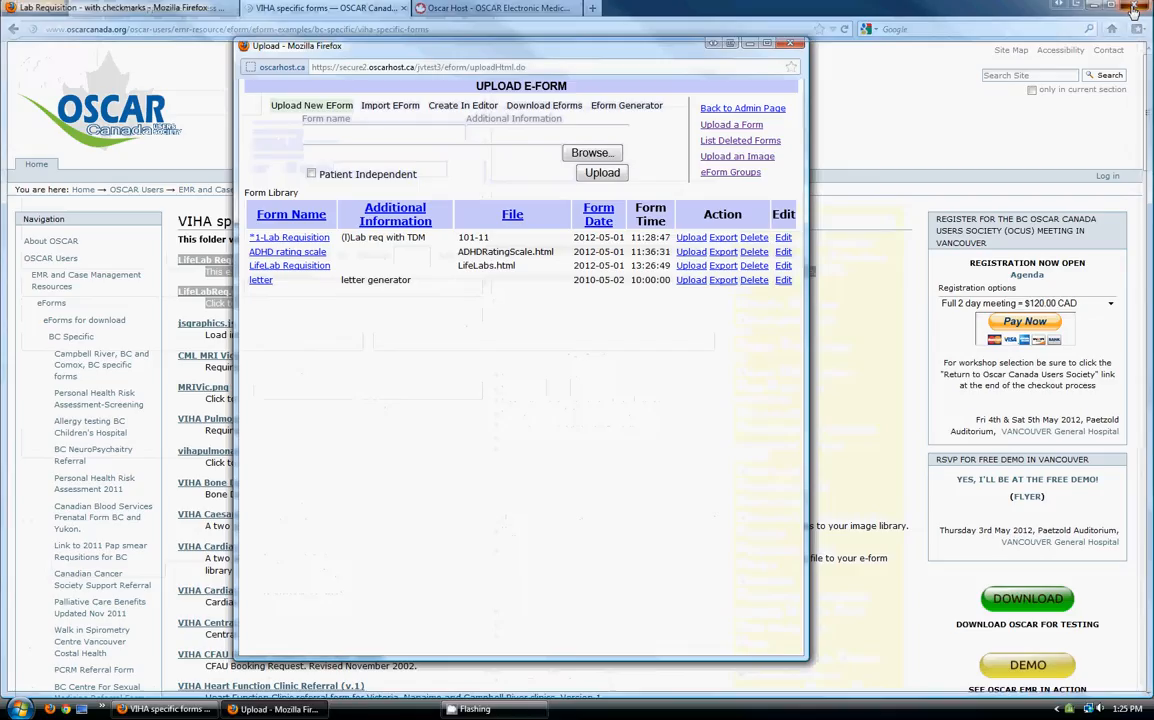
click(692, 280)
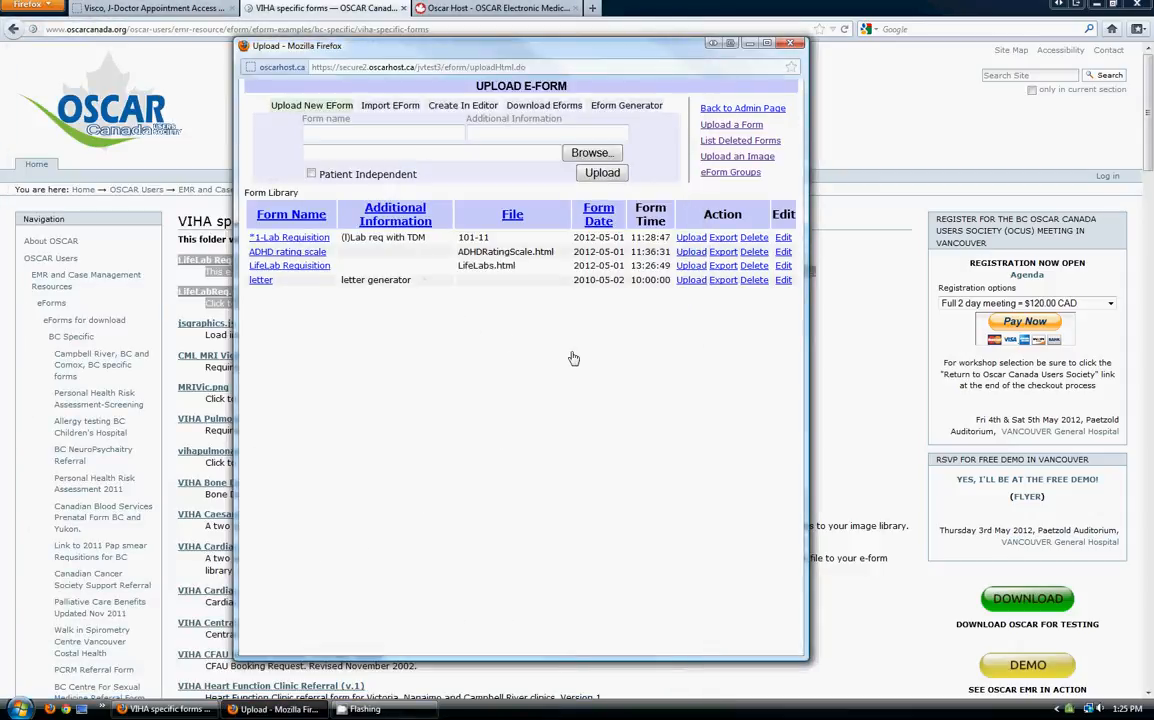
mouse_move(598, 324)
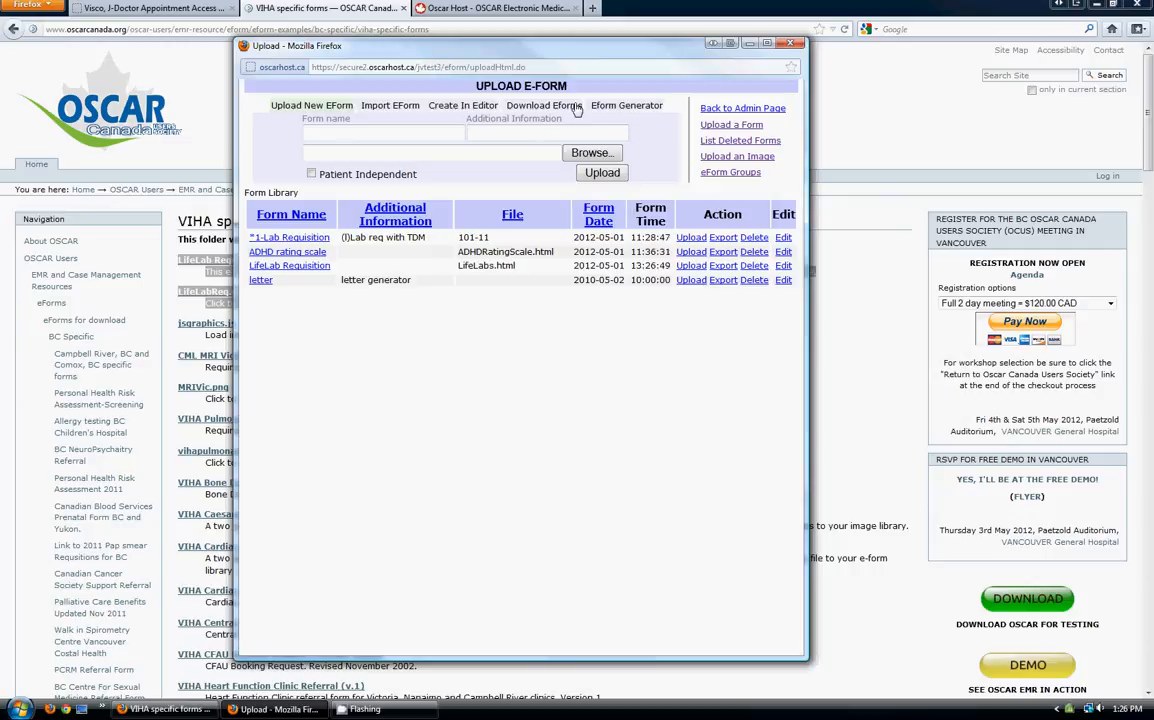
mouse_move(738, 156)
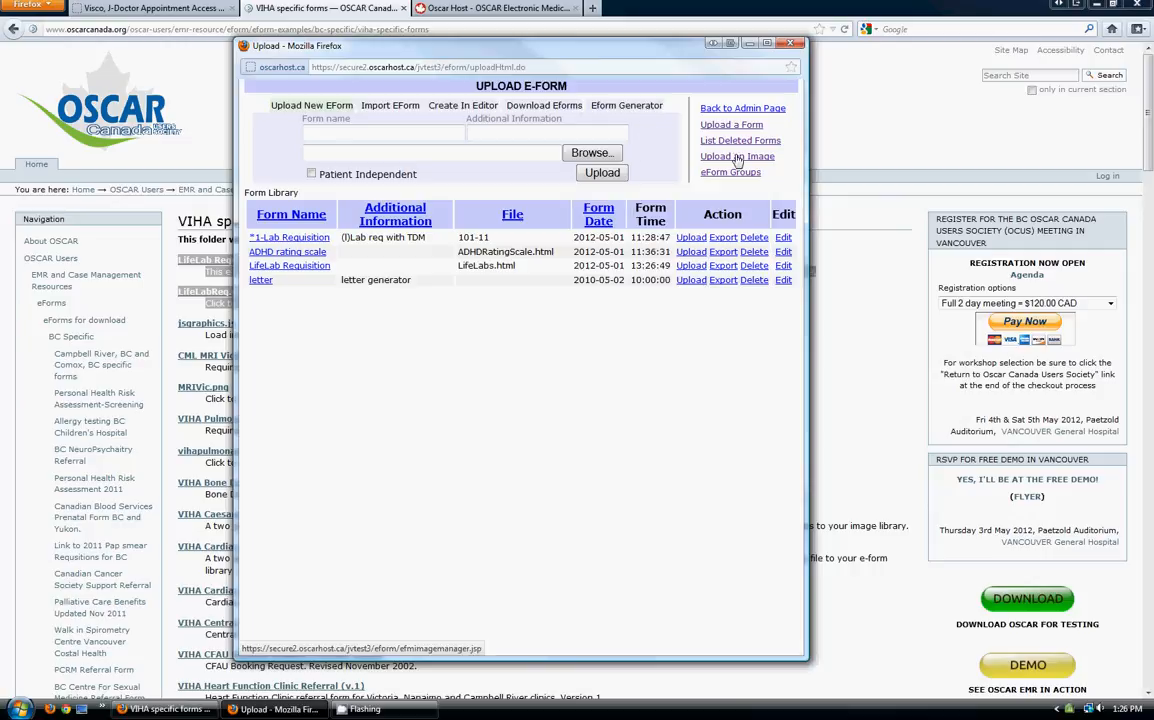
Upload LifeLabsReq.png from the eForms folder to the eForm image library
click(738, 156)
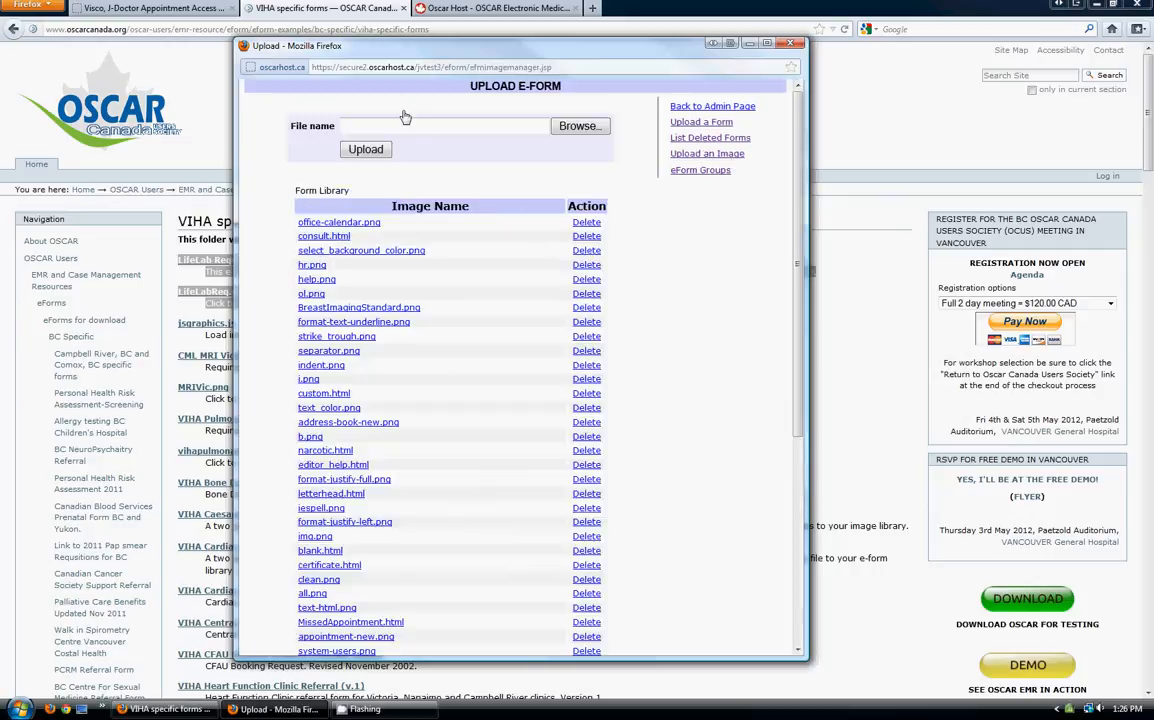
click(580, 124)
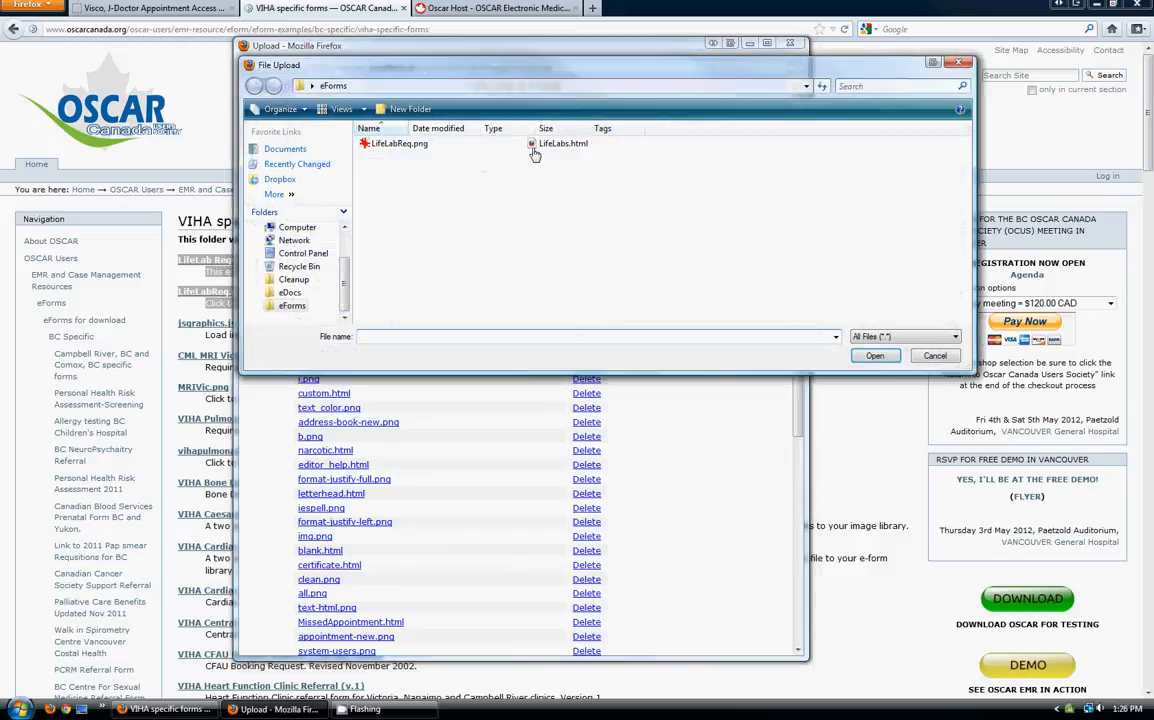
click(398, 144)
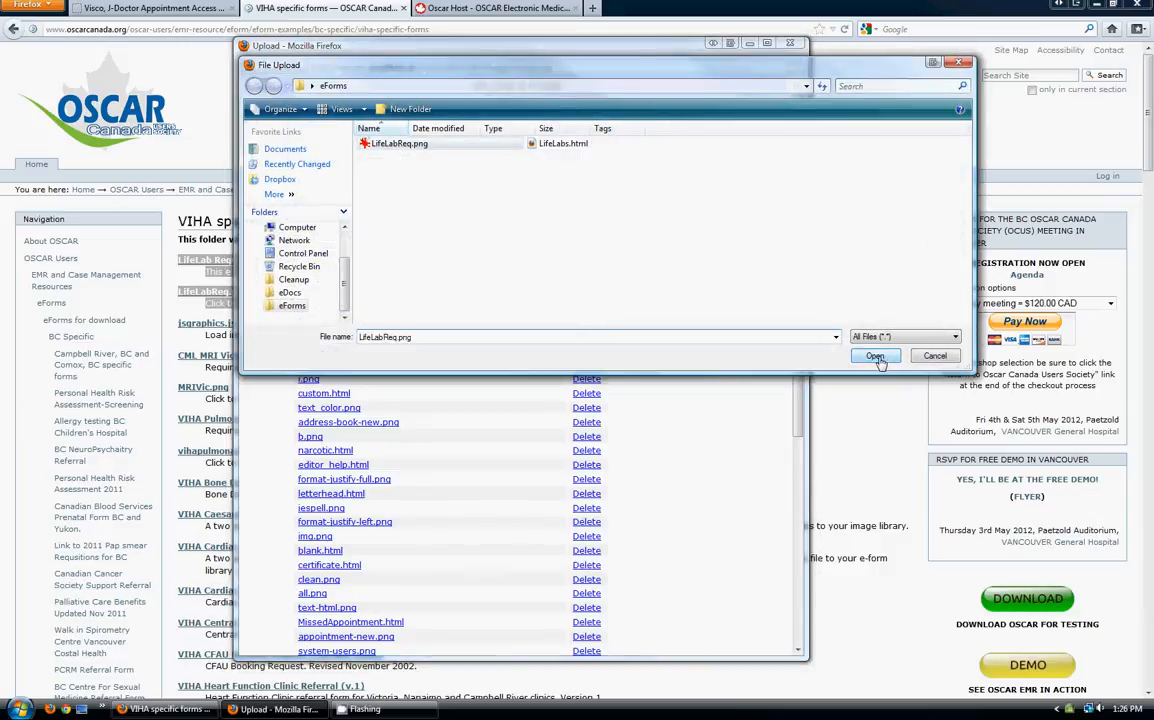
mouse_move(400, 144)
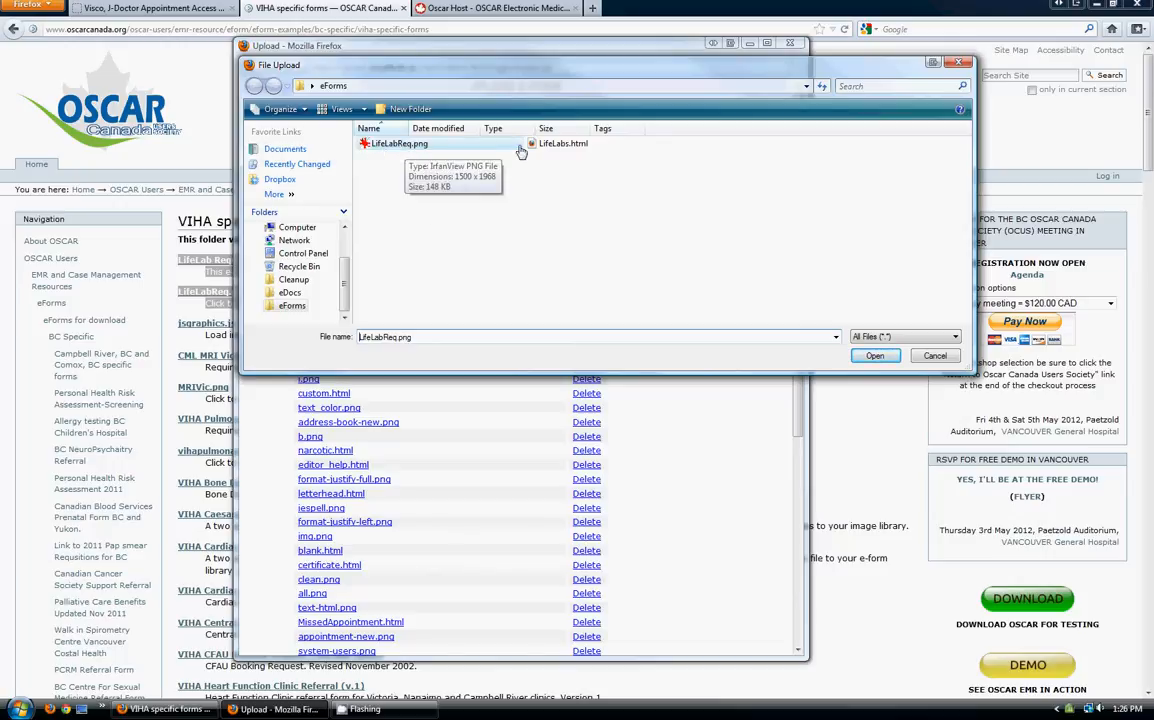
mouse_move(576, 144)
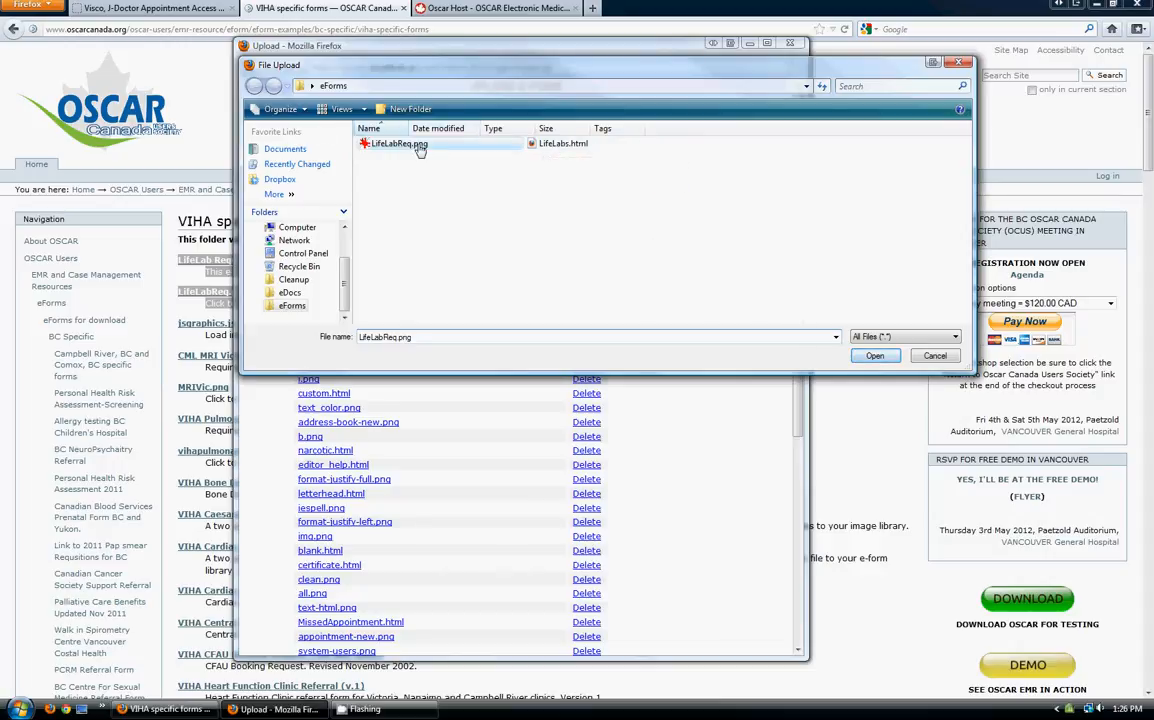
click(872, 356)
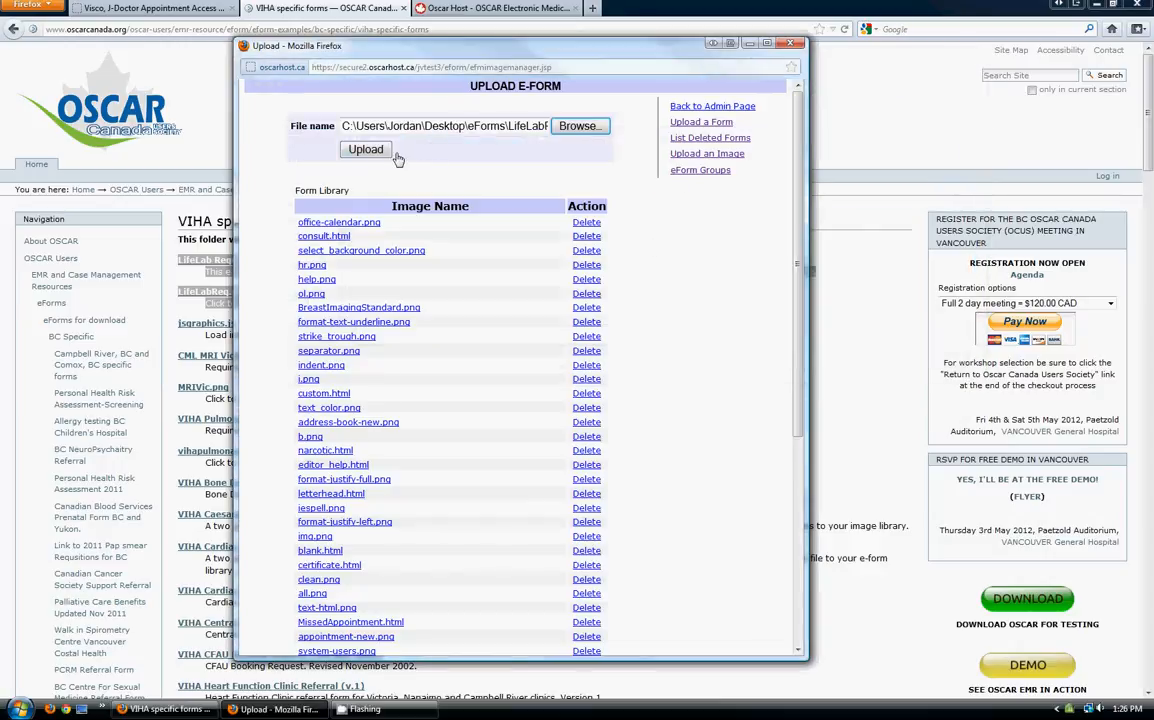
click(364, 148)
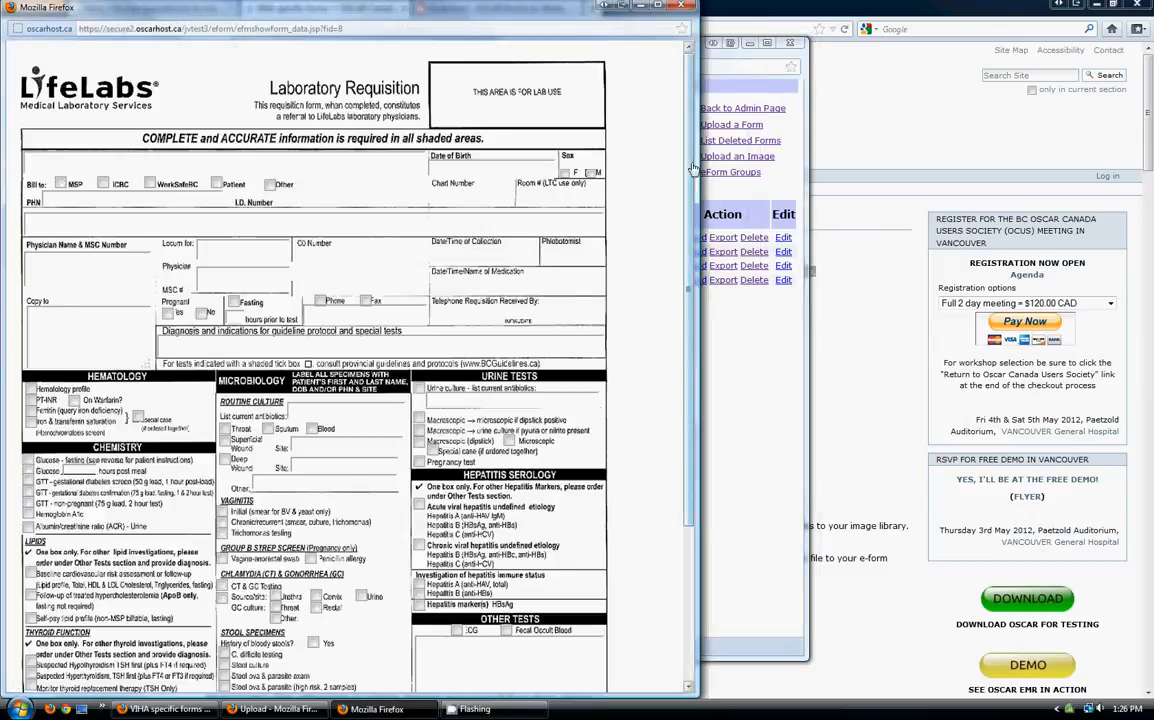
Scroll through the LifeLab Requisition eForm to verify the full requisition image displays
scroll(down, 3)
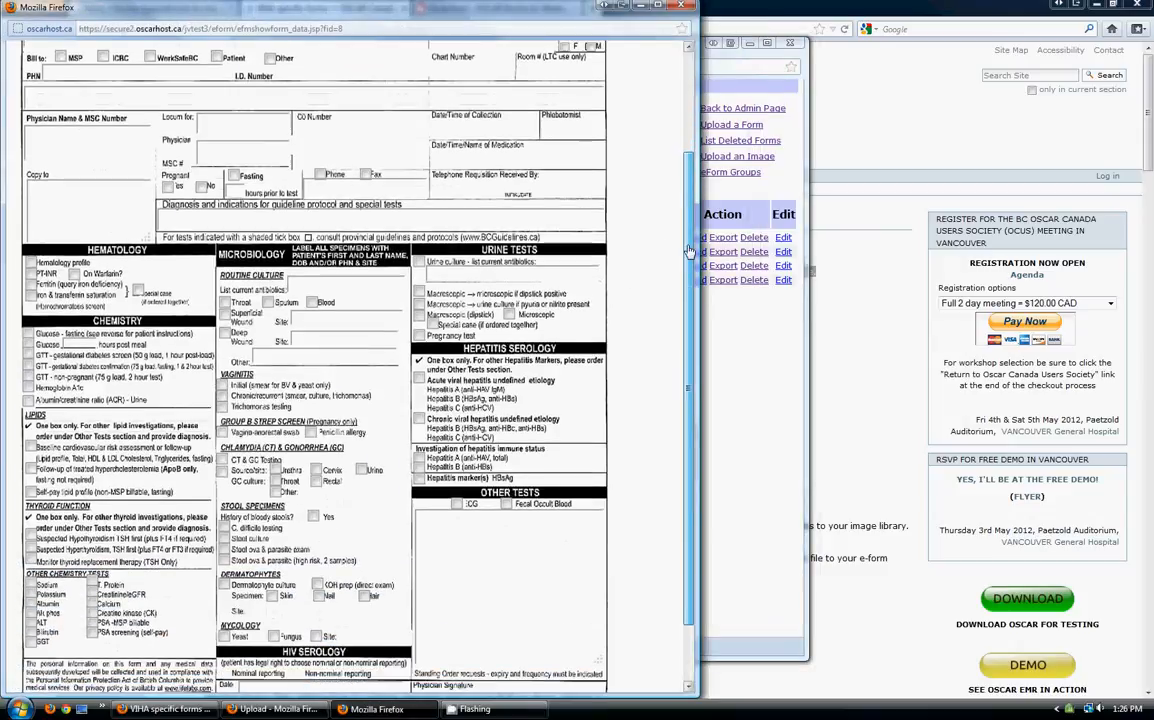
scroll(down, 3)
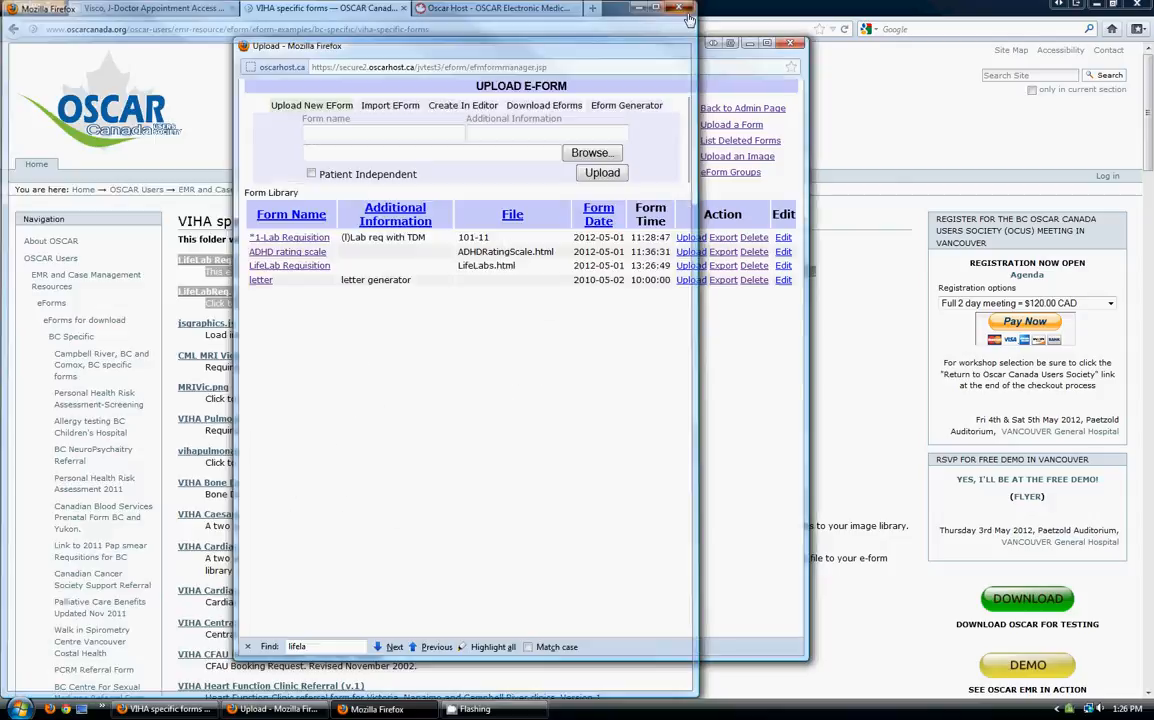
Close the eForm upload window and land on the OscarHost.ca home page via the schedule and VIHA forms pages
click(688, 20)
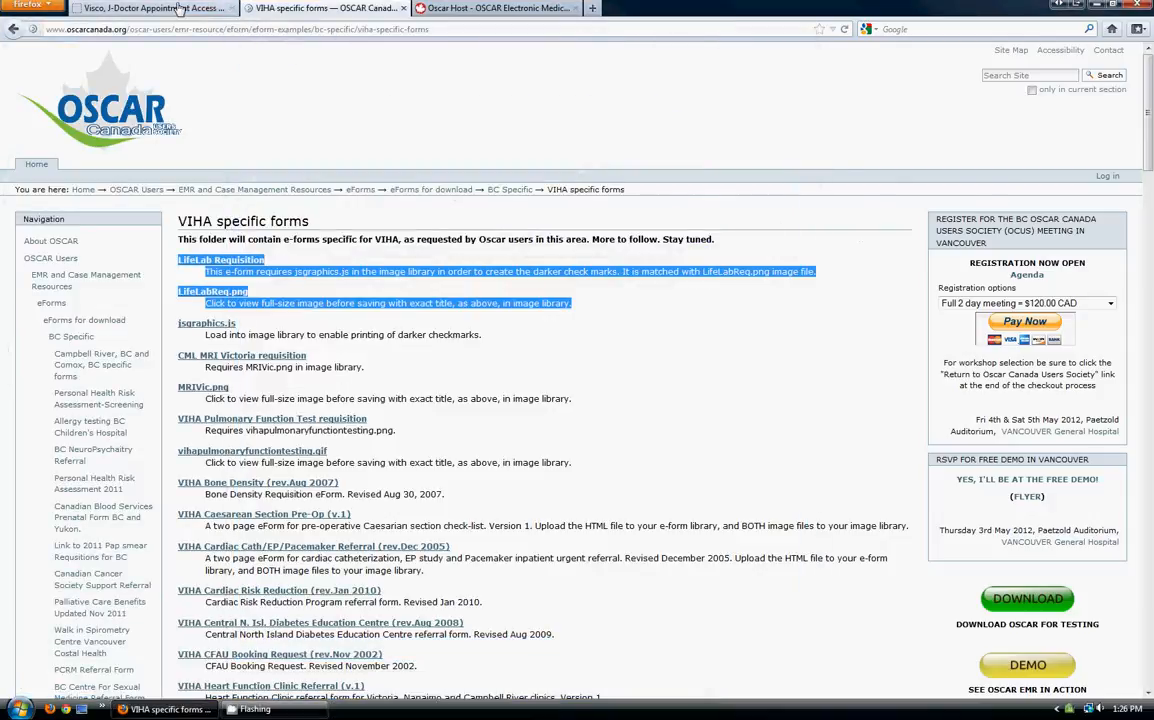
click(150, 8)
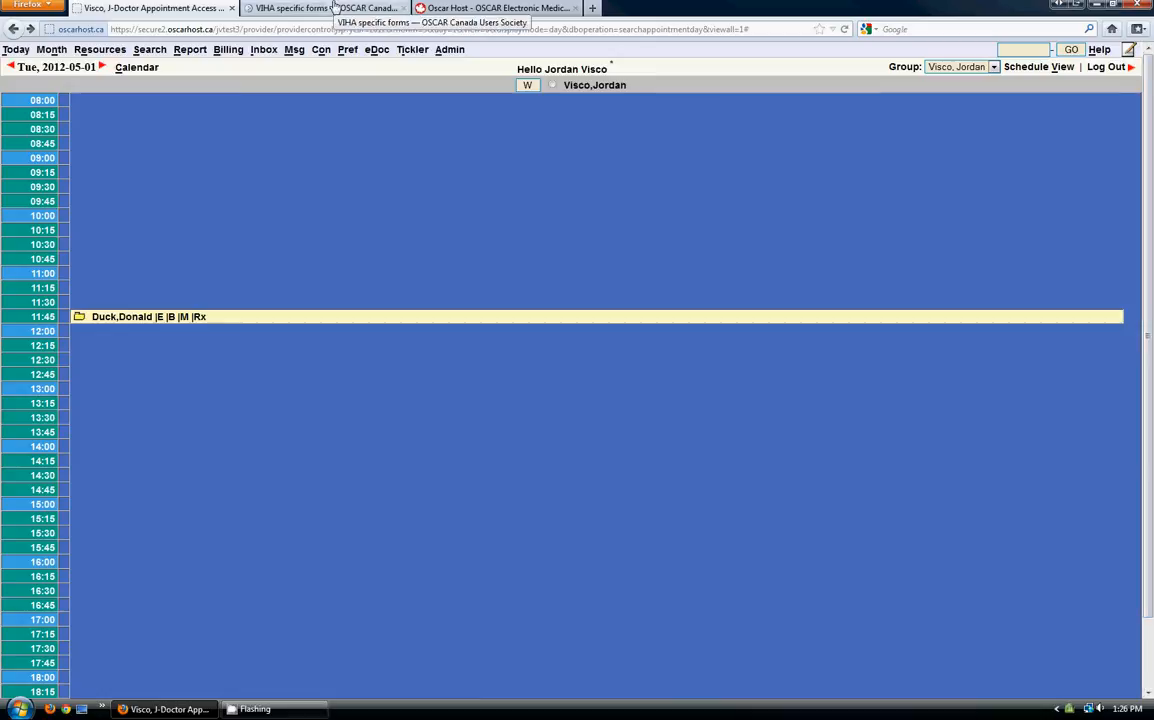
click(324, 8)
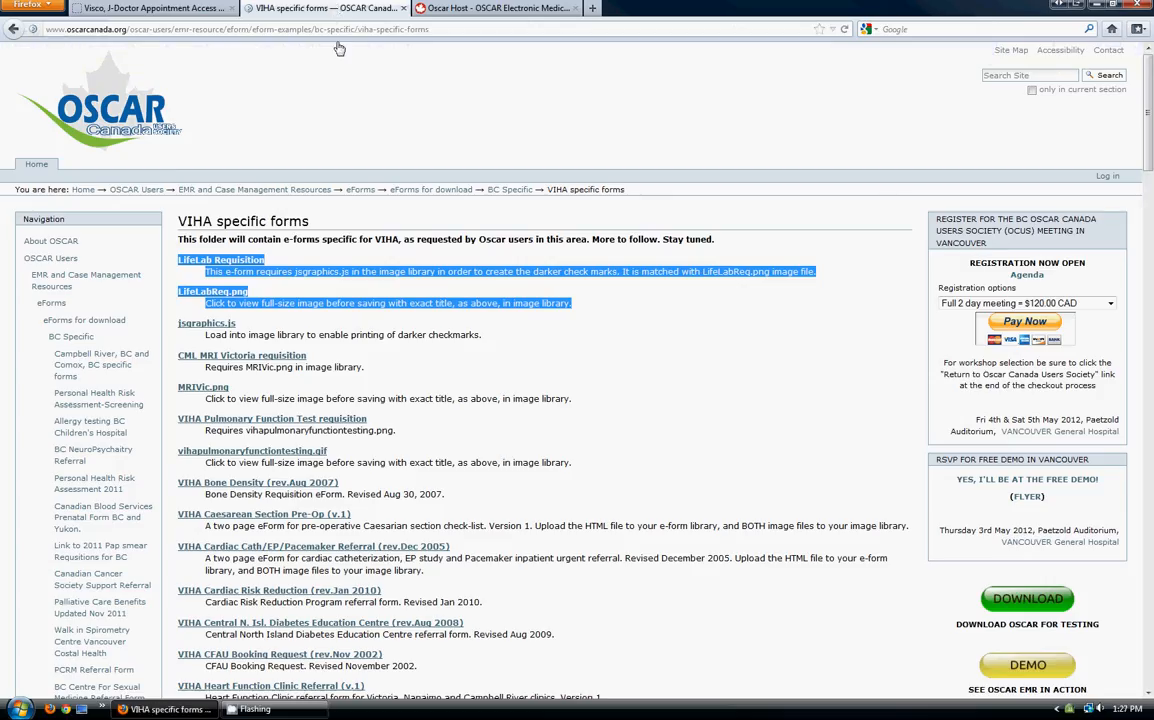
mouse_move(378, 152)
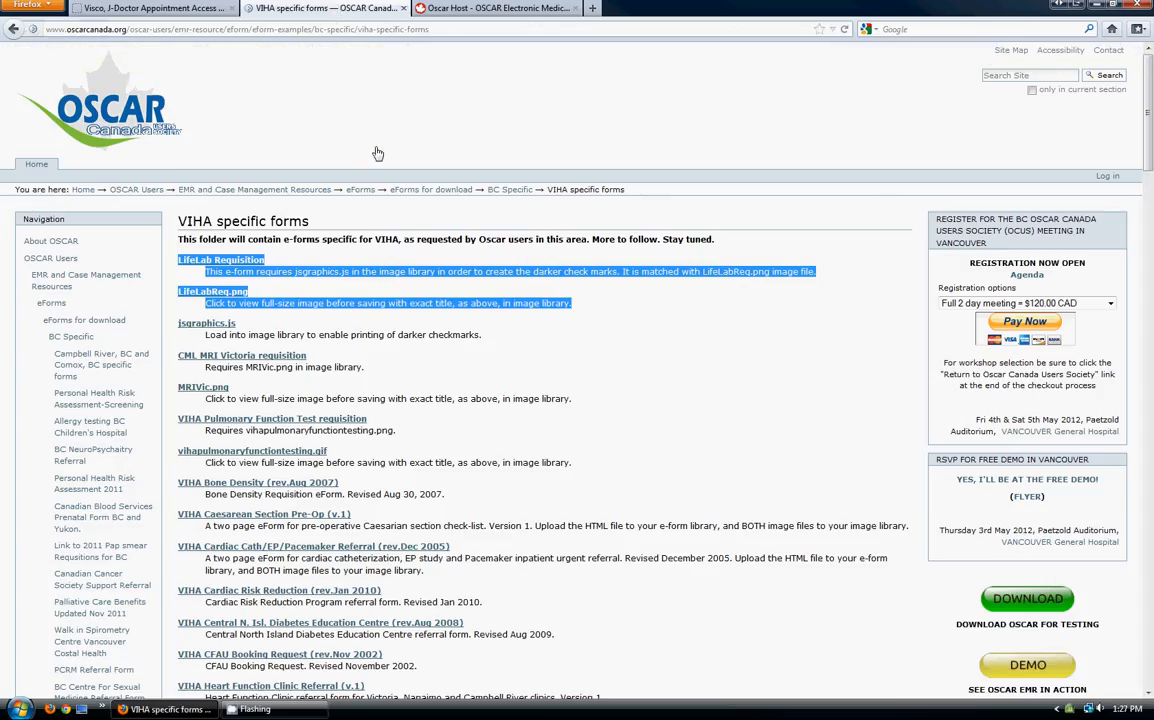
click(496, 8)
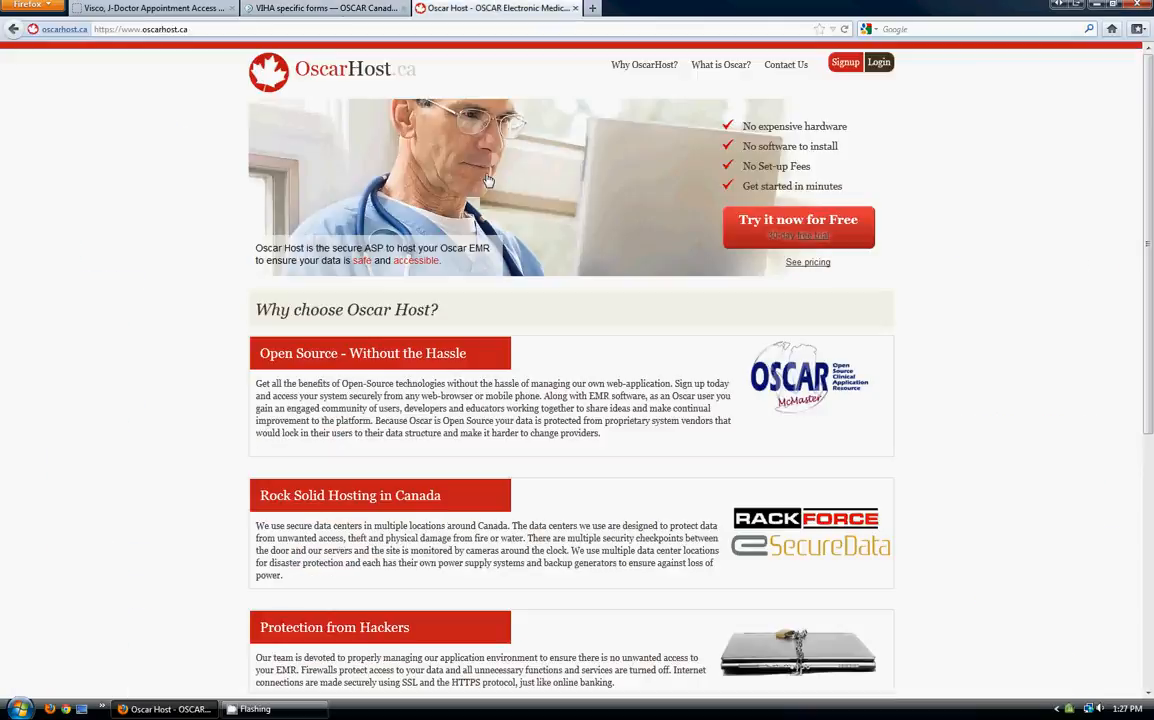